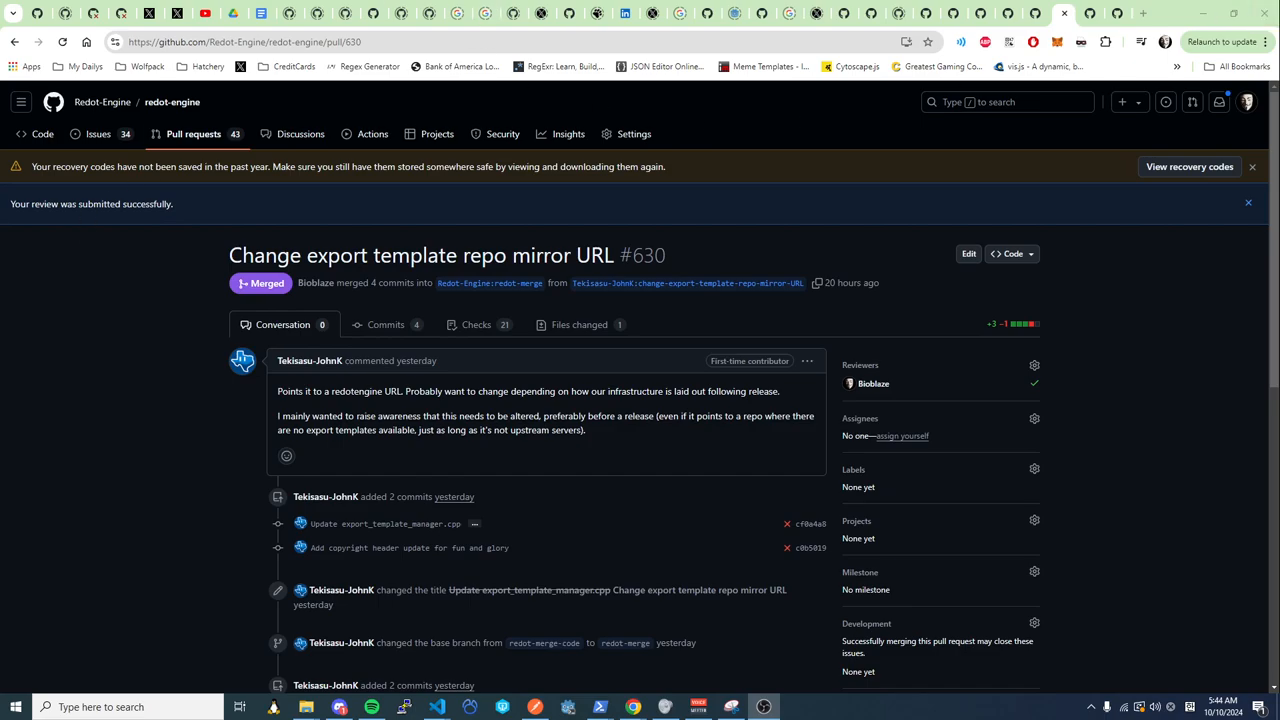
# Switch to the Discord group call and attach the chat screenshots for upload
pyautogui.click(340, 708)
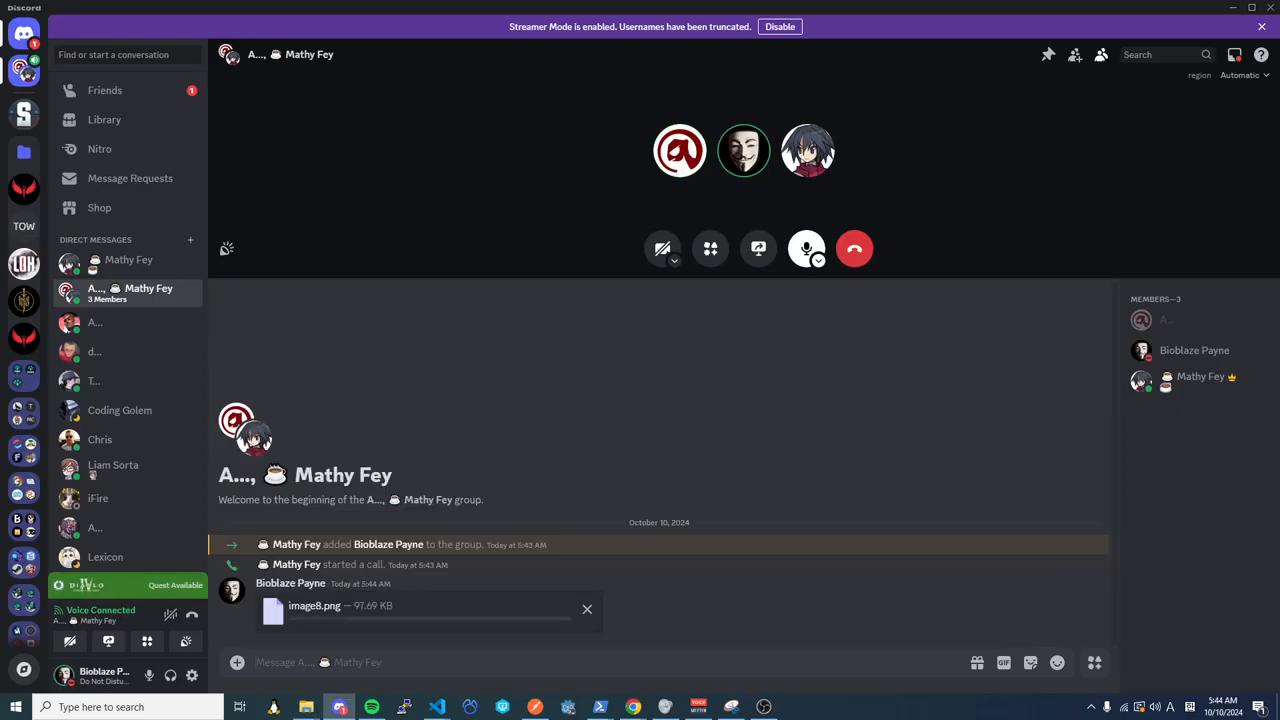
pyautogui.scroll(-3)
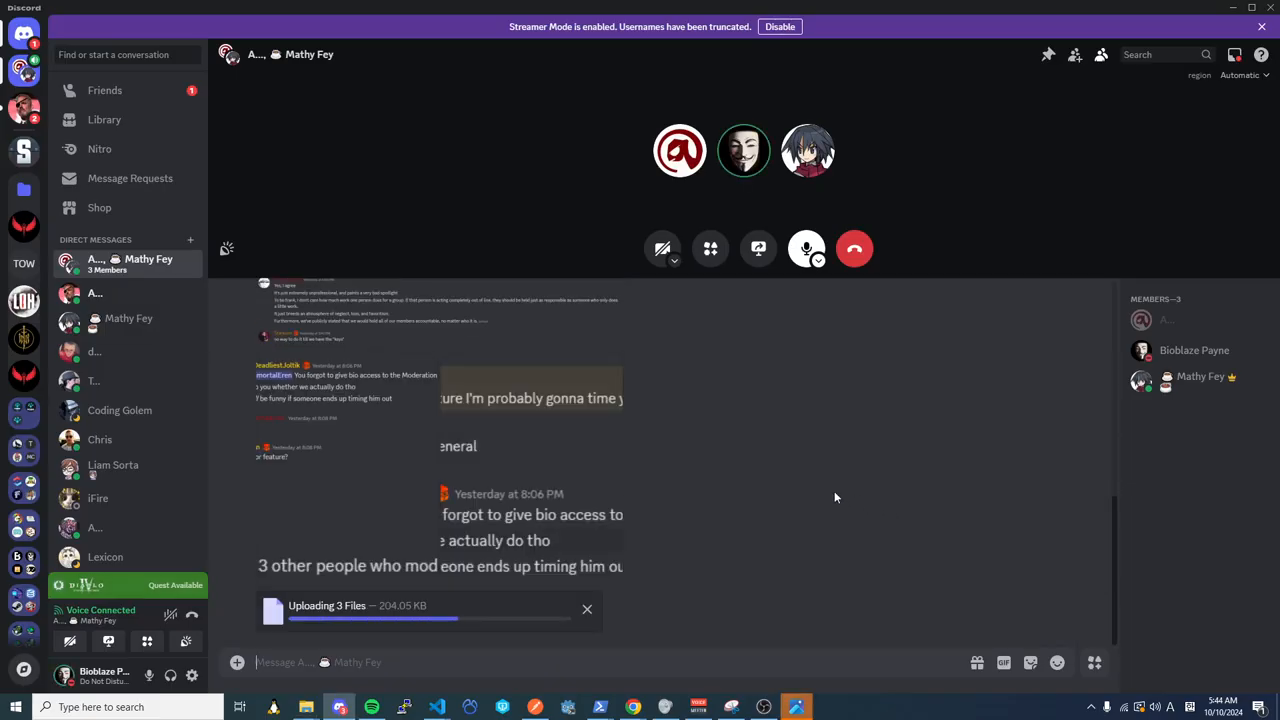
# Let the three screenshot files finish uploading and post in the group chat
pyautogui.scroll(-3)
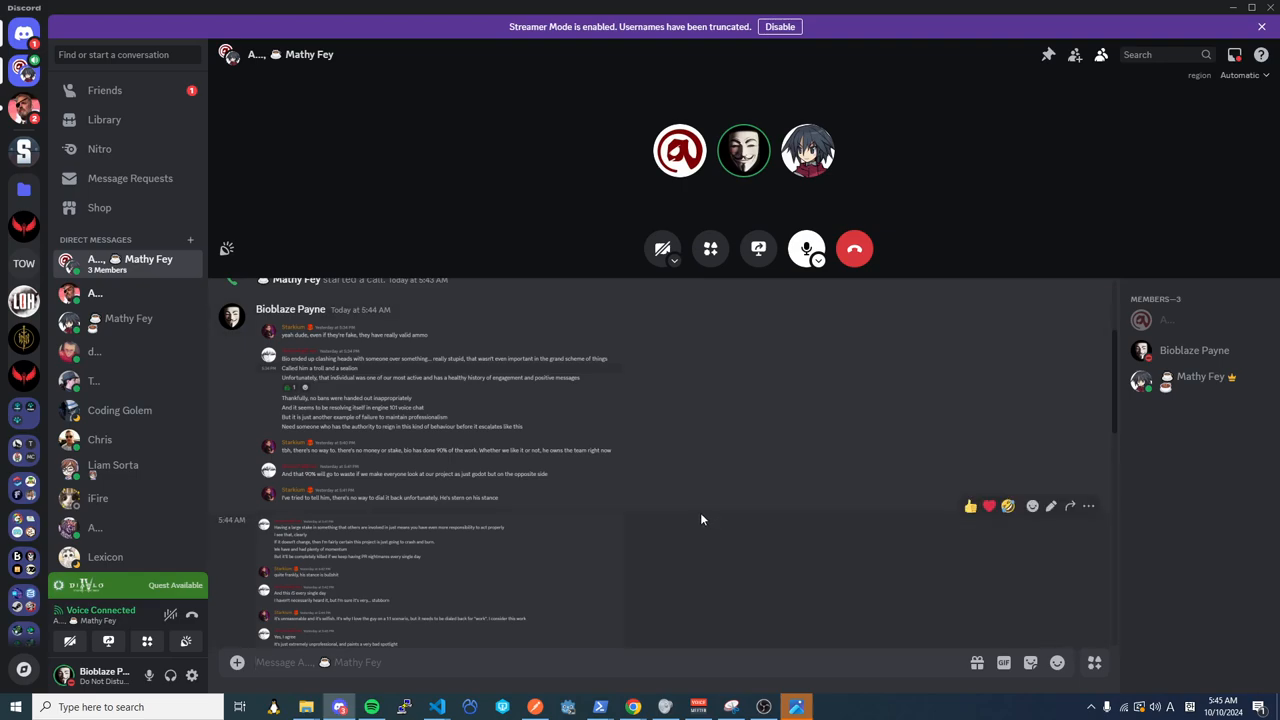
pyautogui.moveTo(684, 524)
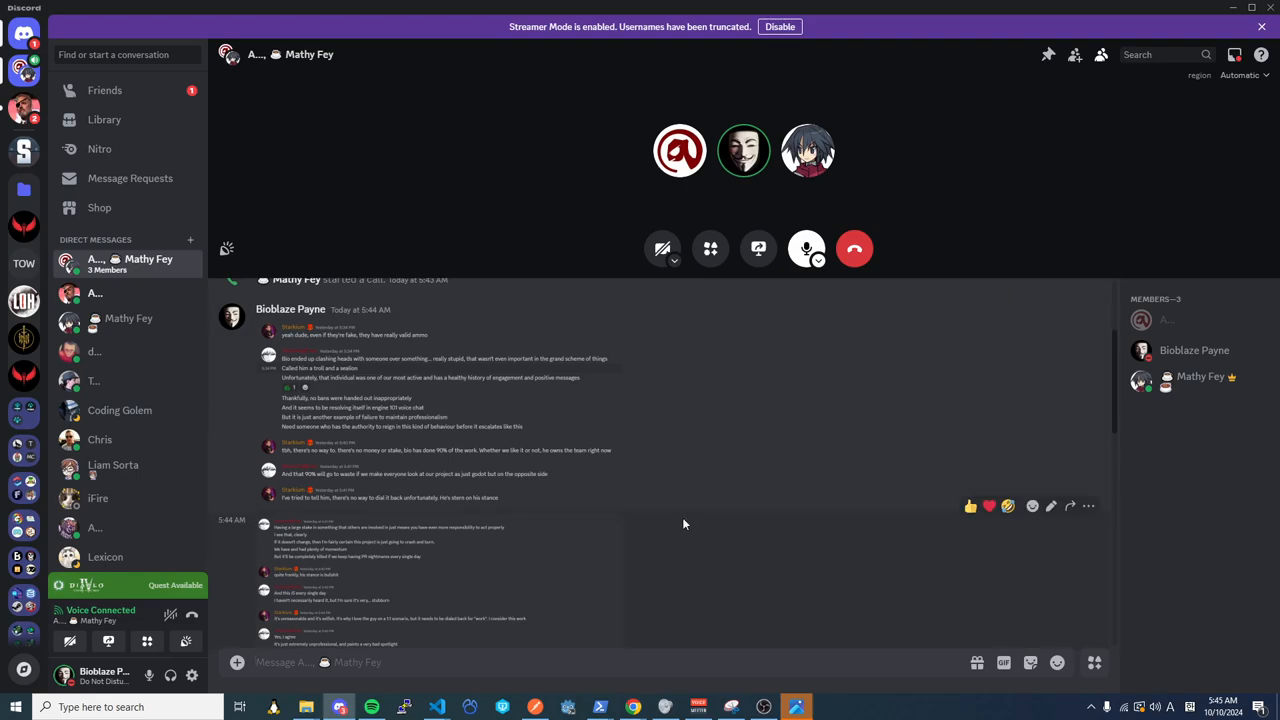
pyautogui.moveTo(636, 520)
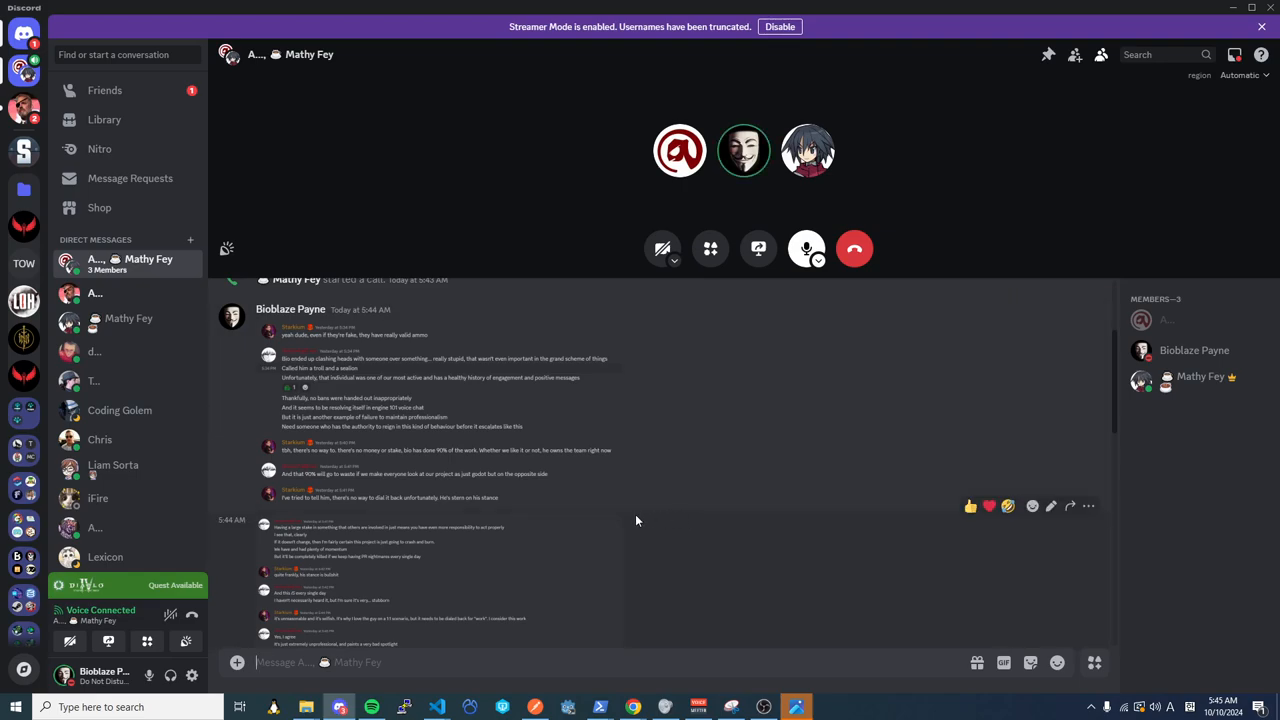
pyautogui.moveTo(662, 508)
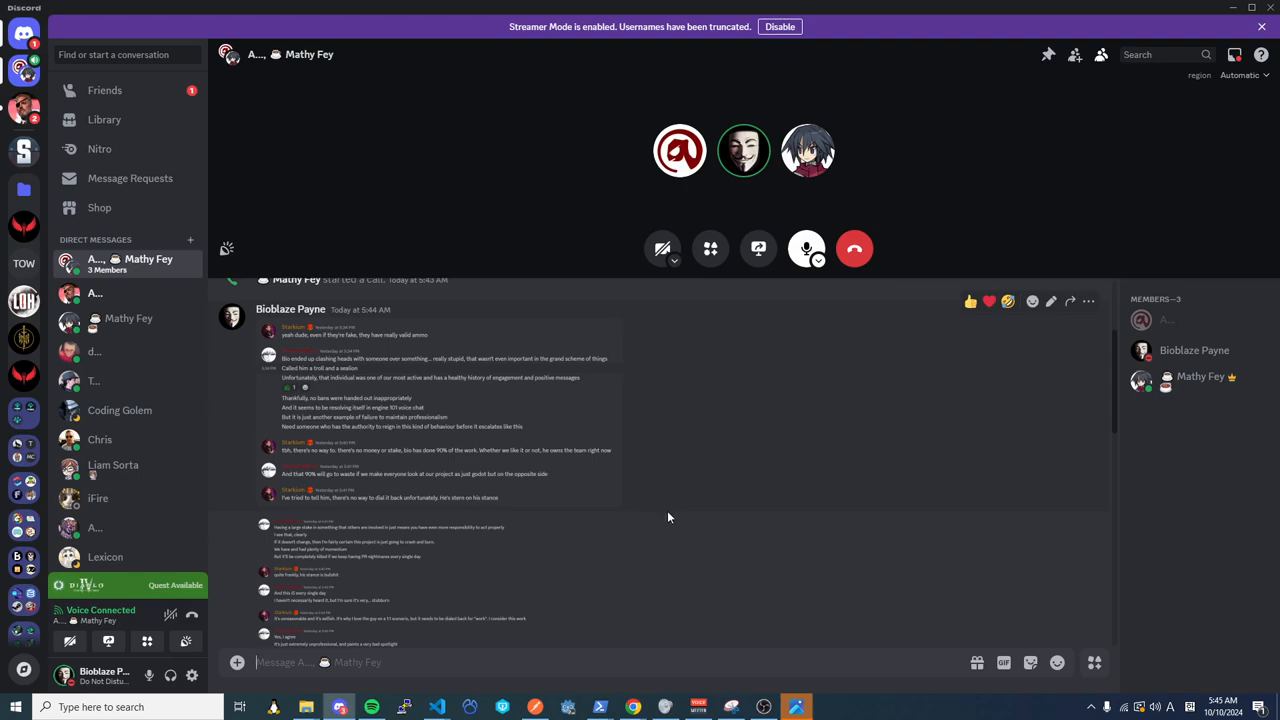
pyautogui.moveTo(652, 512)
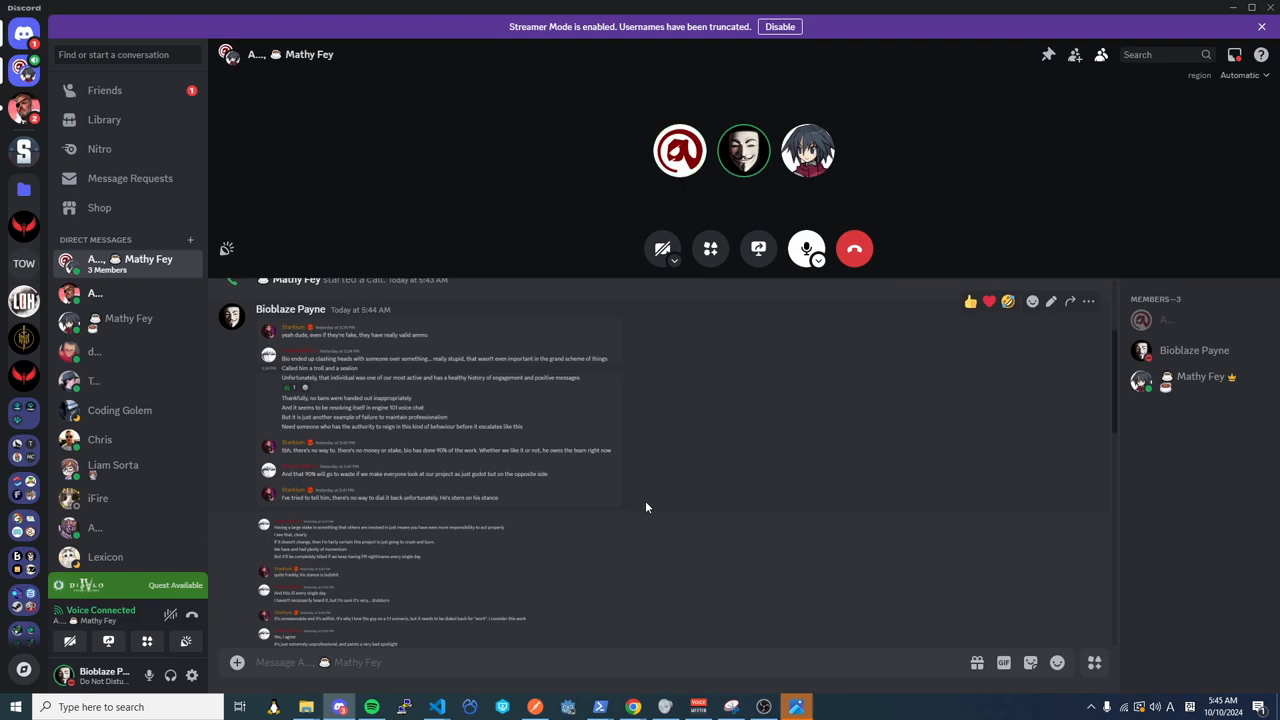
pyautogui.moveTo(648, 502)
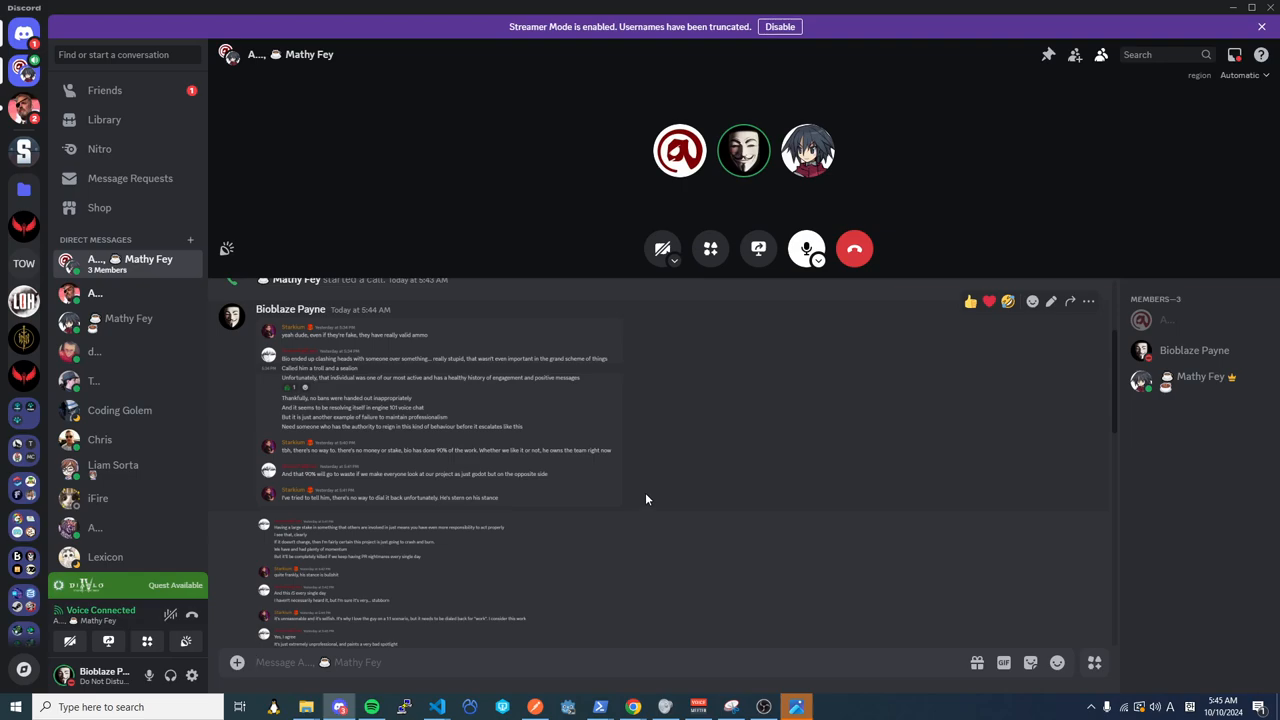
pyautogui.moveTo(644, 500)
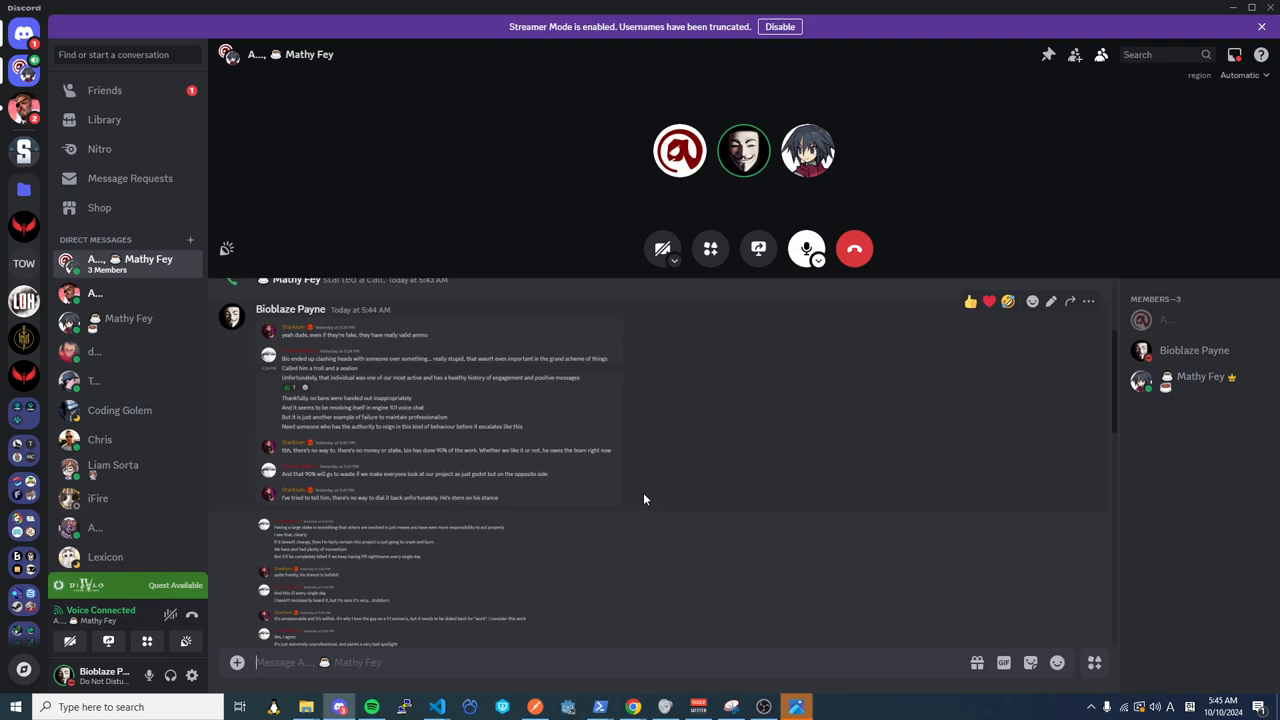
pyautogui.moveTo(642, 500)
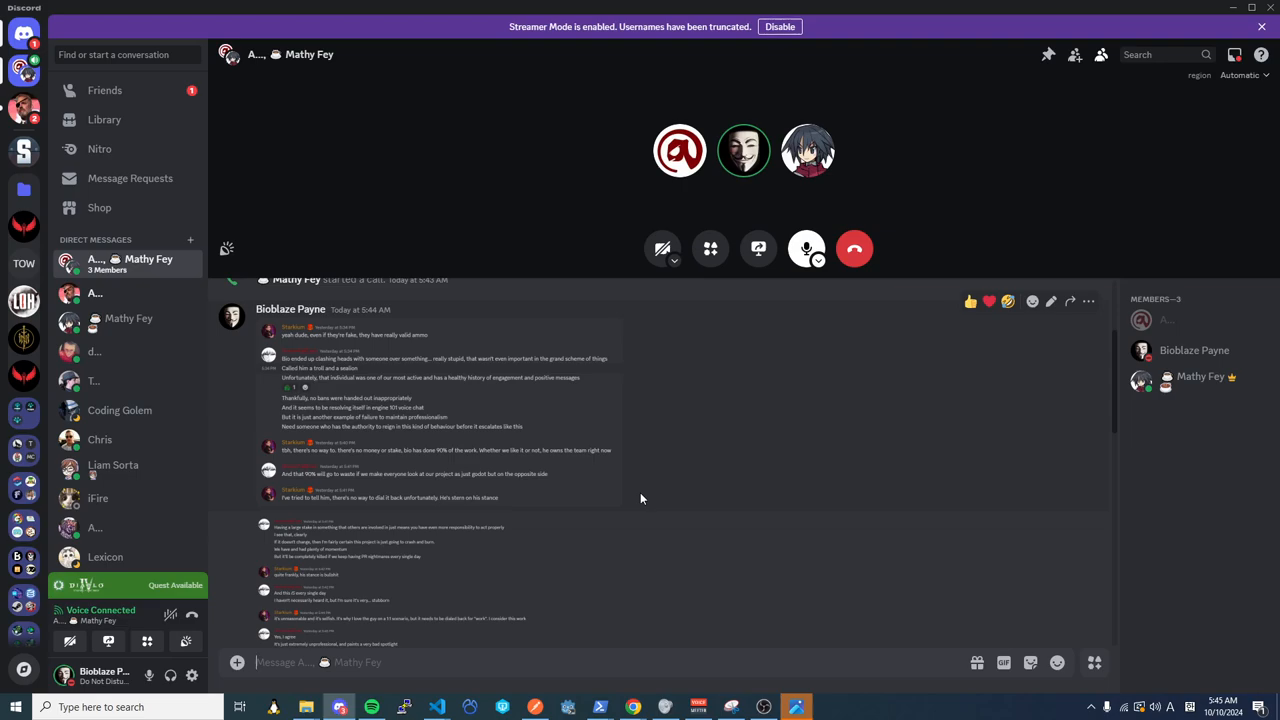
pyautogui.moveTo(640, 500)
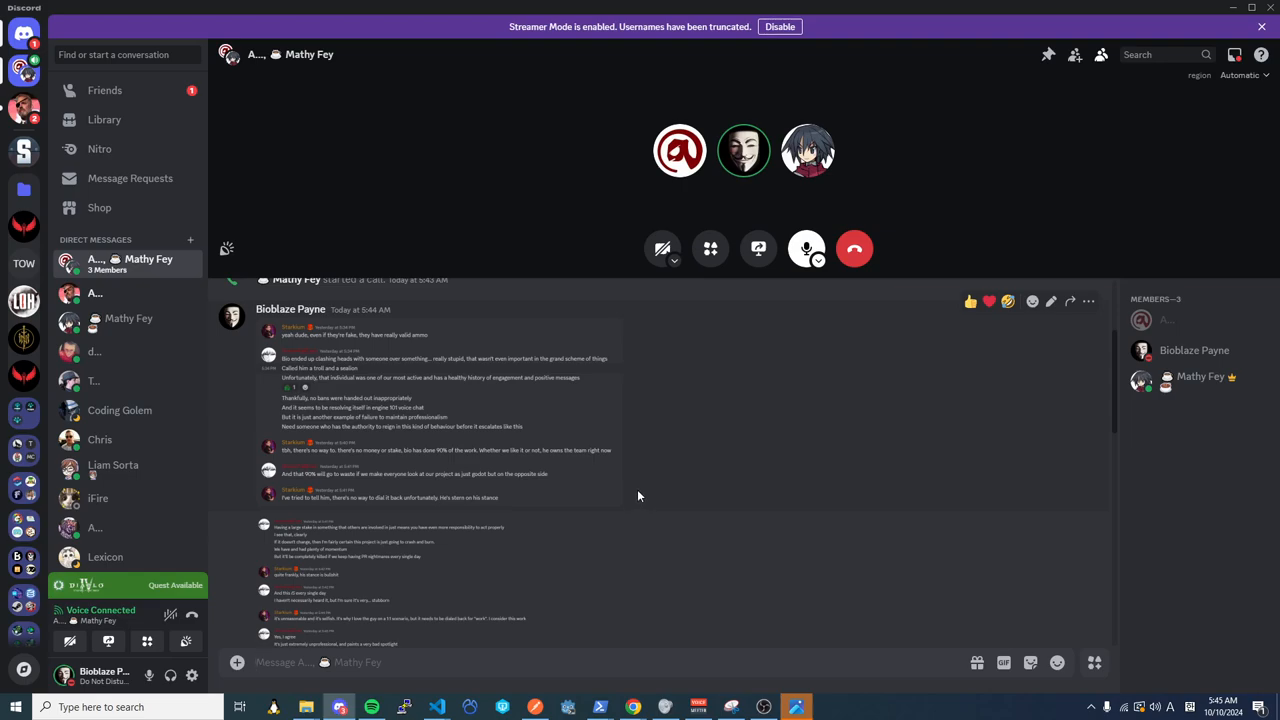
pyautogui.moveTo(636, 498)
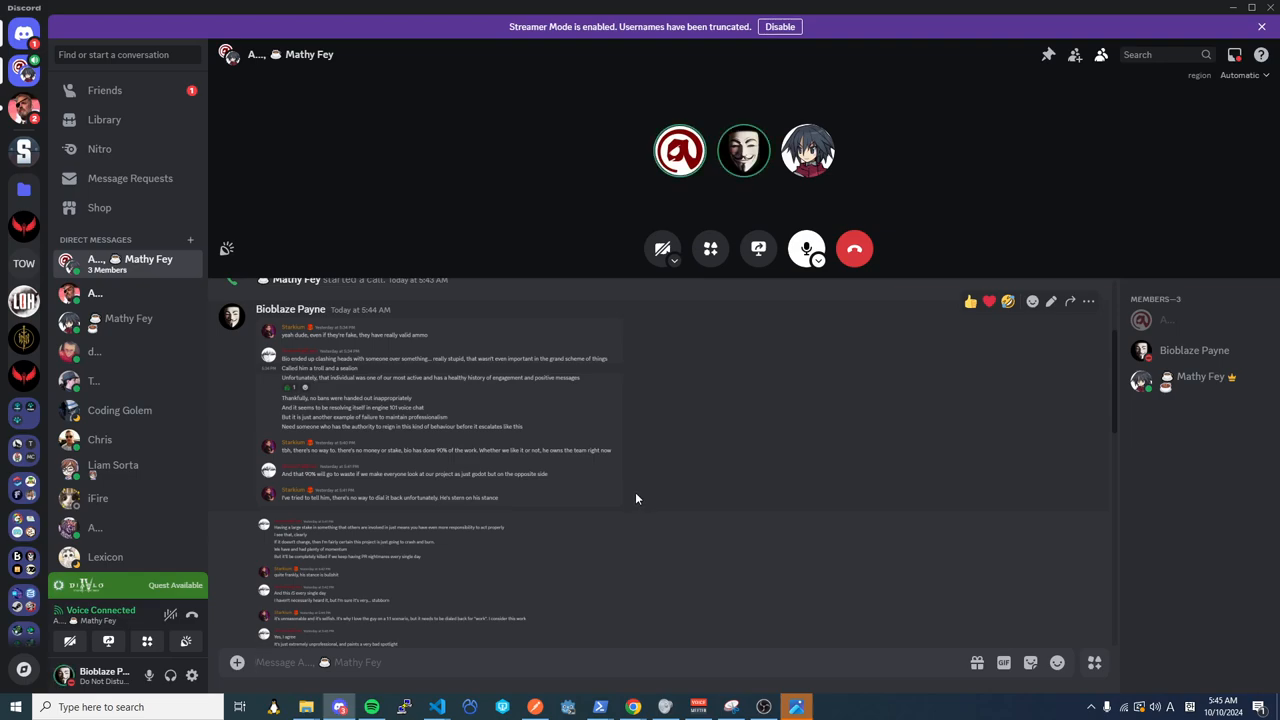
pyautogui.moveTo(638, 496)
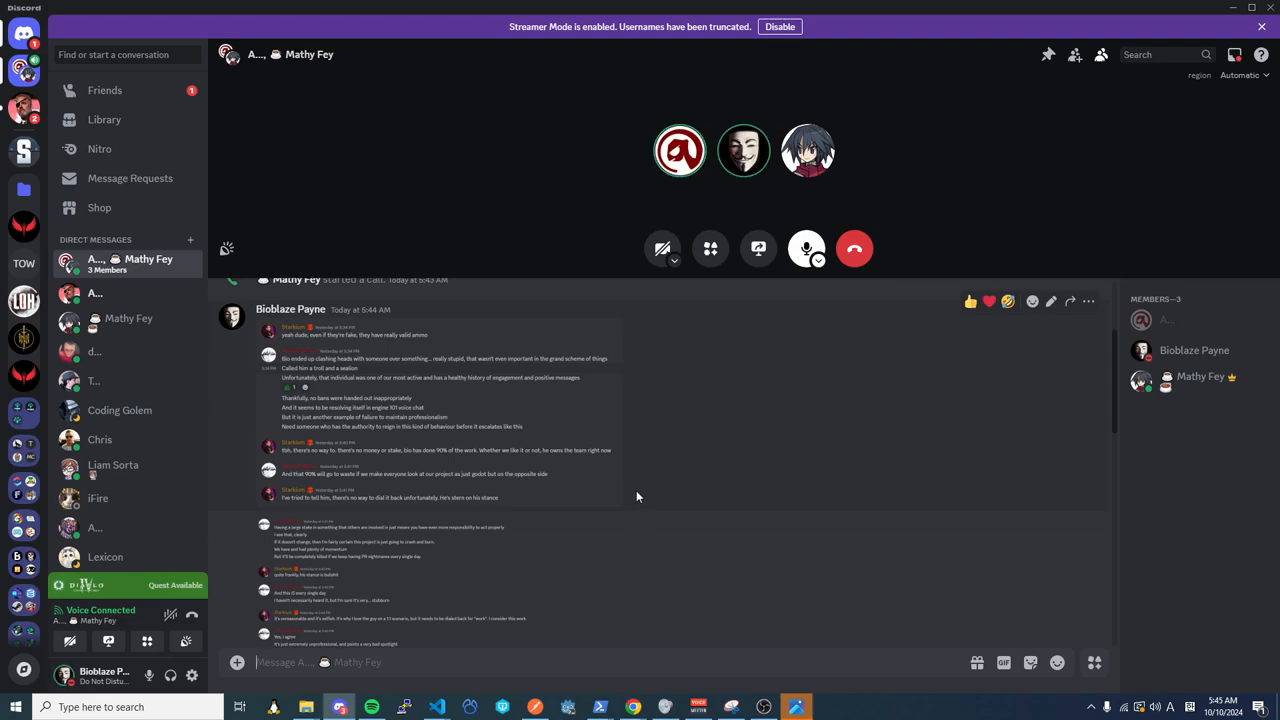
pyautogui.moveTo(632, 496)
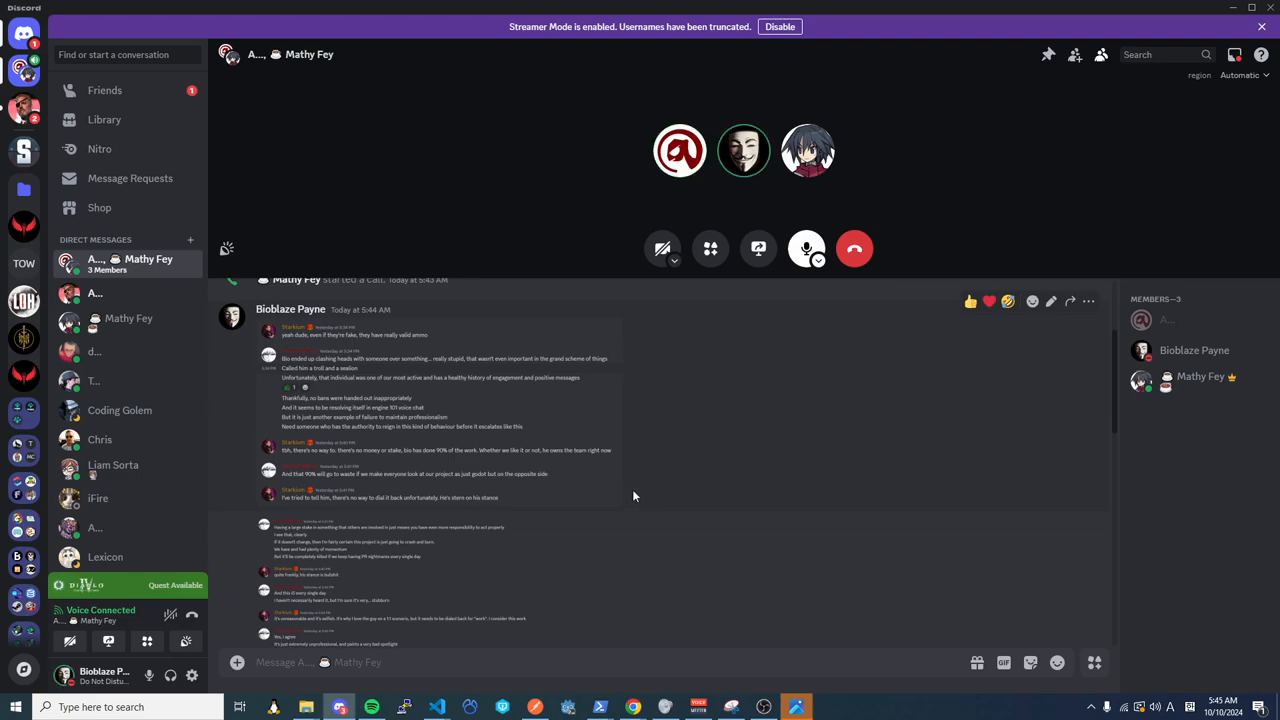
pyautogui.moveTo(638, 496)
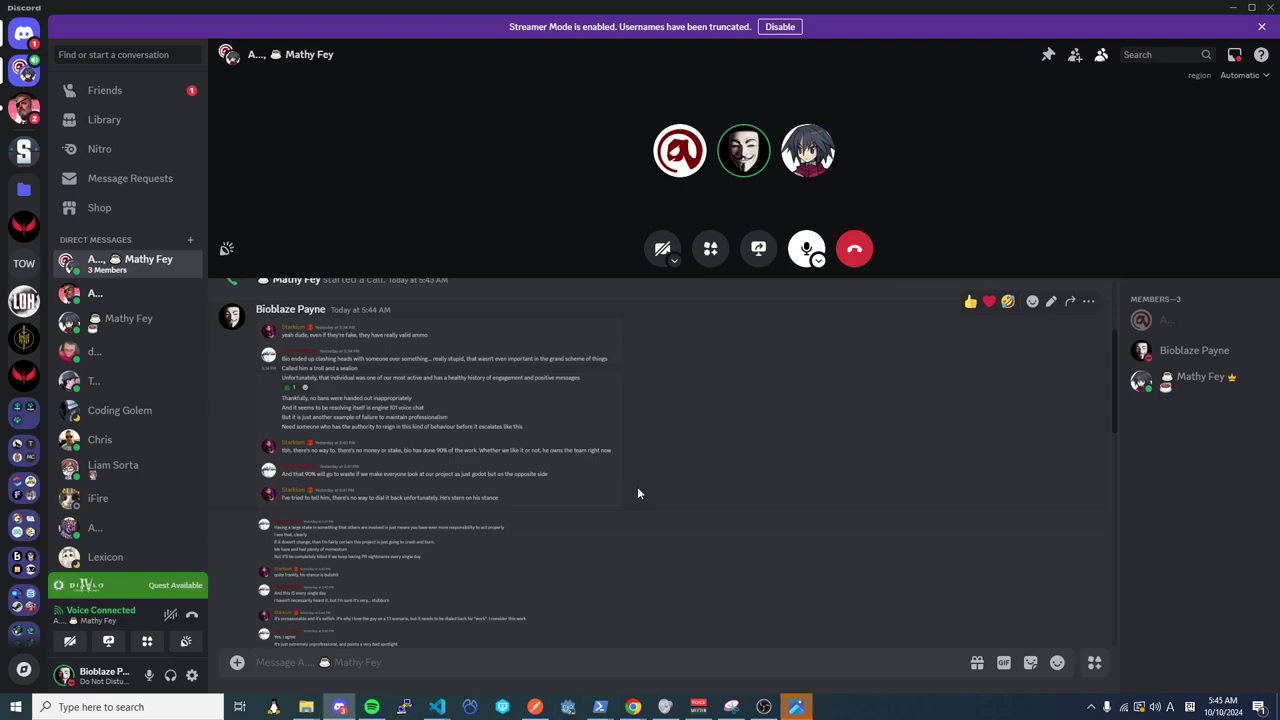
pyautogui.moveTo(636, 492)
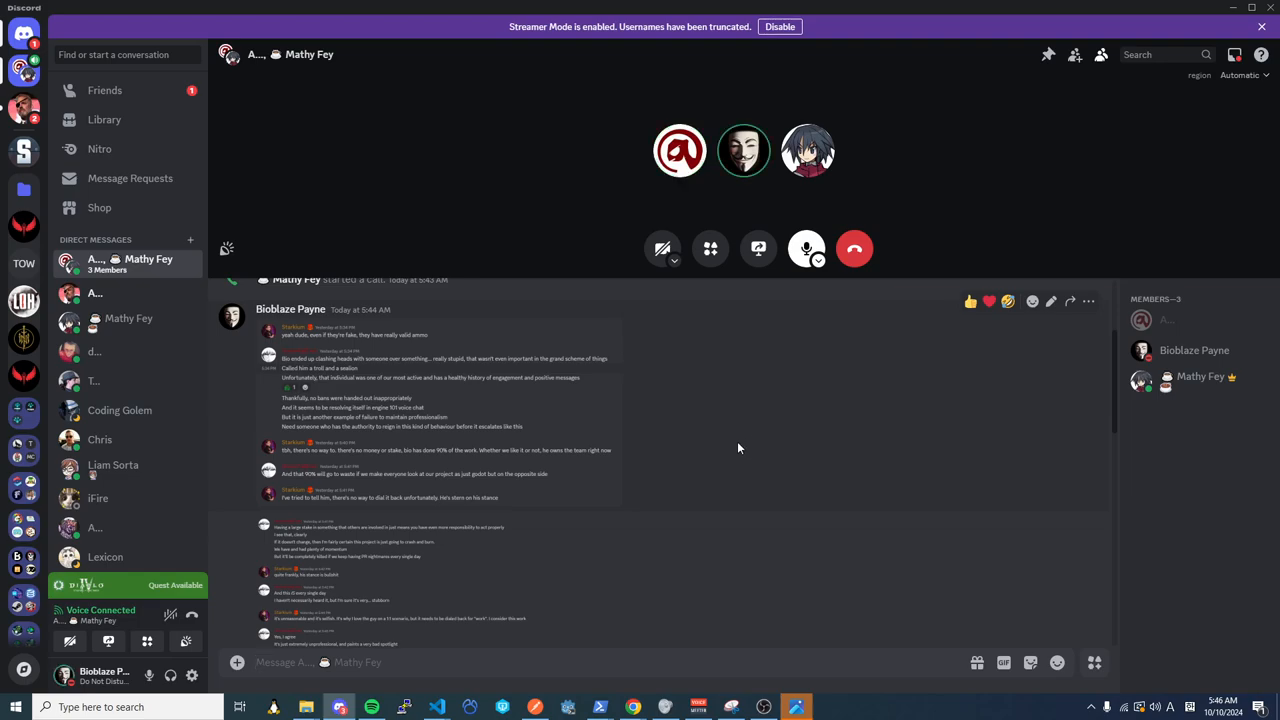
pyautogui.moveTo(742, 444)
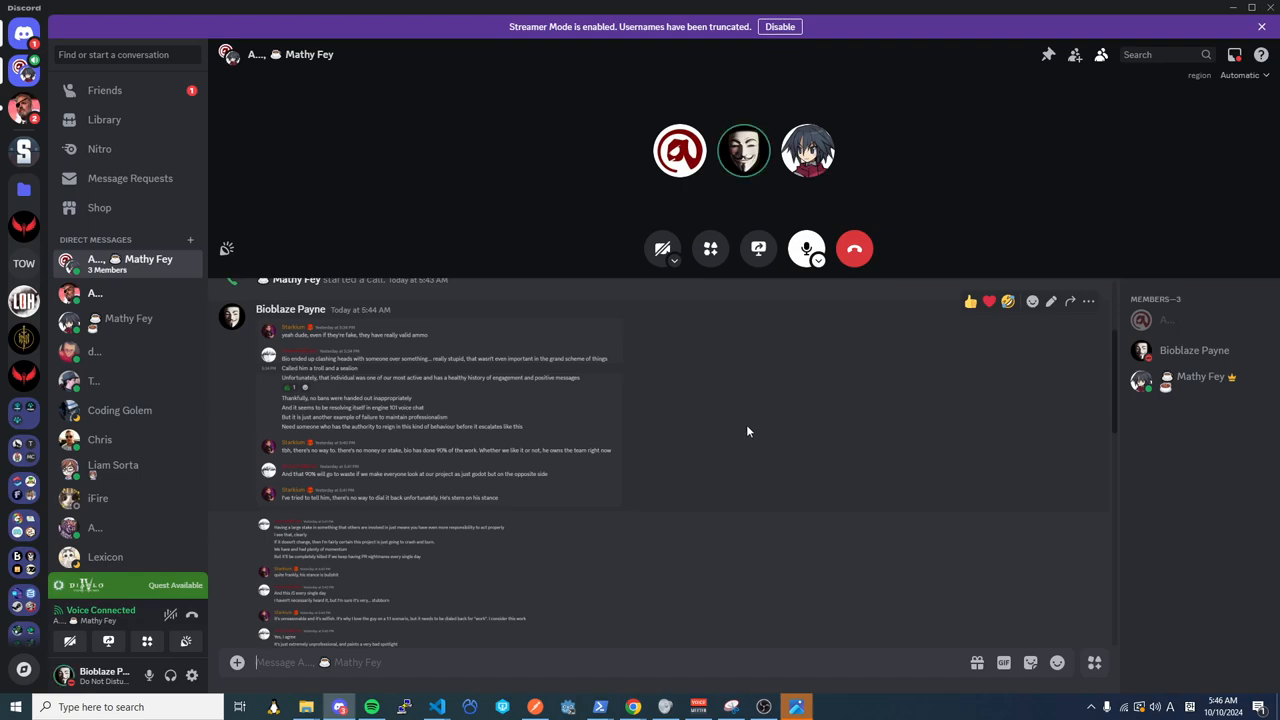
pyautogui.moveTo(744, 414)
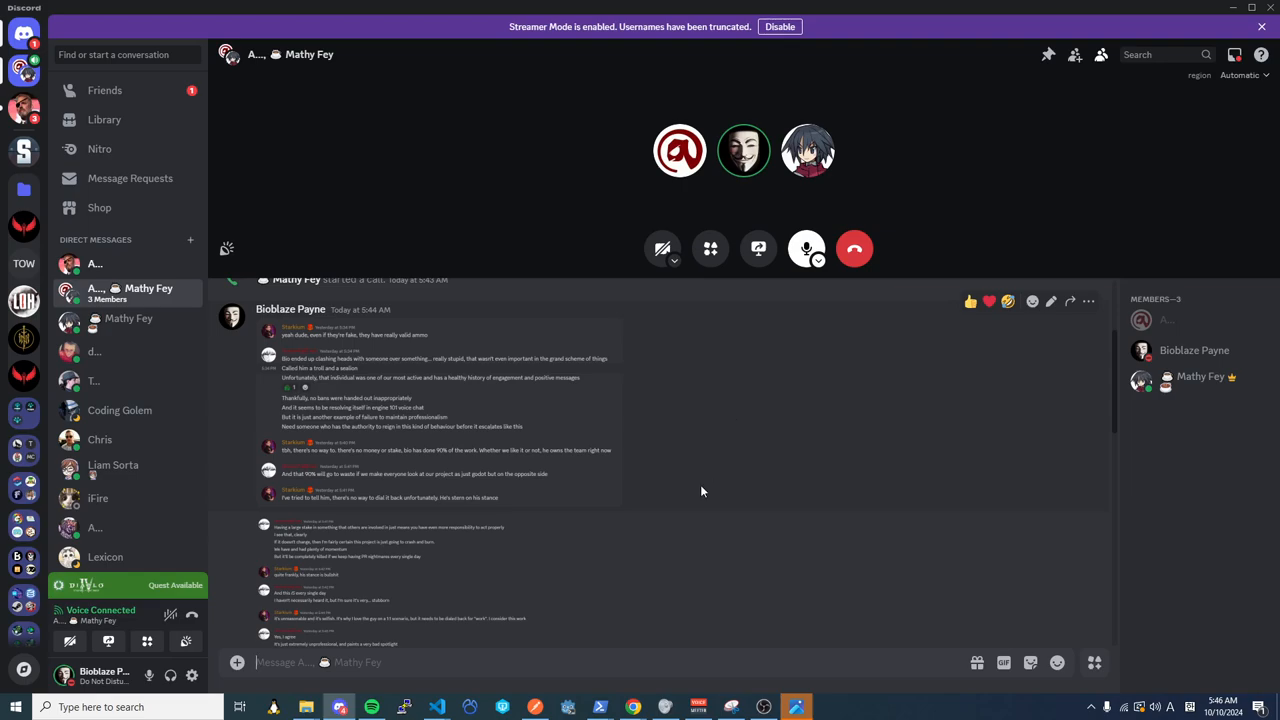
pyautogui.moveTo(464, 448)
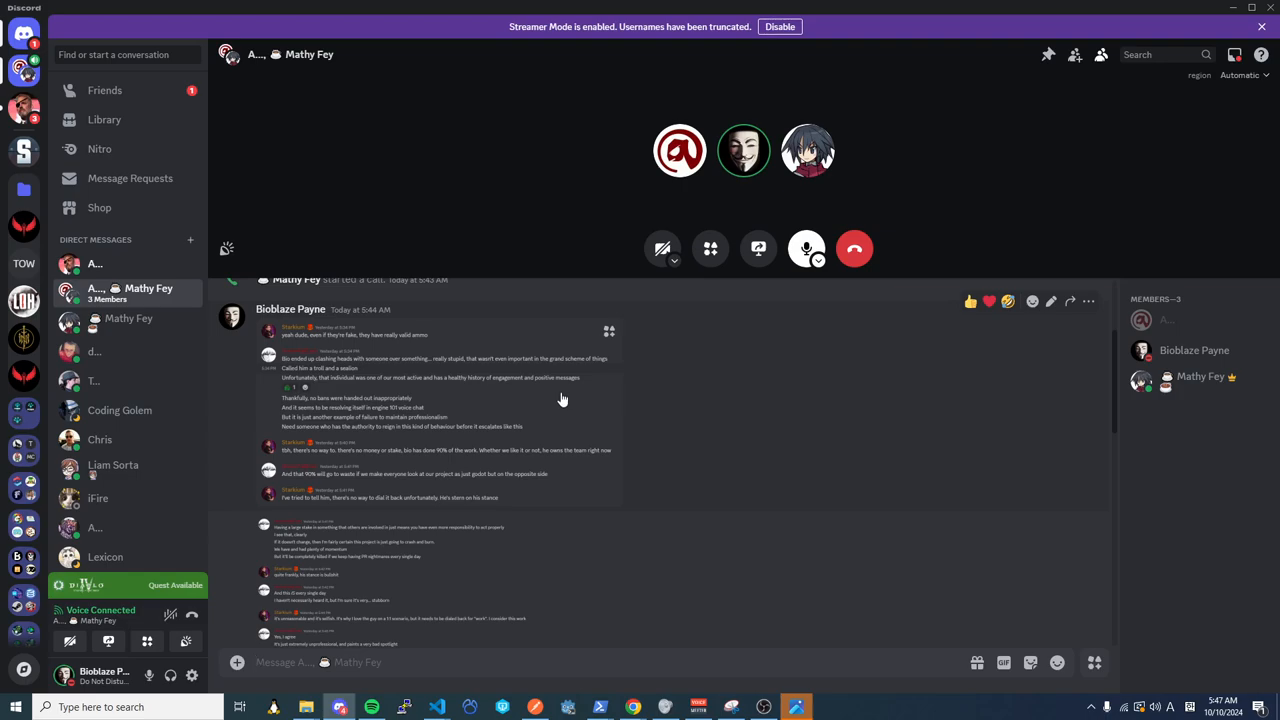
pyautogui.moveTo(688, 408)
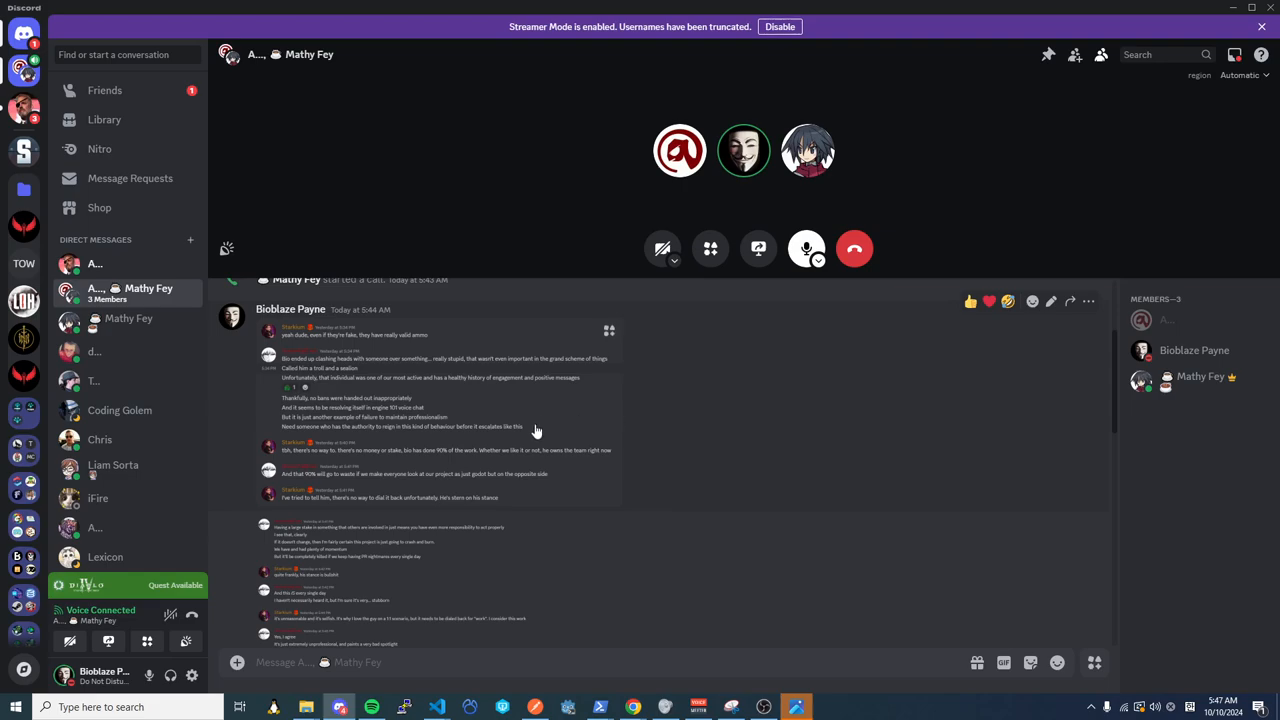
pyautogui.moveTo(516, 420)
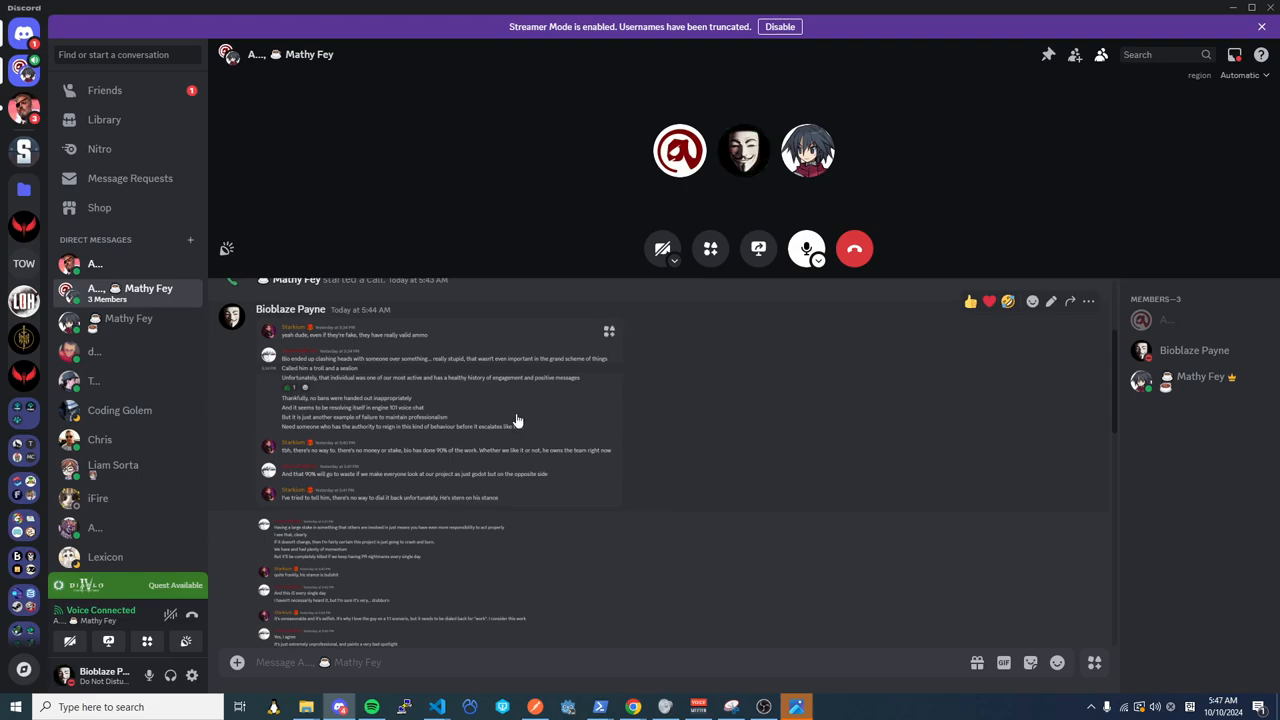
pyautogui.scroll(-3)
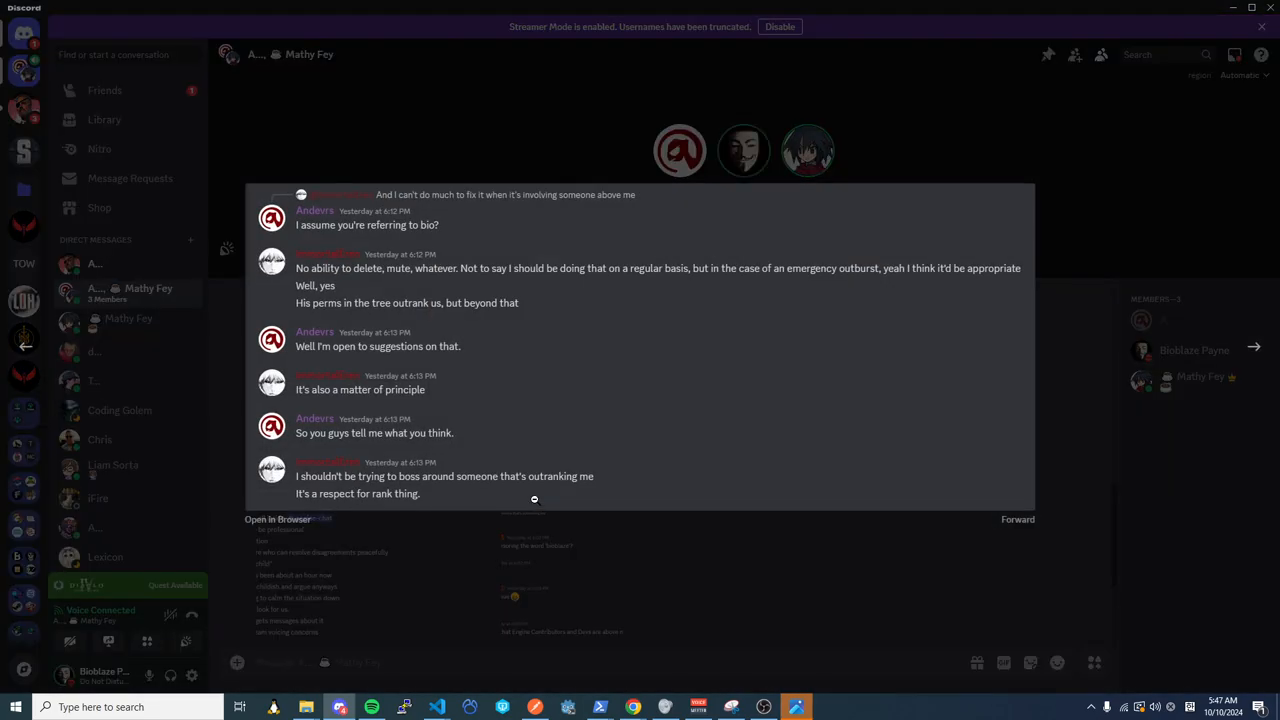
pyautogui.moveTo(542, 364)
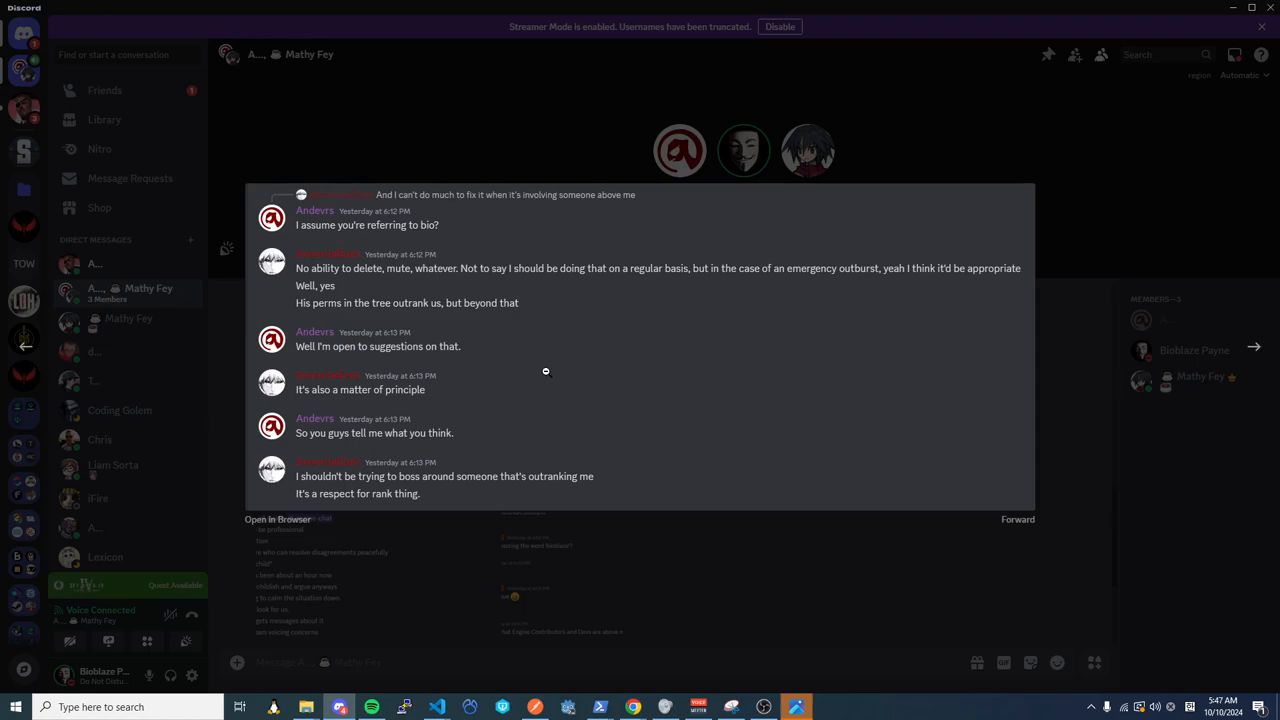
pyautogui.moveTo(548, 376)
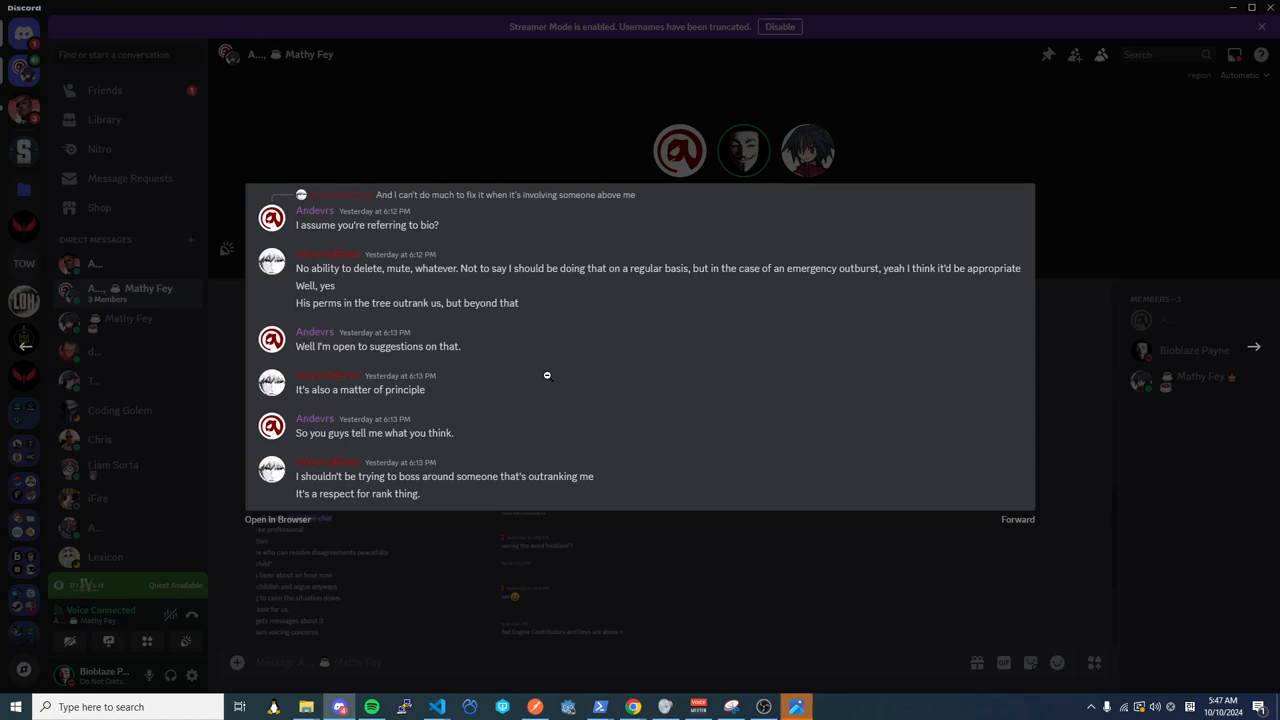
pyautogui.moveTo(512, 460)
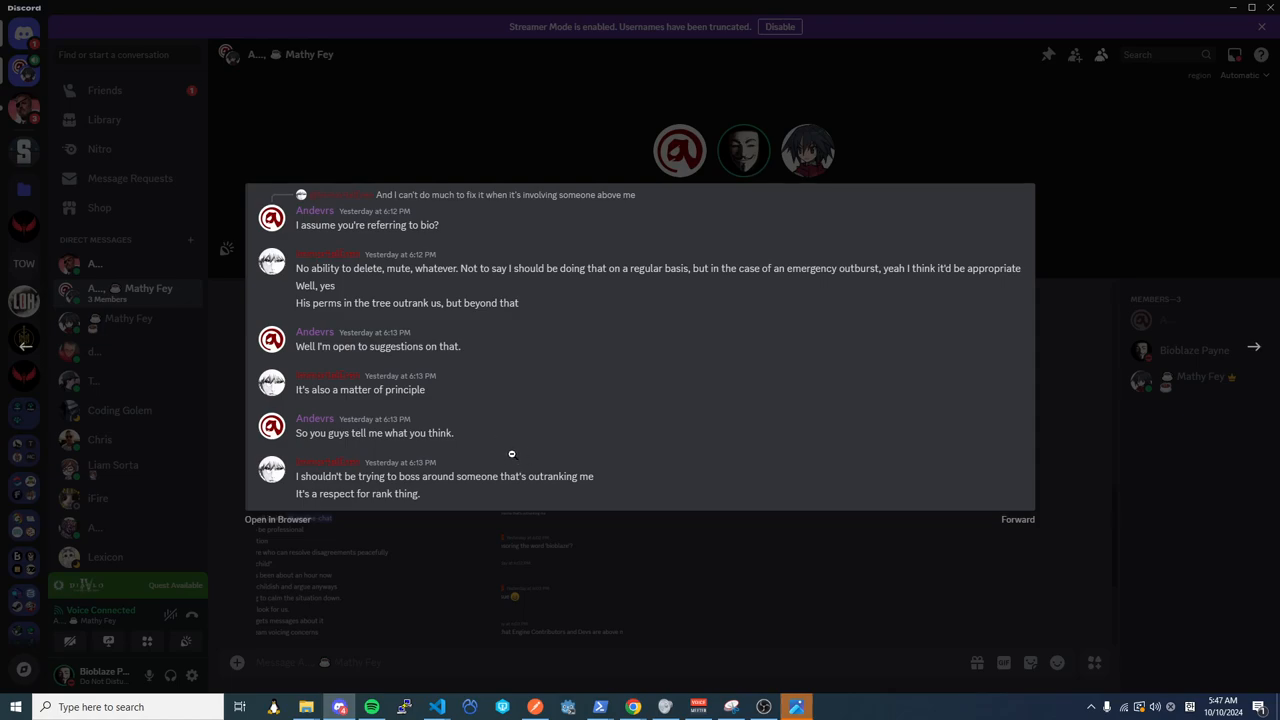
pyautogui.moveTo(506, 460)
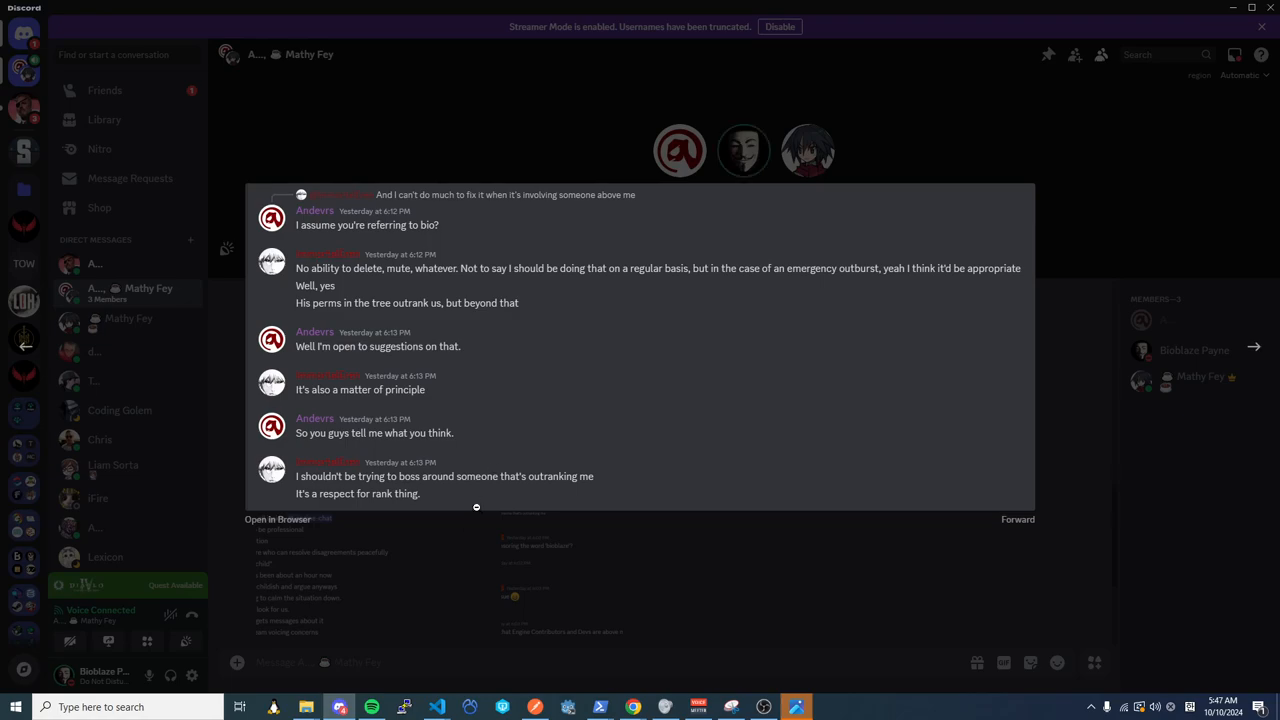
pyautogui.moveTo(696, 608)
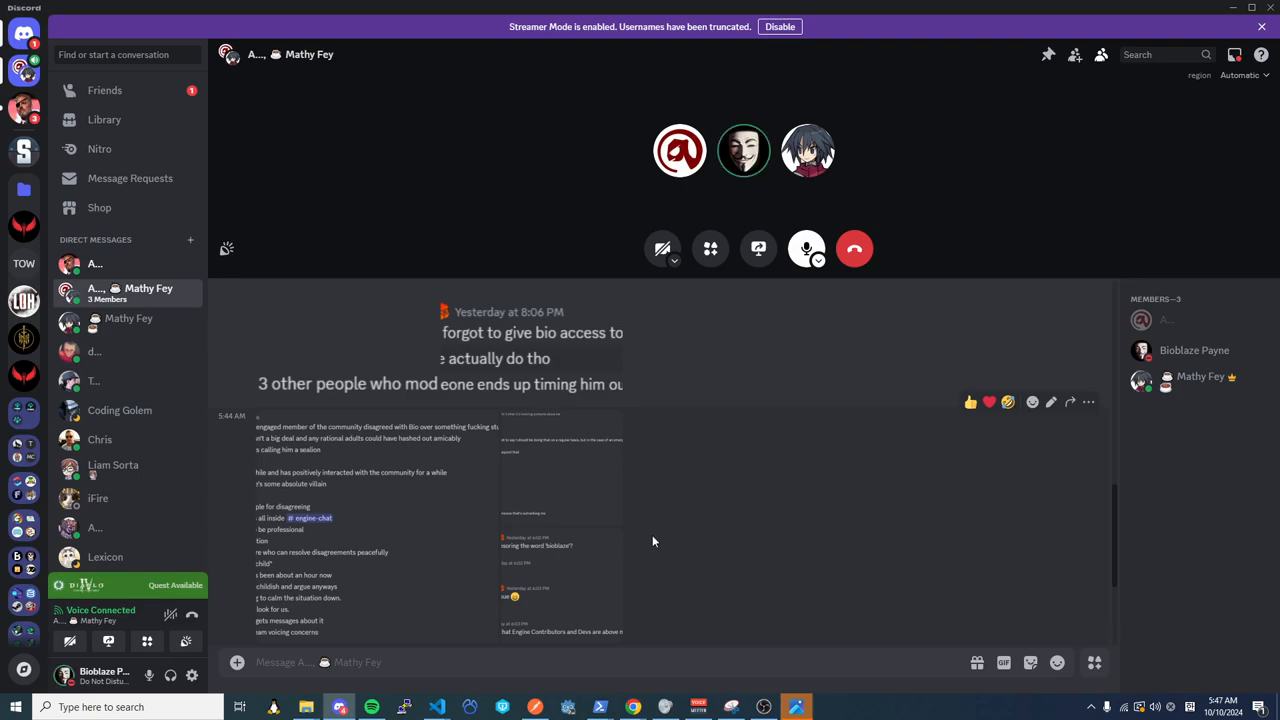
pyautogui.moveTo(548, 564)
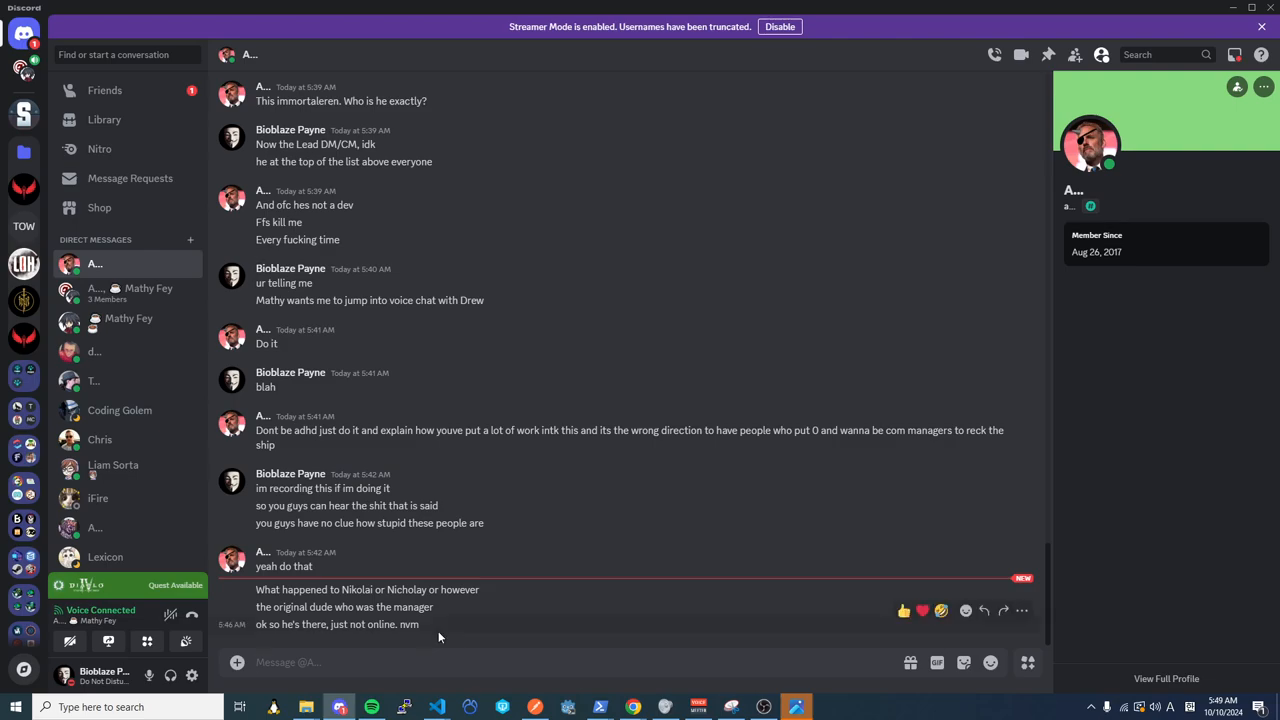
# Send replies saying 'that went as well', he left, 'figure it out yourself', and naming Drew the leader
pyautogui.write('that went as well as I calle')
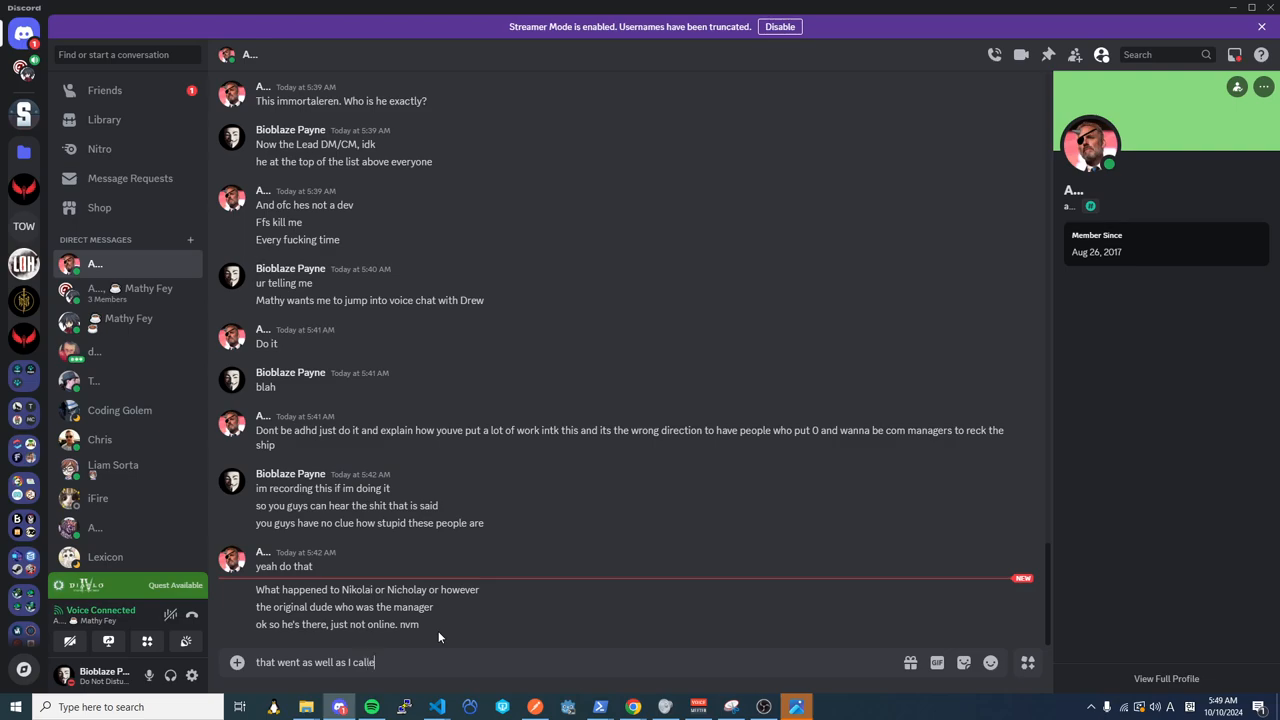
pyautogui.press('Enter')
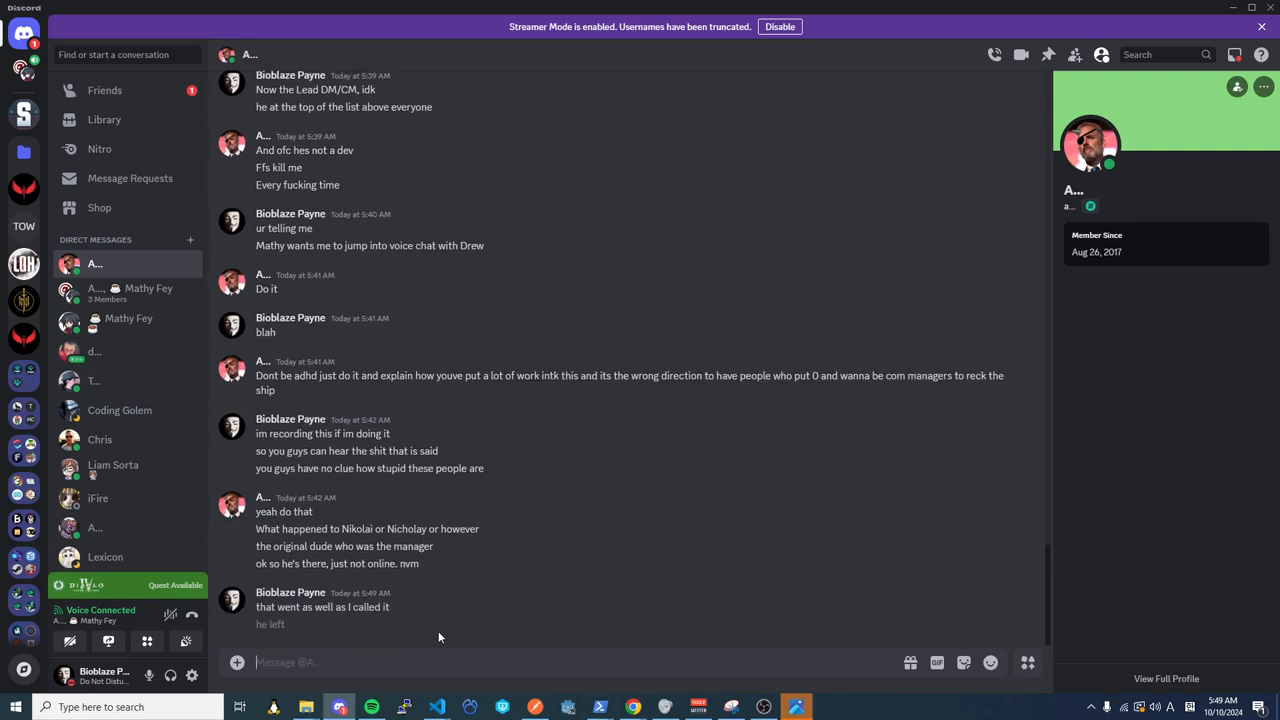
pyautogui.write('and le')
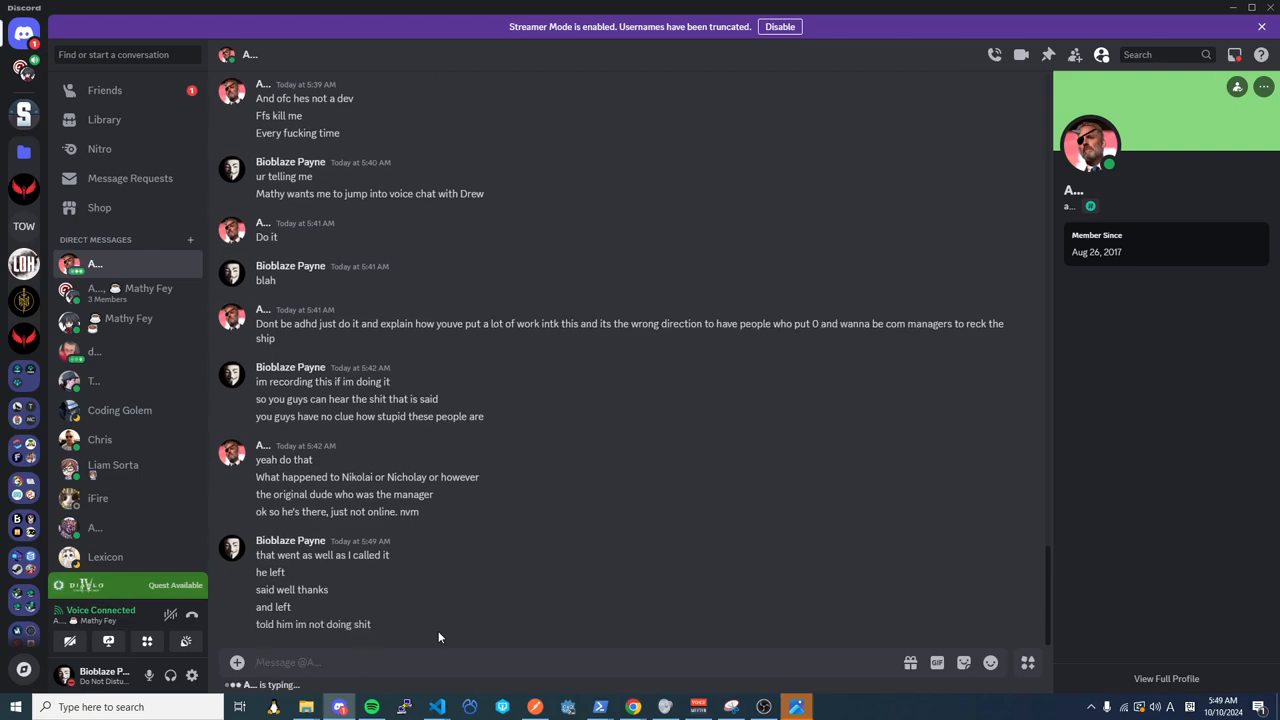
pyautogui.write('figure it out yourse')
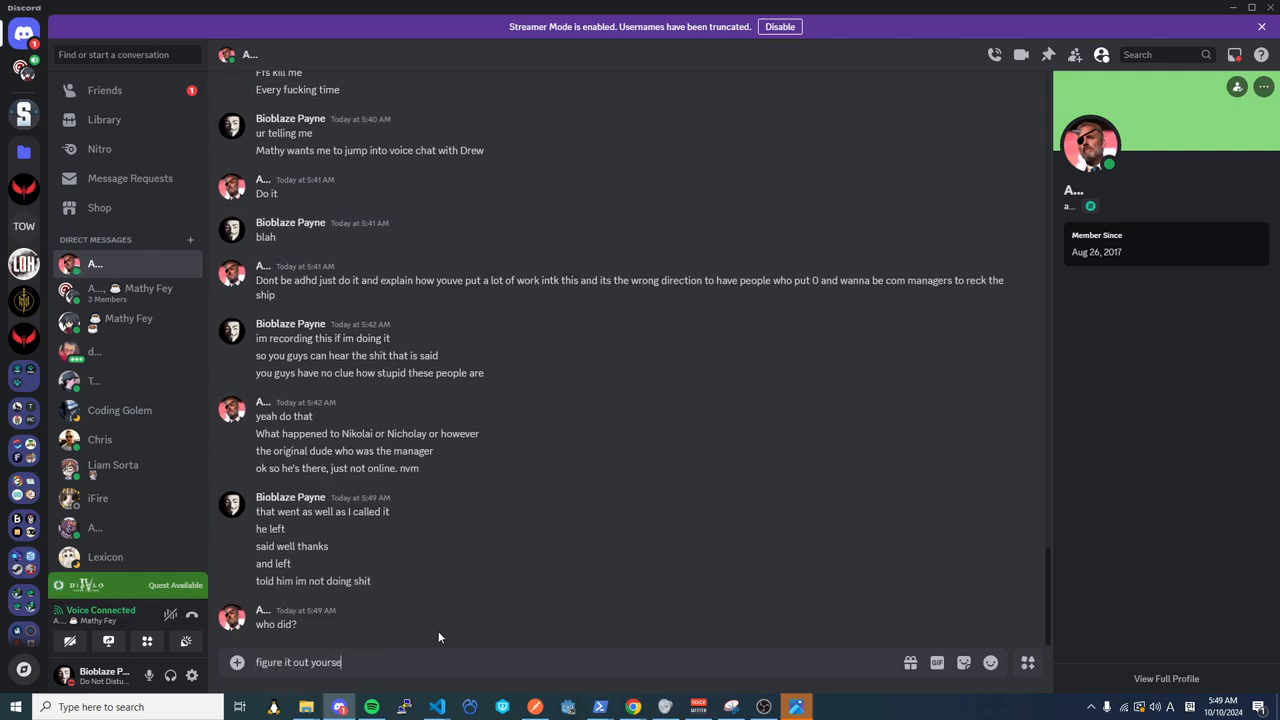
pyautogui.press('Enter')
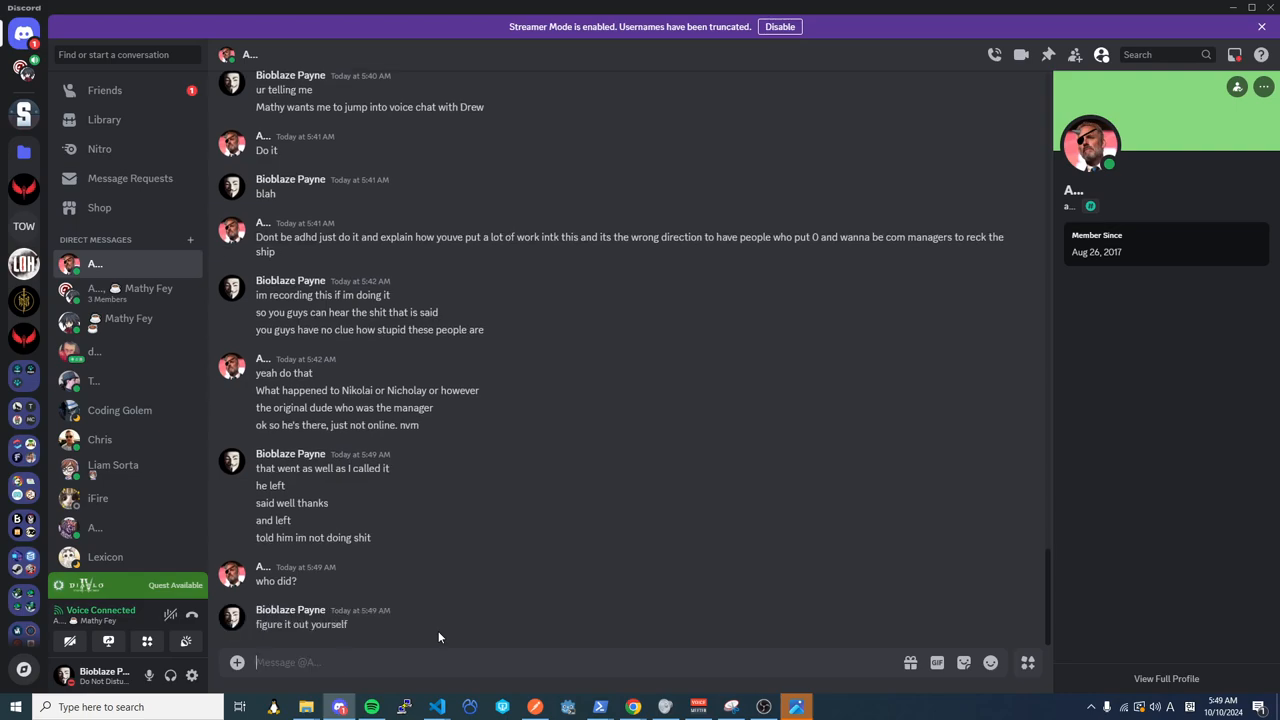
pyautogui.write('Drew the lea')
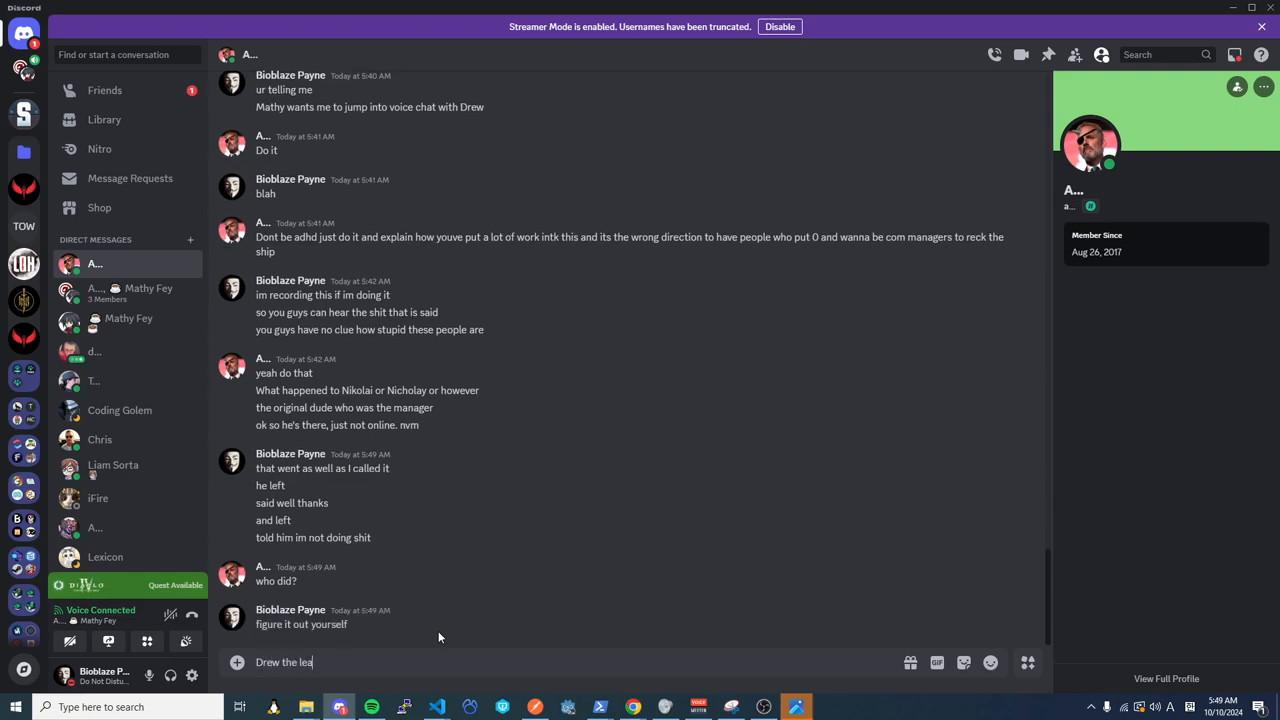
pyautogui.press('Enter')
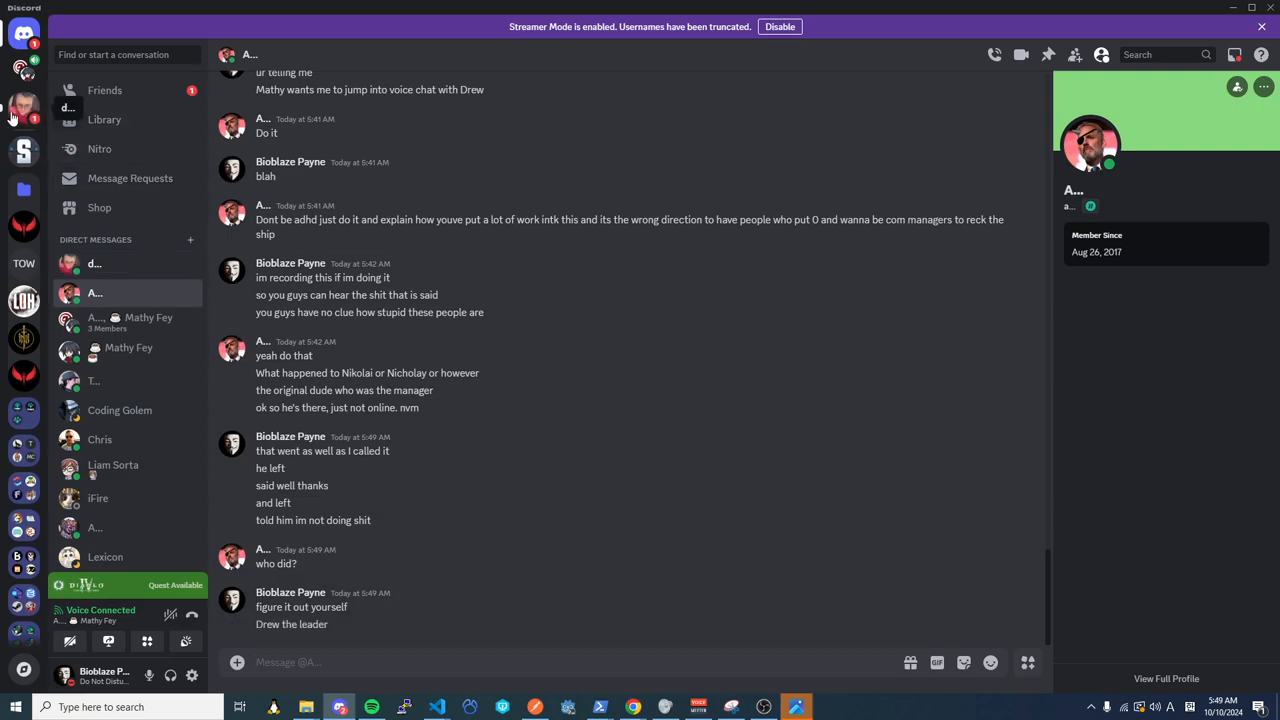
# Check the other DM, resolve the pending friend request, and return to the group call chat
pyautogui.click(94, 264)
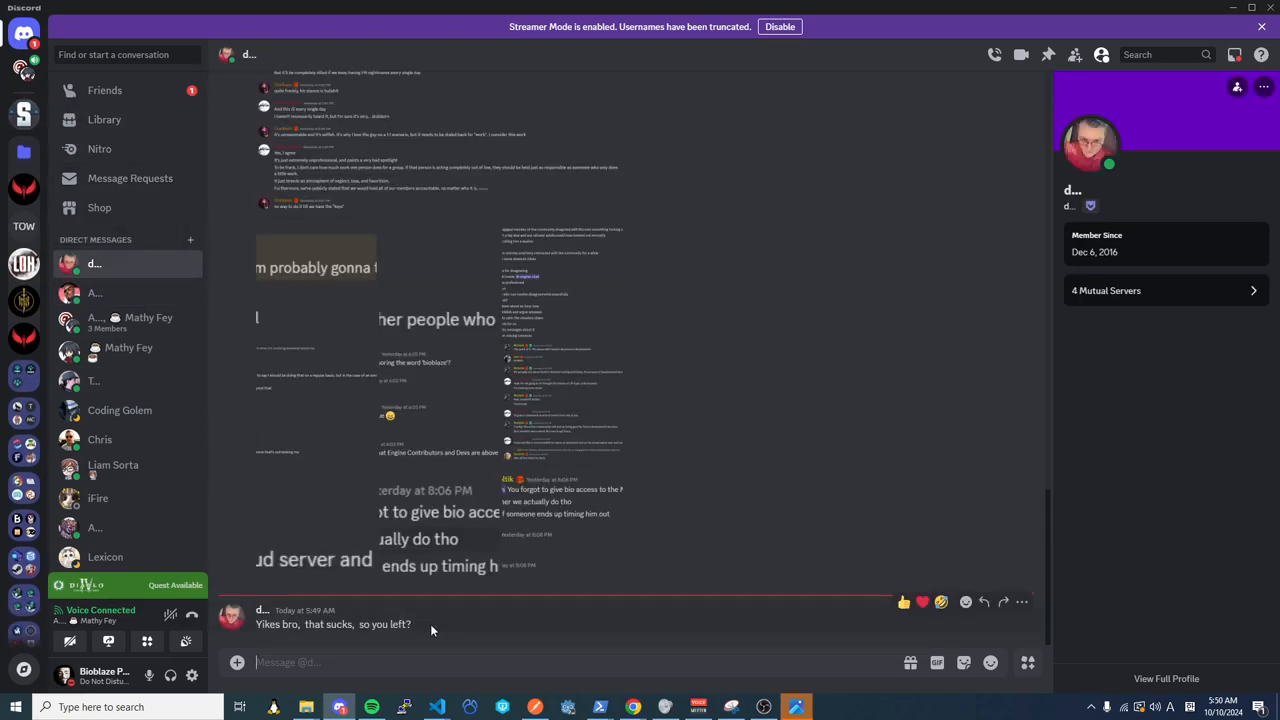
pyautogui.click(96, 318)
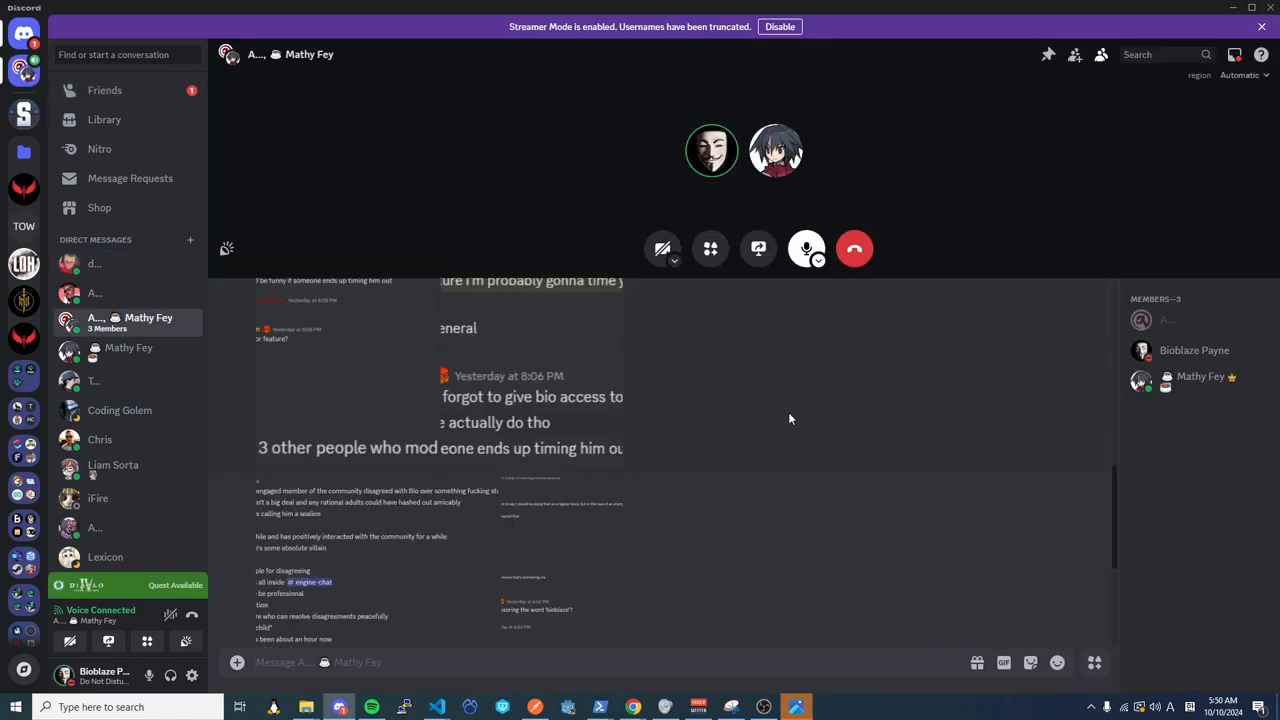
pyautogui.moveTo(772, 424)
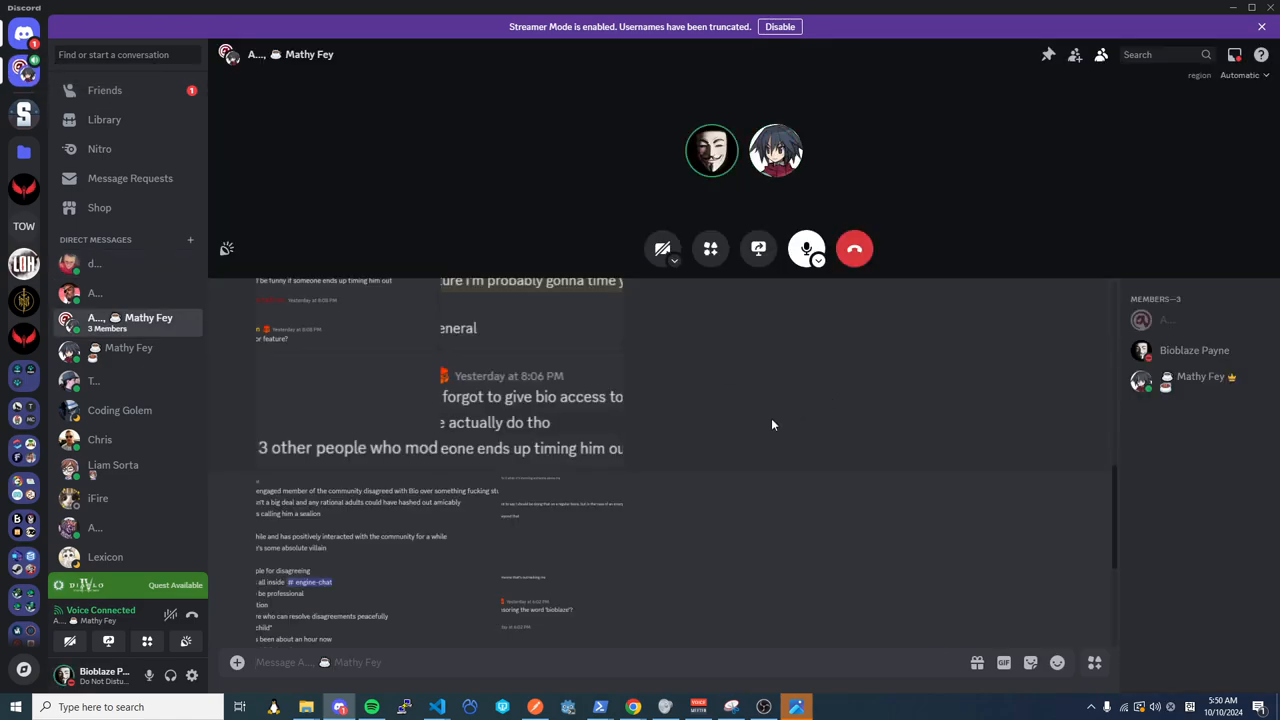
pyautogui.click(104, 90)
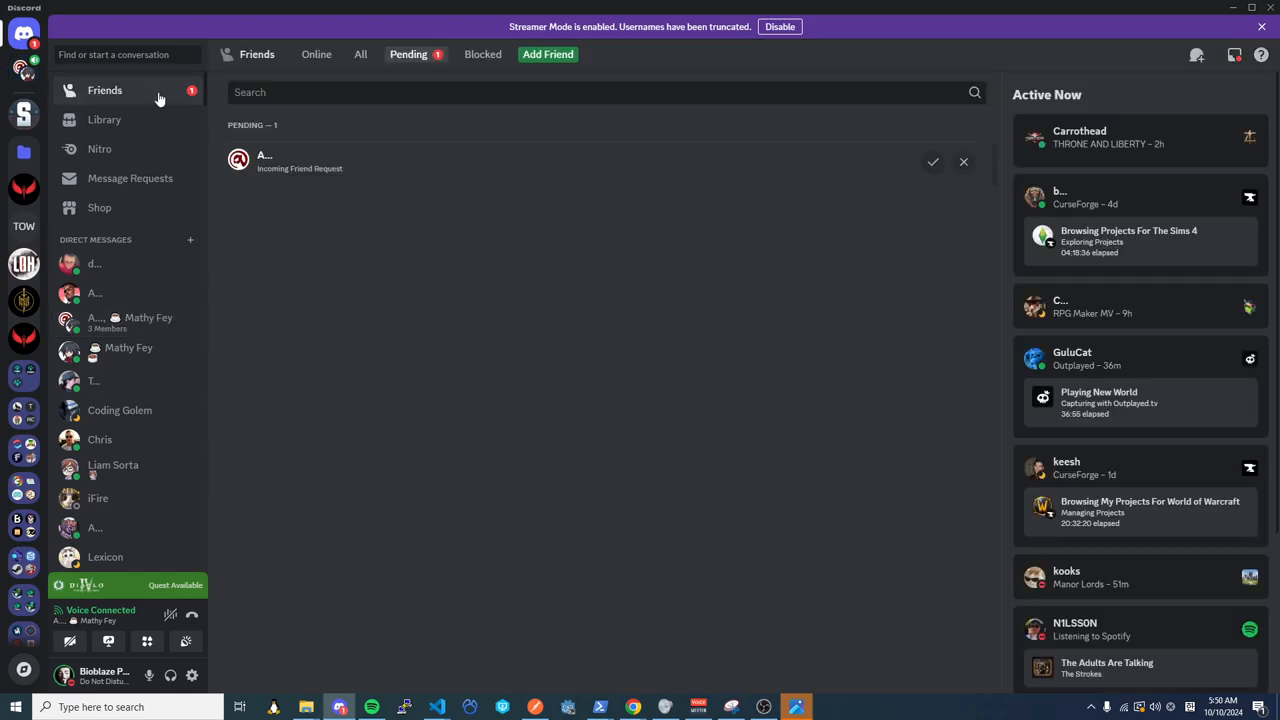
pyautogui.click(932, 160)
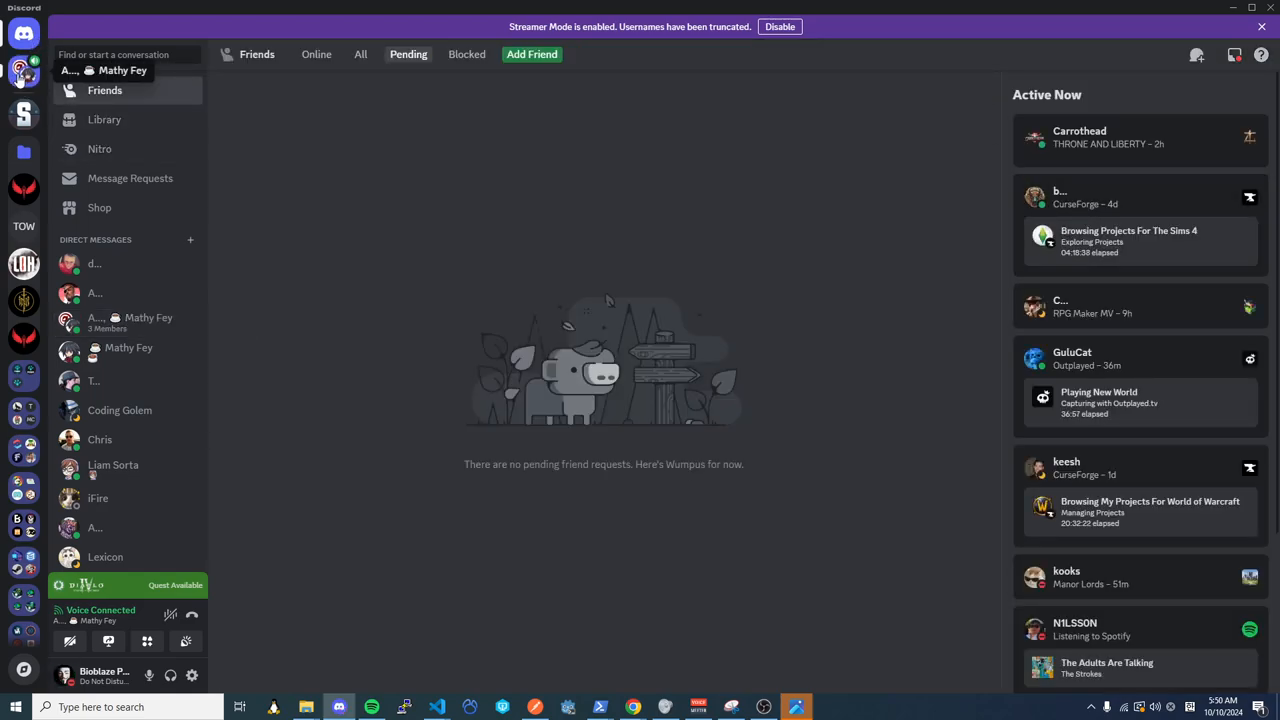
pyautogui.click(128, 320)
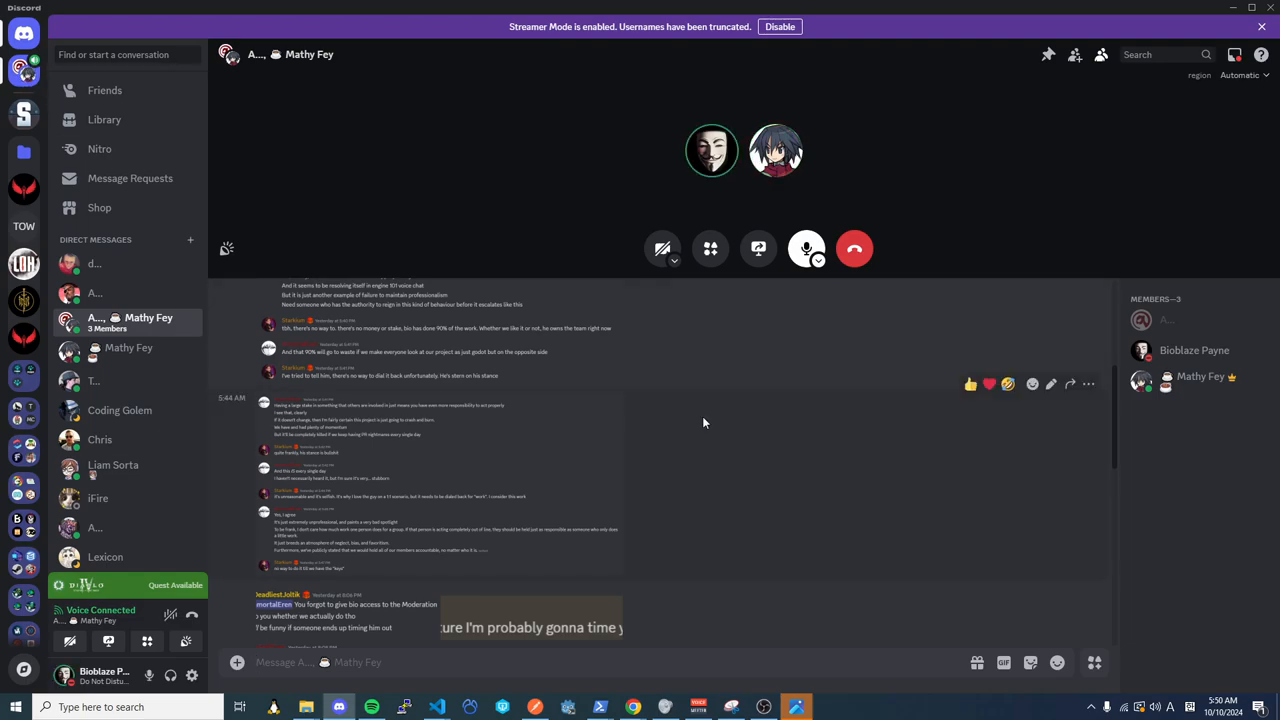
pyautogui.moveTo(660, 398)
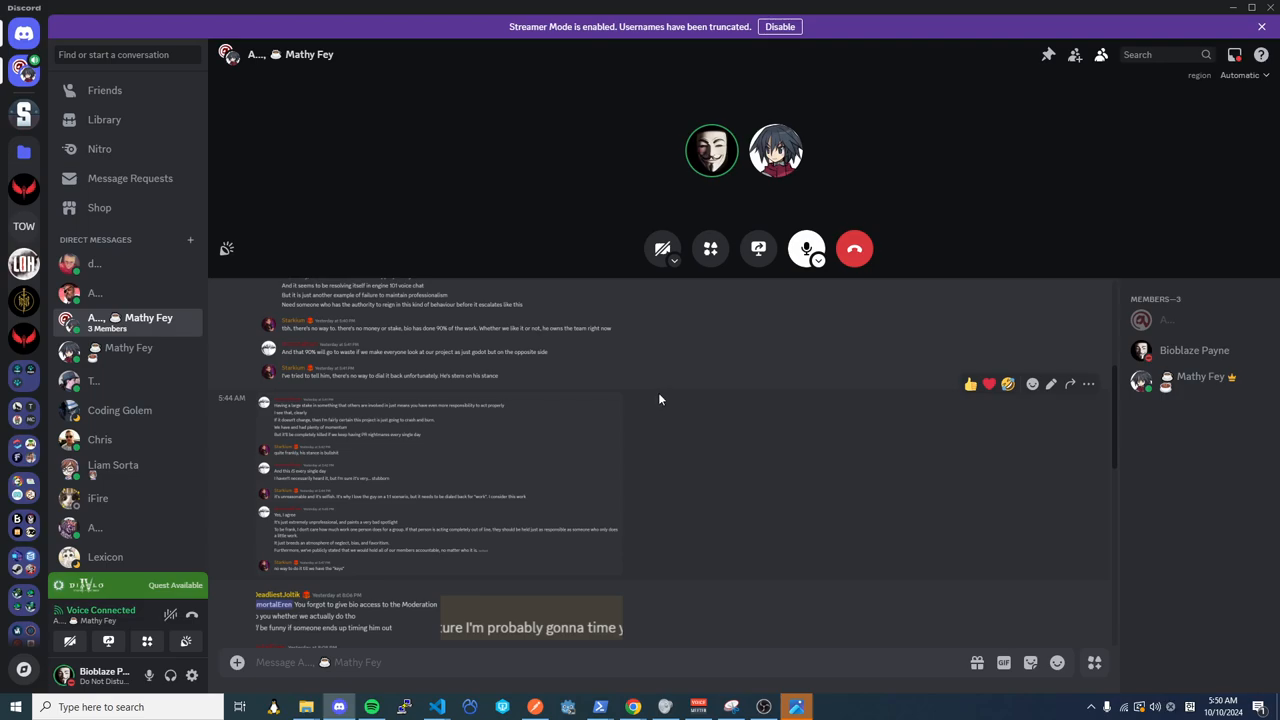
pyautogui.moveTo(644, 396)
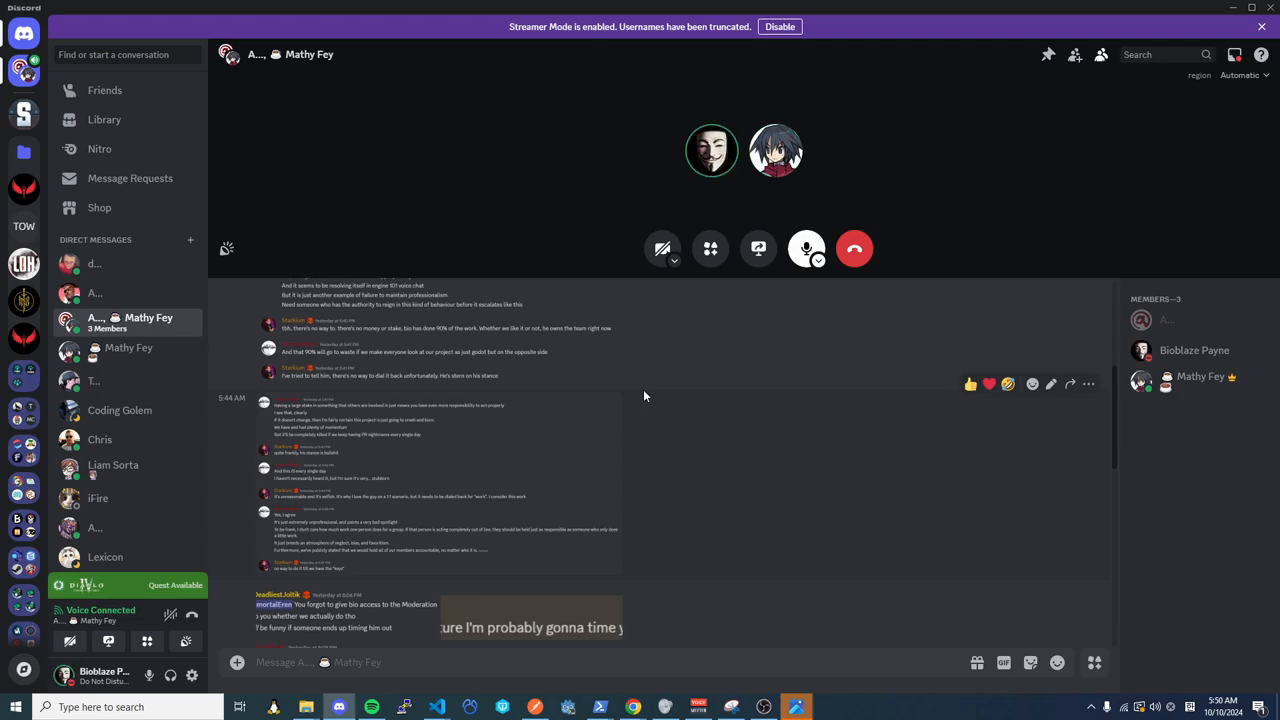
pyautogui.moveTo(628, 394)
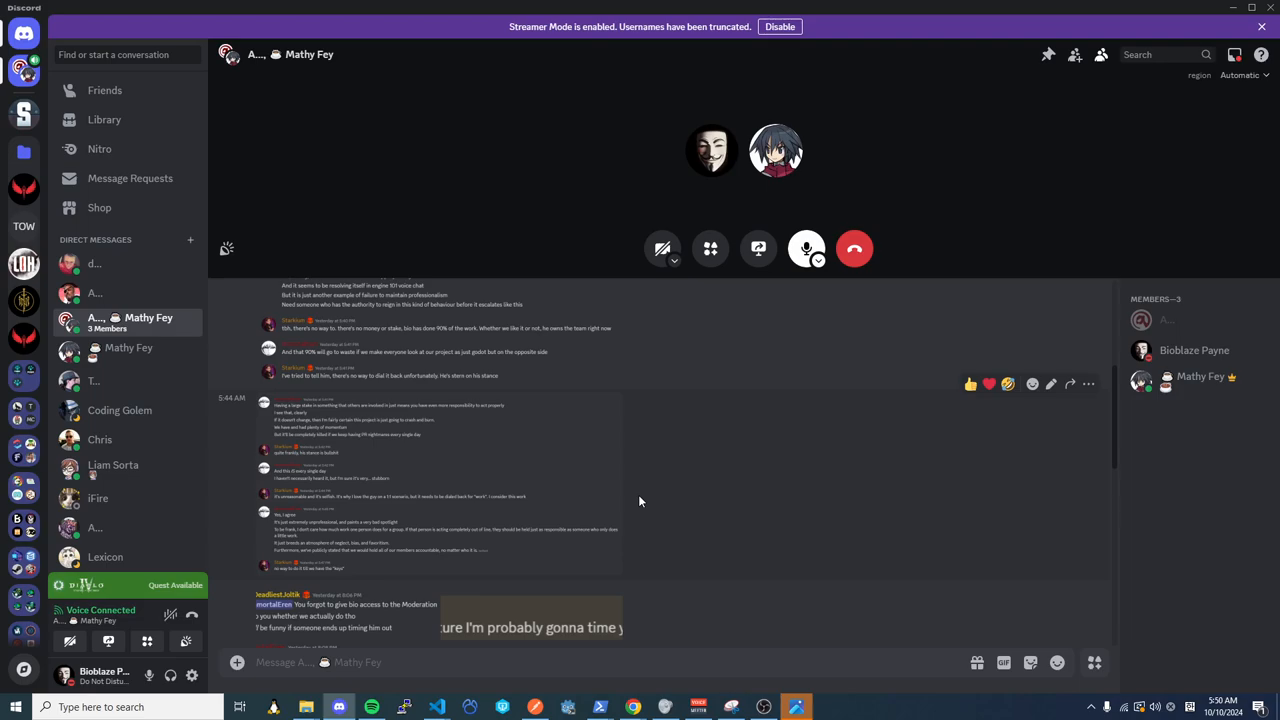
pyautogui.moveTo(656, 454)
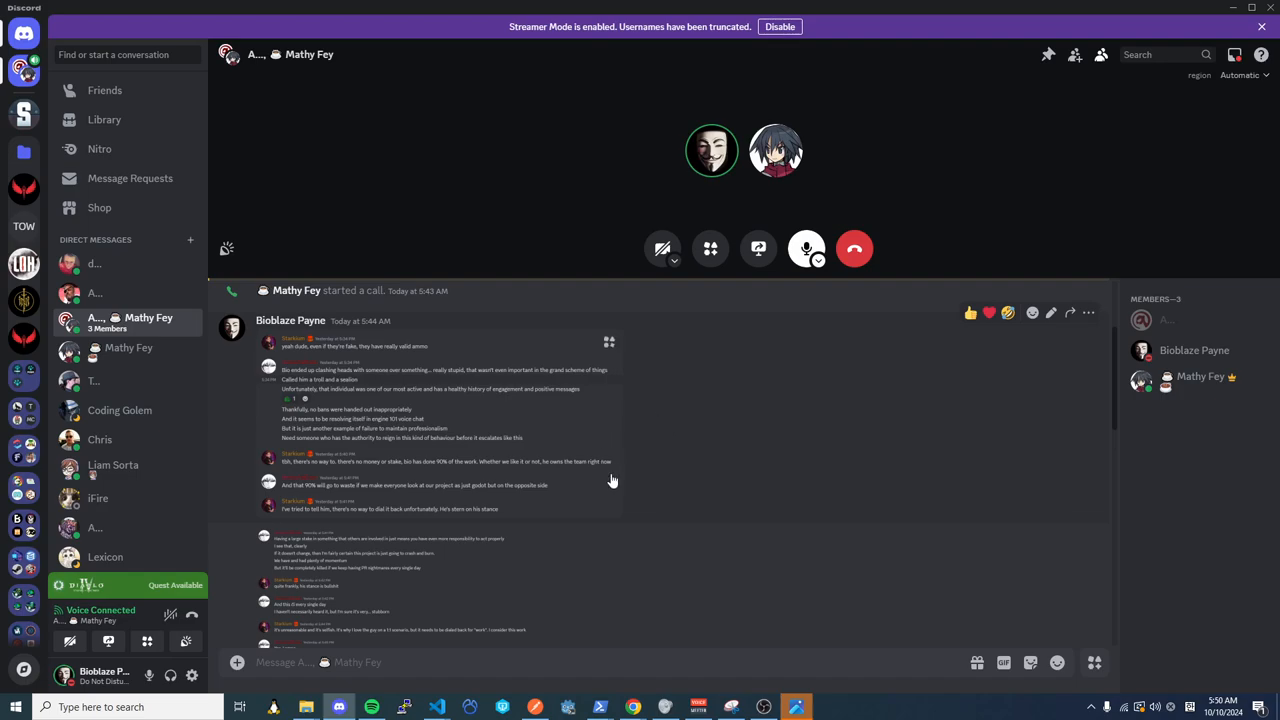
pyautogui.moveTo(580, 522)
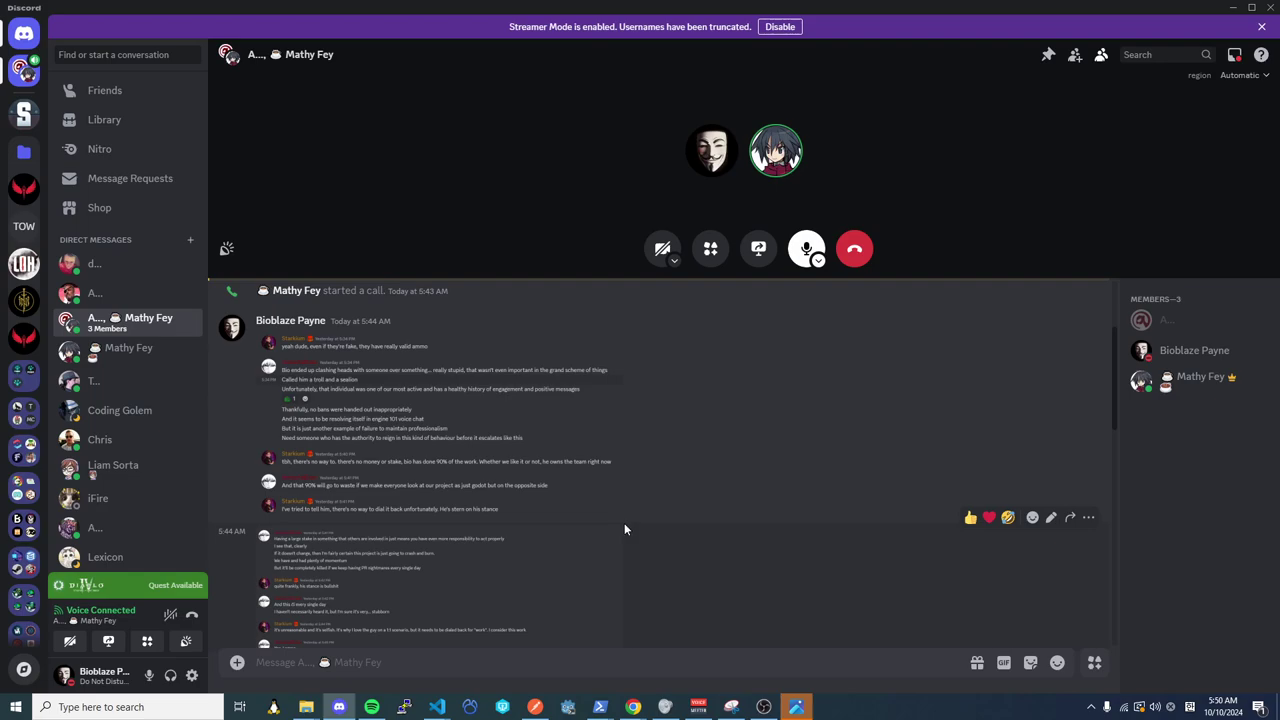
pyautogui.moveTo(220, 524)
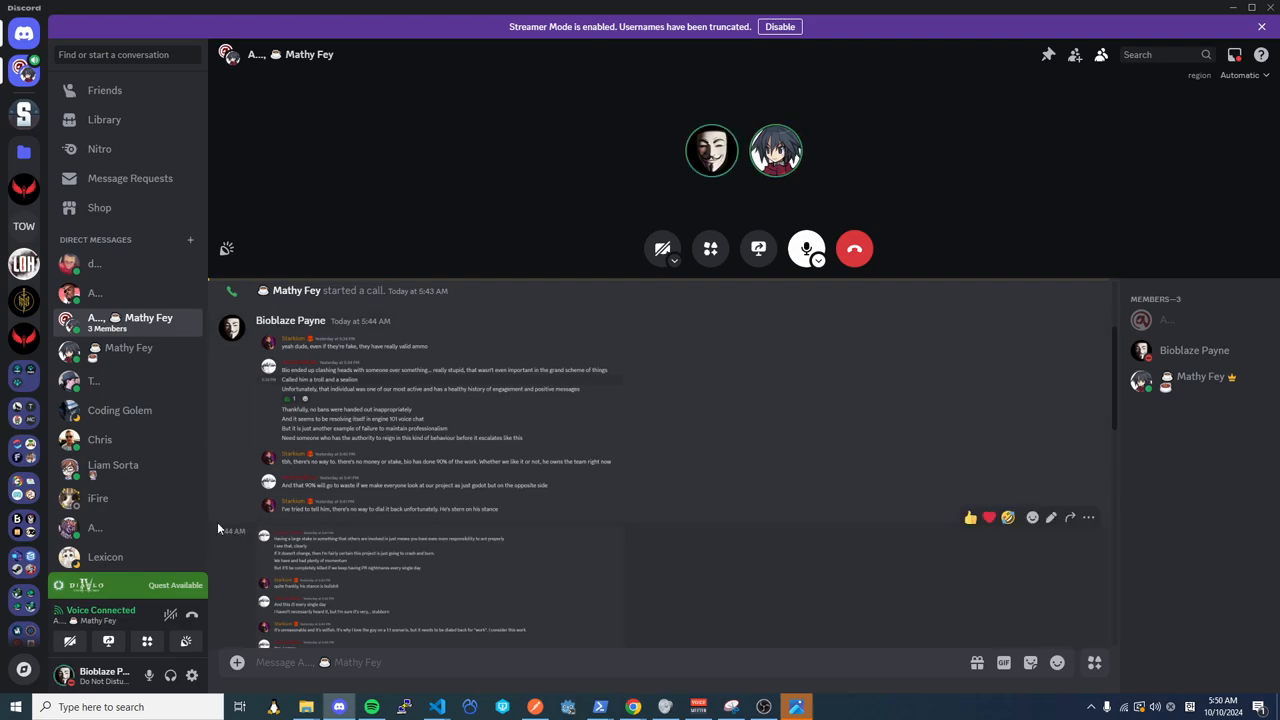
pyautogui.scroll(-3)
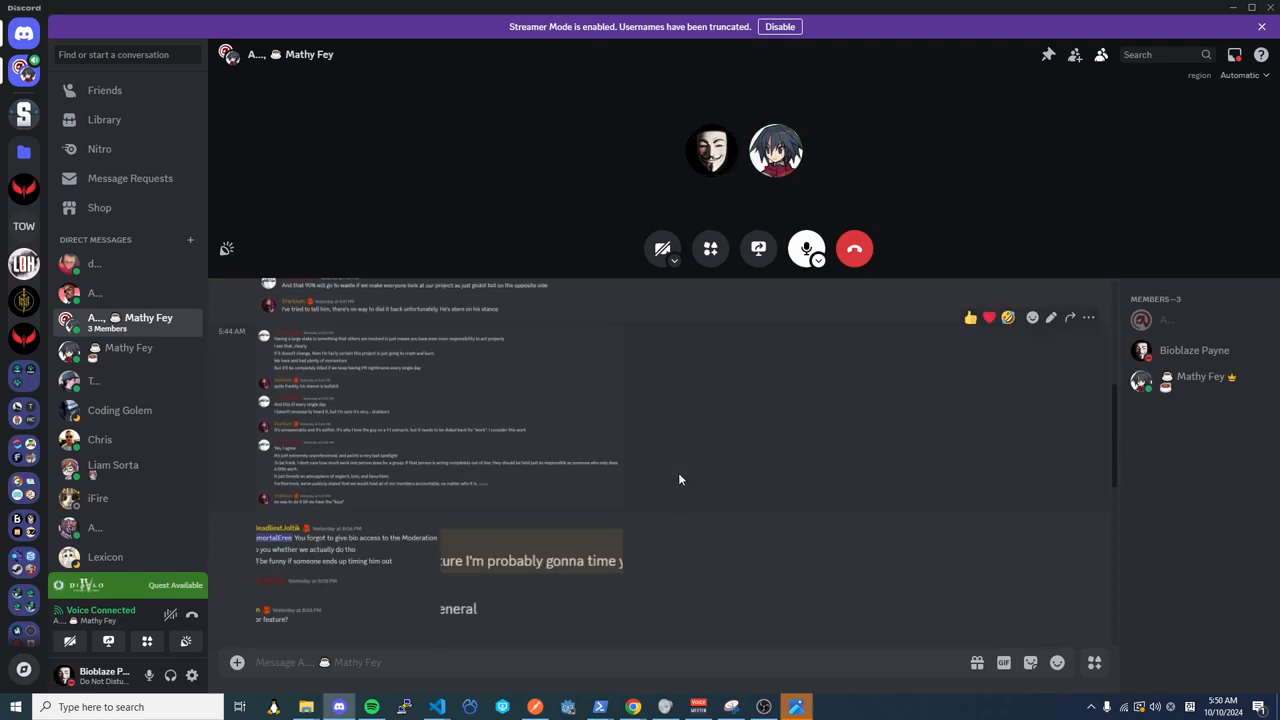
pyautogui.scroll(-3)
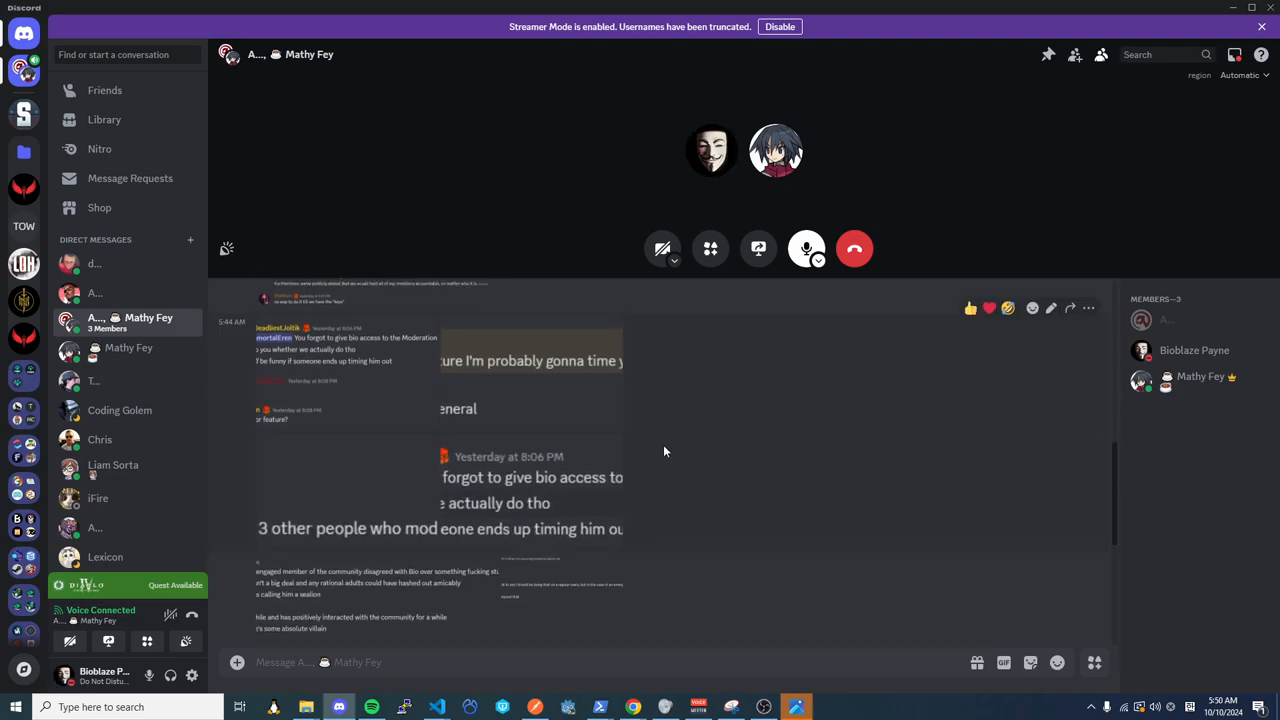
pyautogui.scroll(-3)
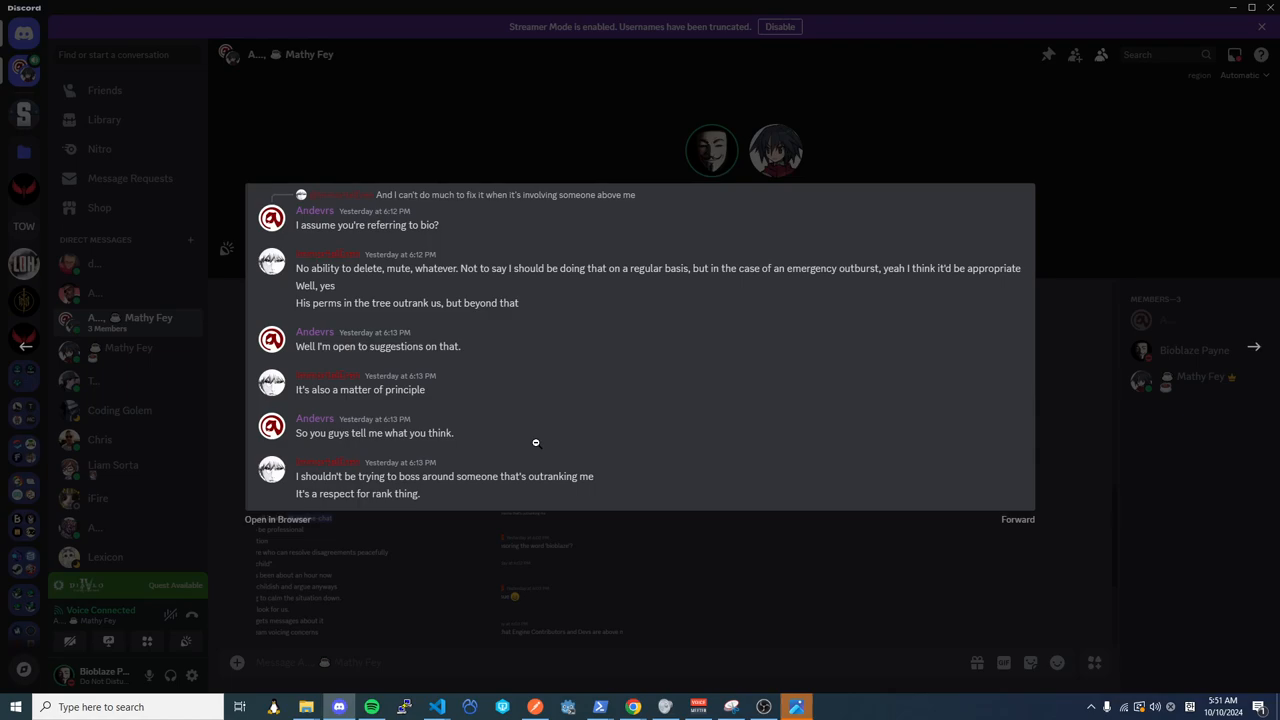
pyautogui.moveTo(512, 480)
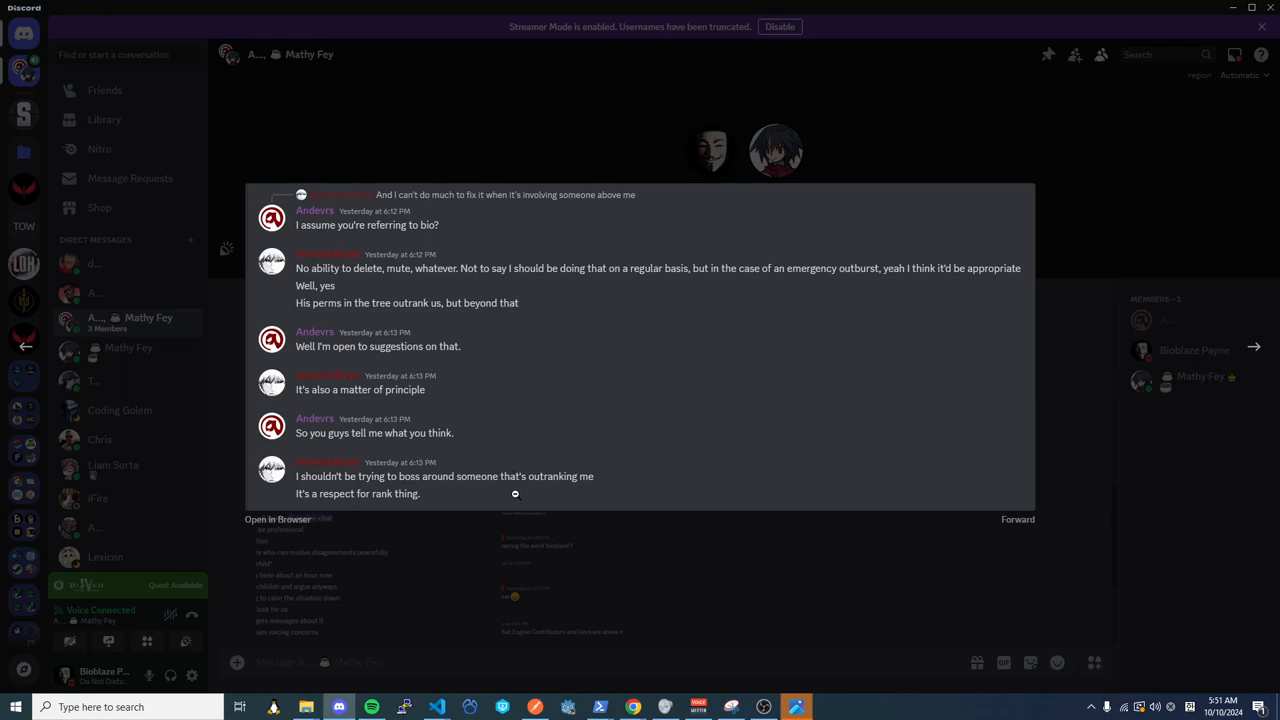
pyautogui.moveTo(734, 598)
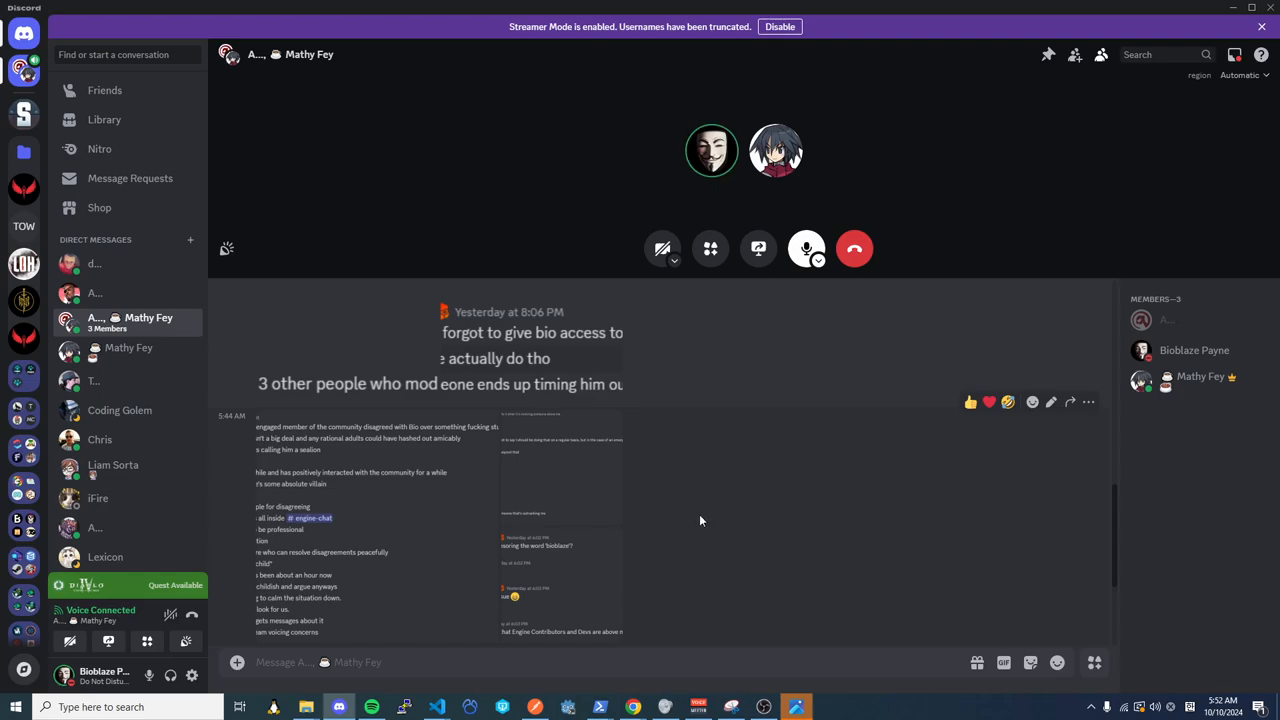
pyautogui.moveTo(692, 500)
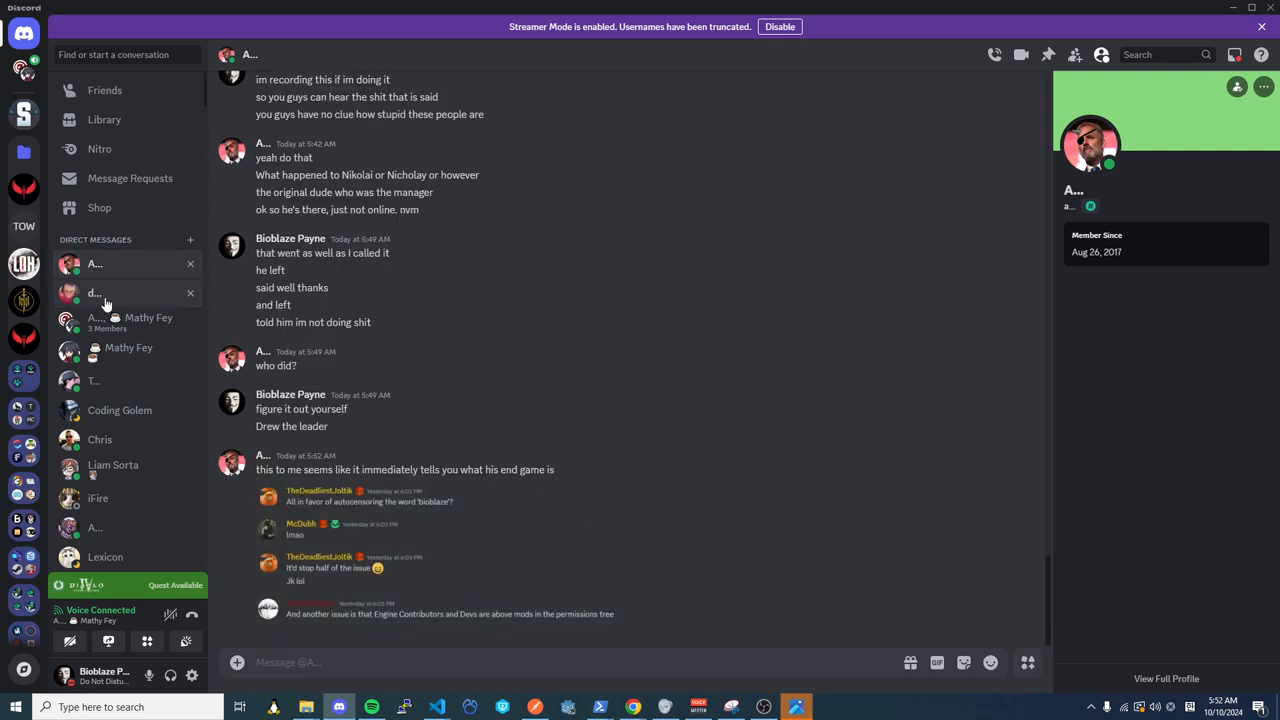
pyautogui.moveTo(574, 532)
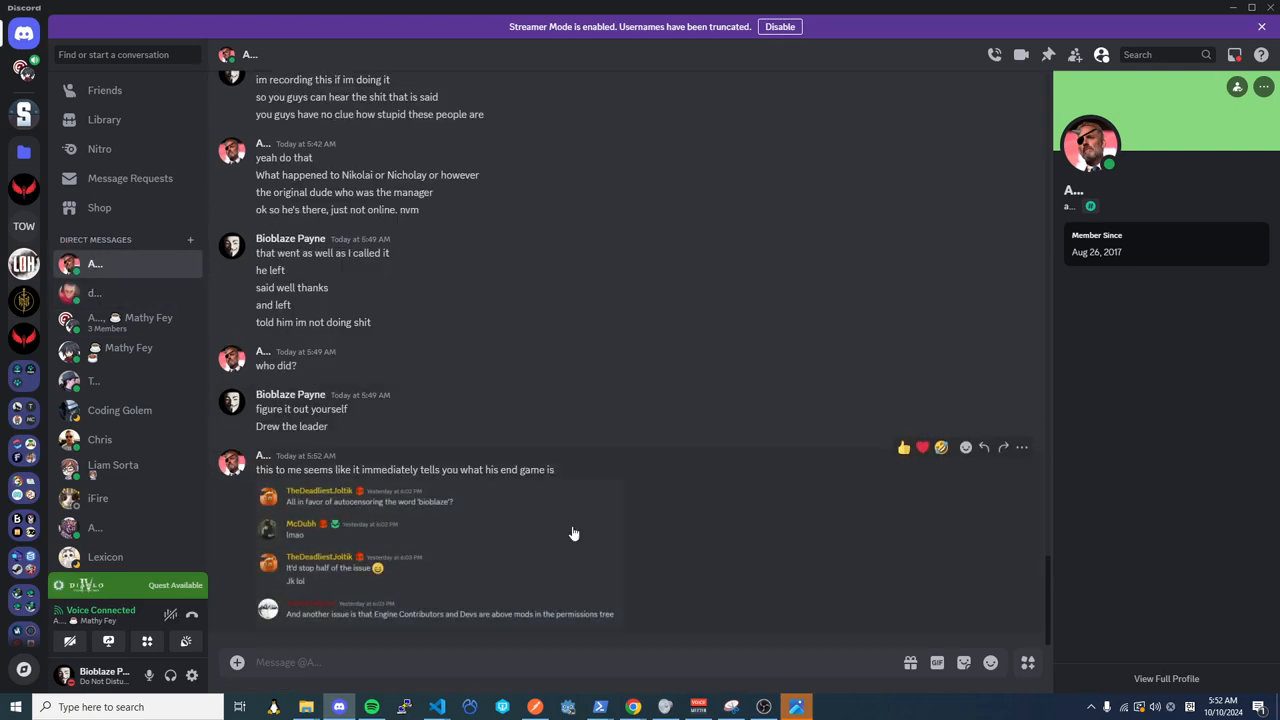
pyautogui.moveTo(710, 492)
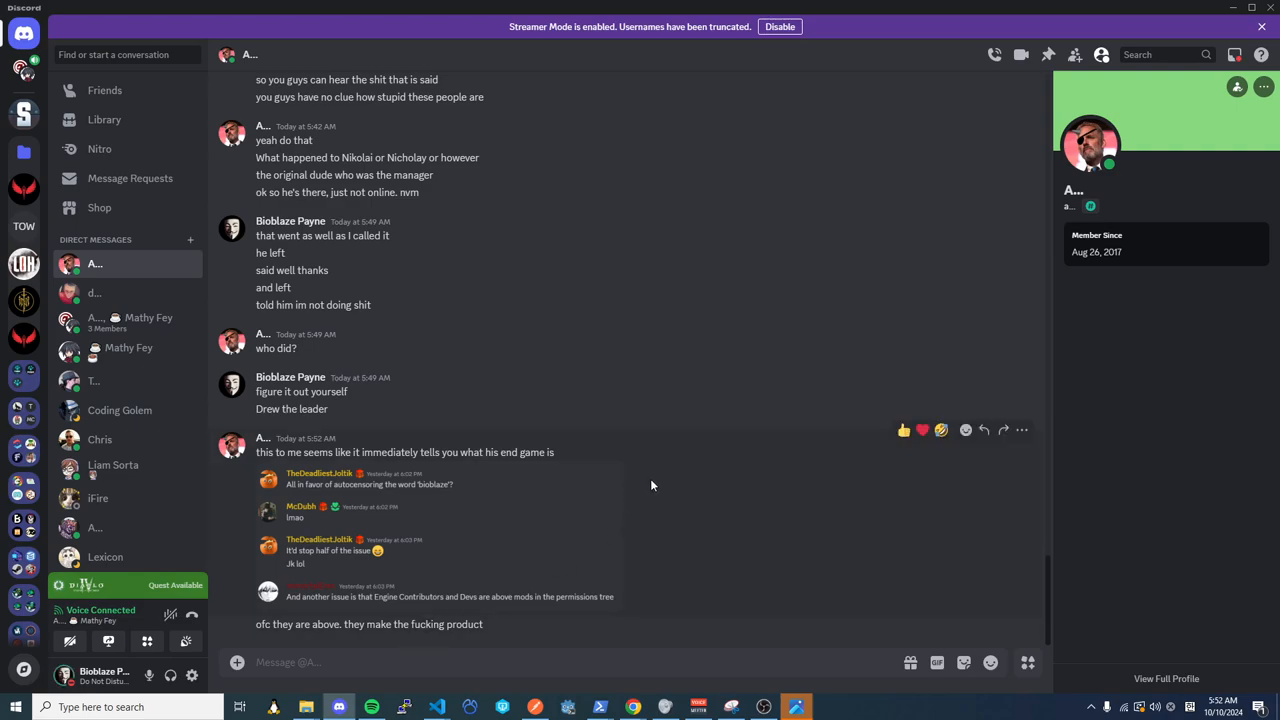
pyautogui.moveTo(668, 472)
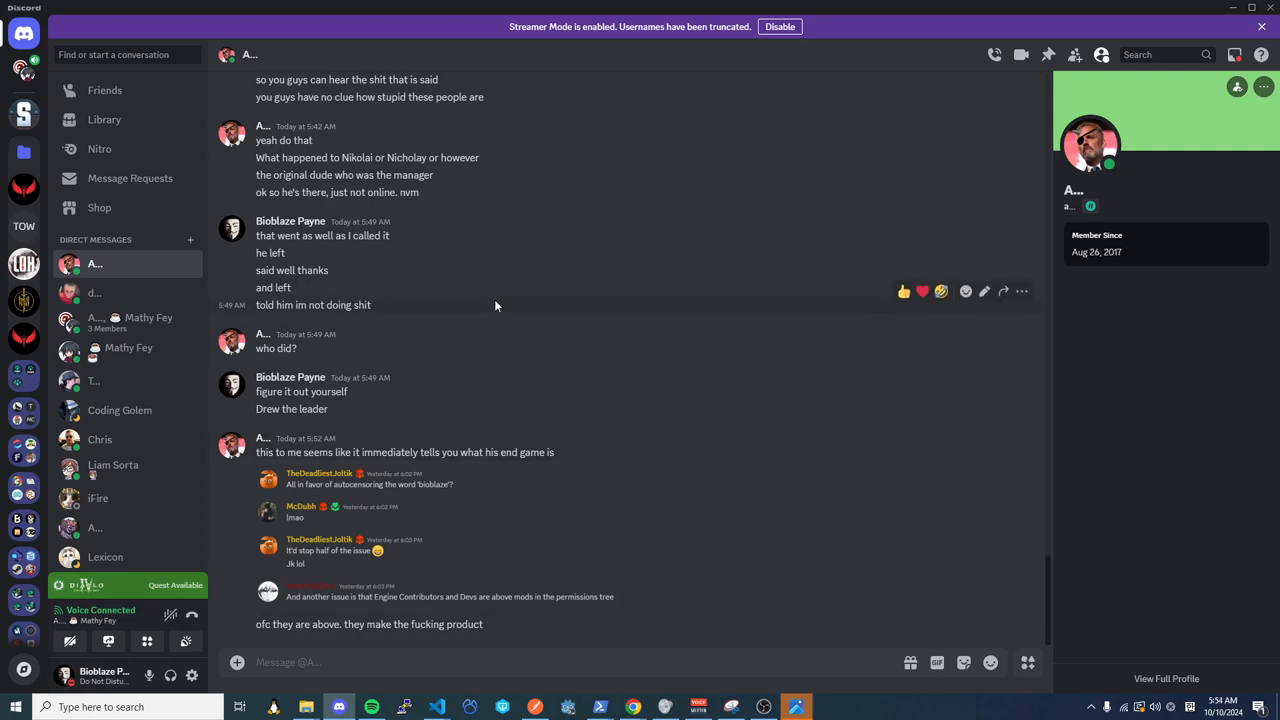
pyautogui.moveTo(90, 56)
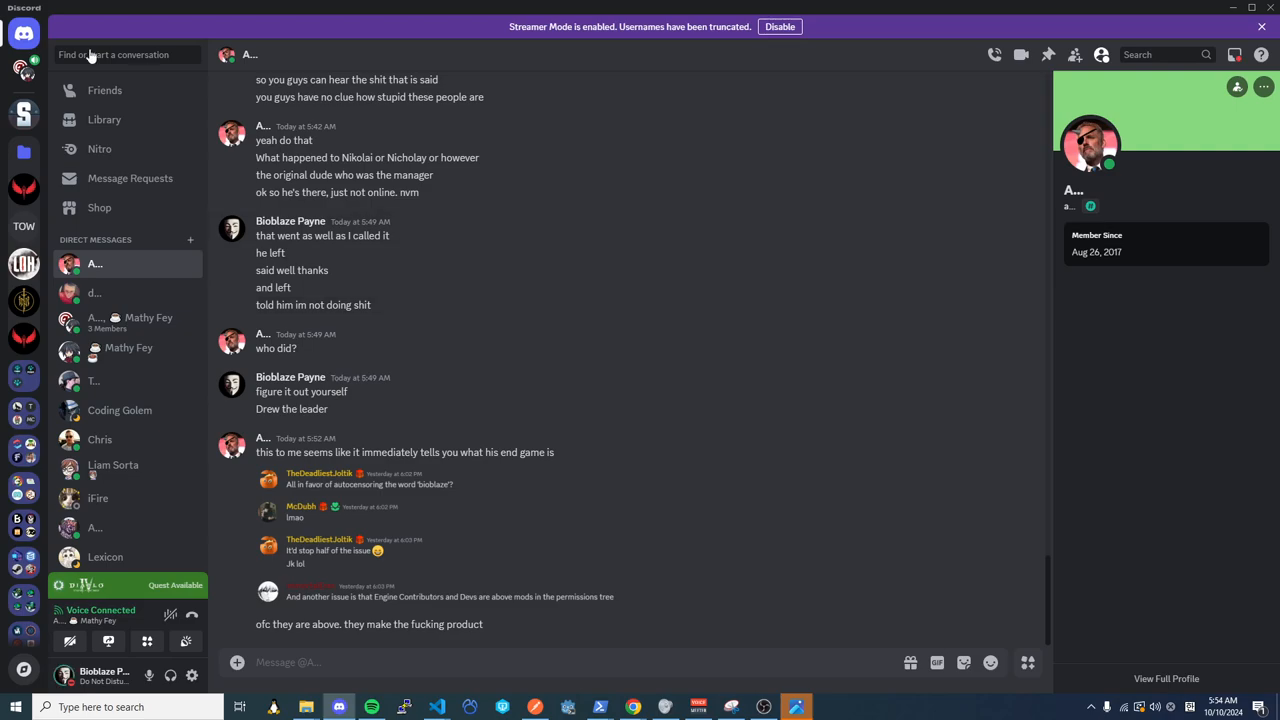
# Return to the three-member group call conversation and look through its screenshots
pyautogui.click(96, 318)
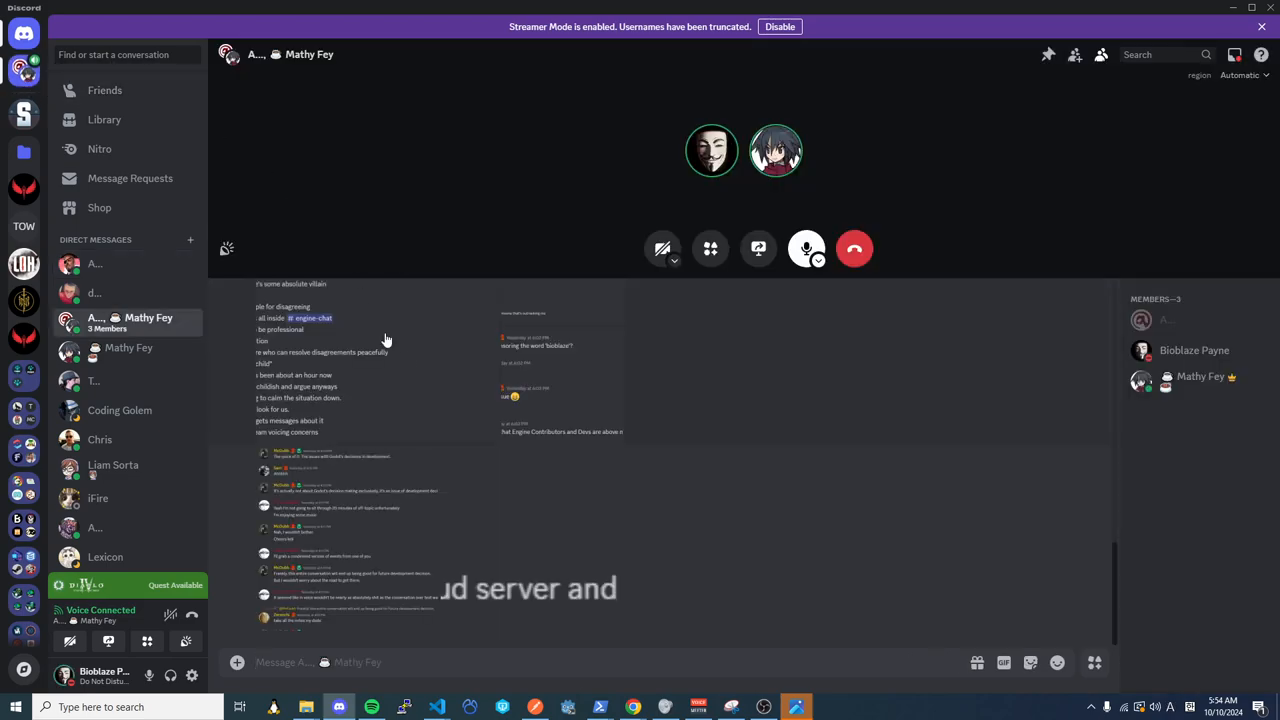
pyautogui.moveTo(700, 458)
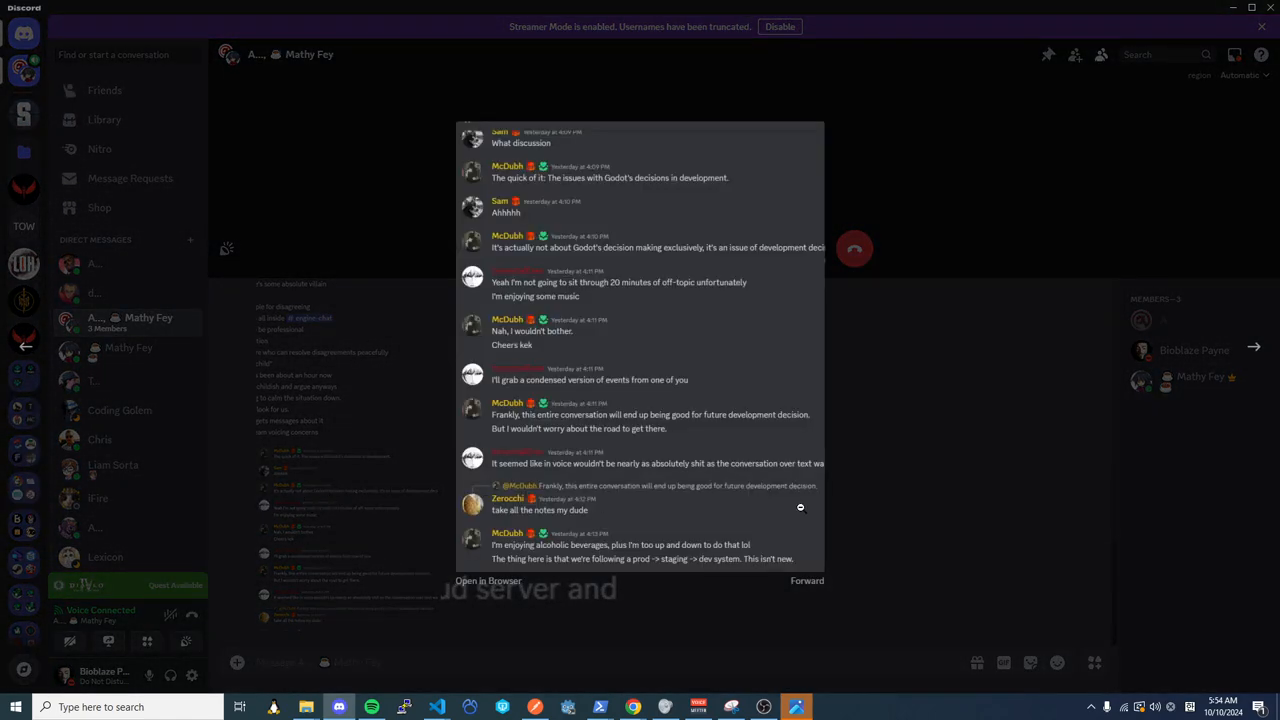
pyautogui.moveTo(920, 406)
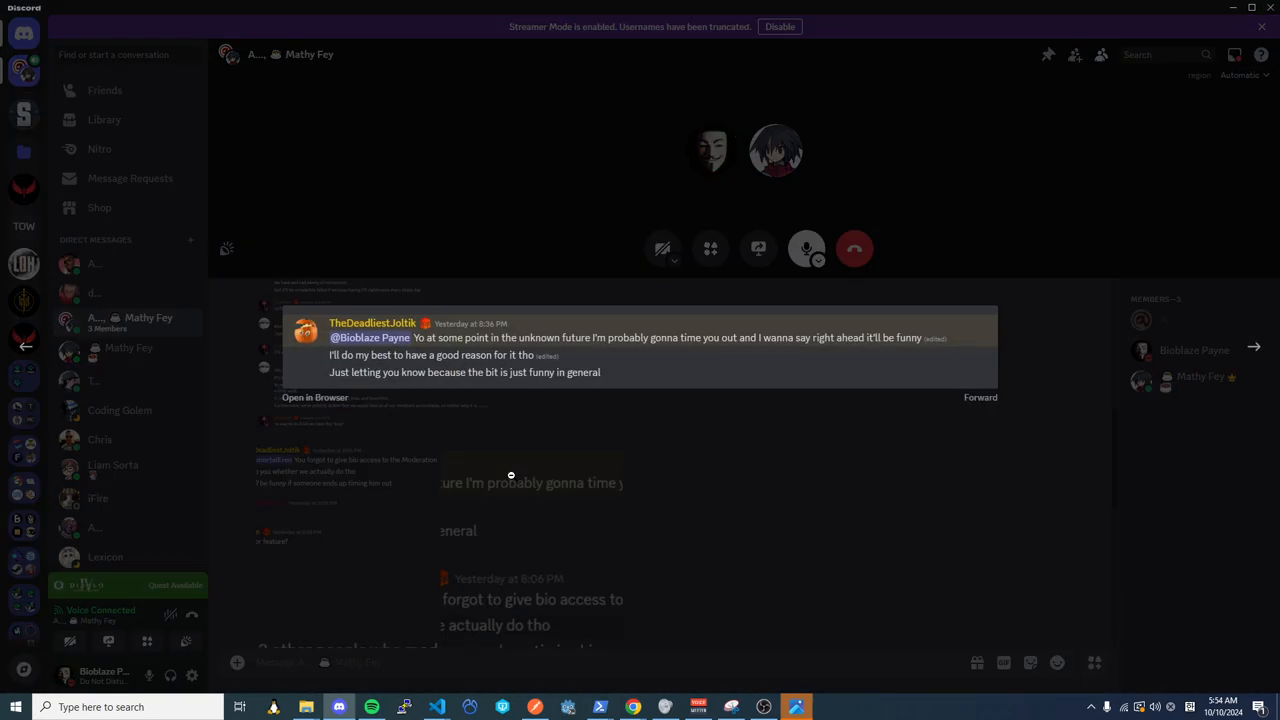
pyautogui.moveTo(718, 464)
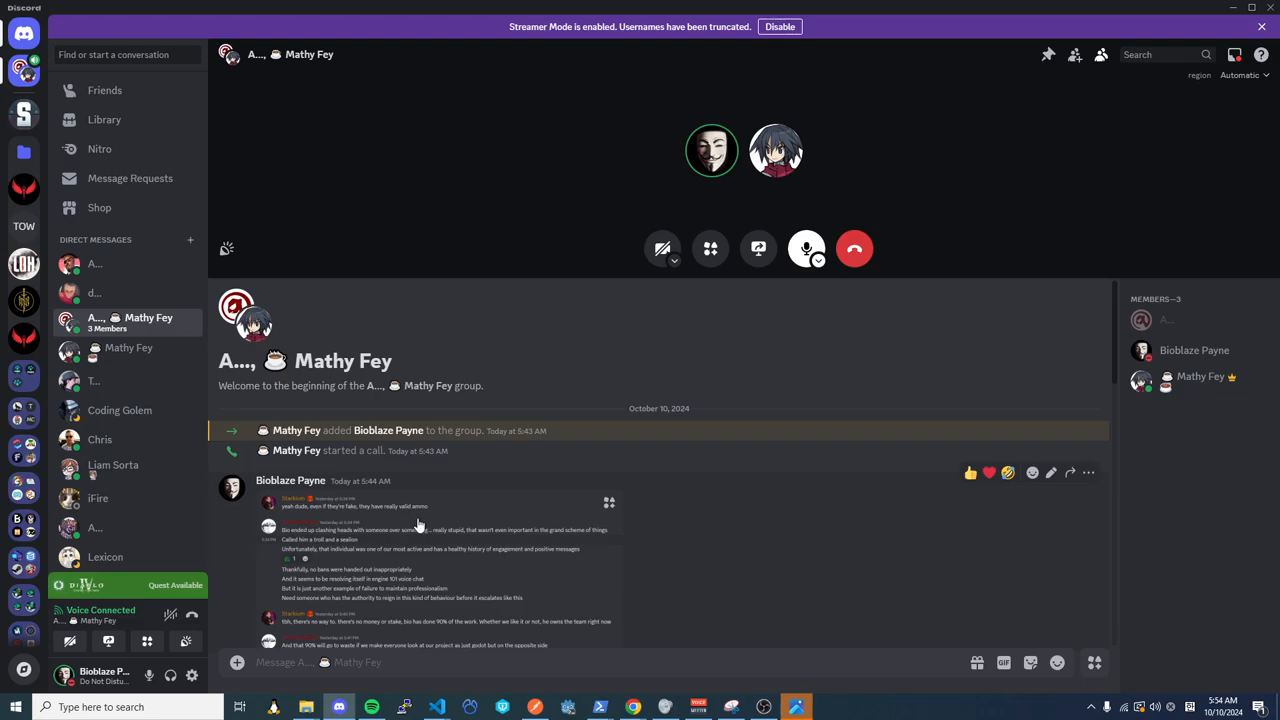
pyautogui.moveTo(692, 560)
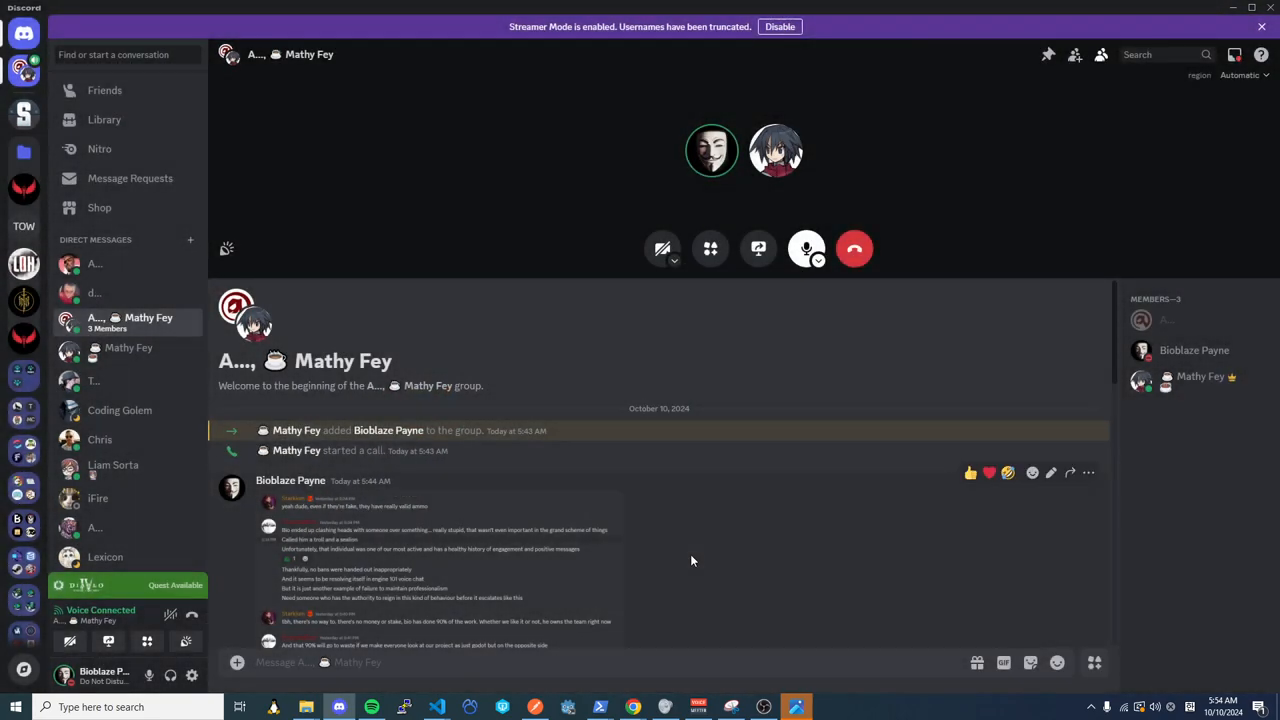
pyautogui.scroll(-3)
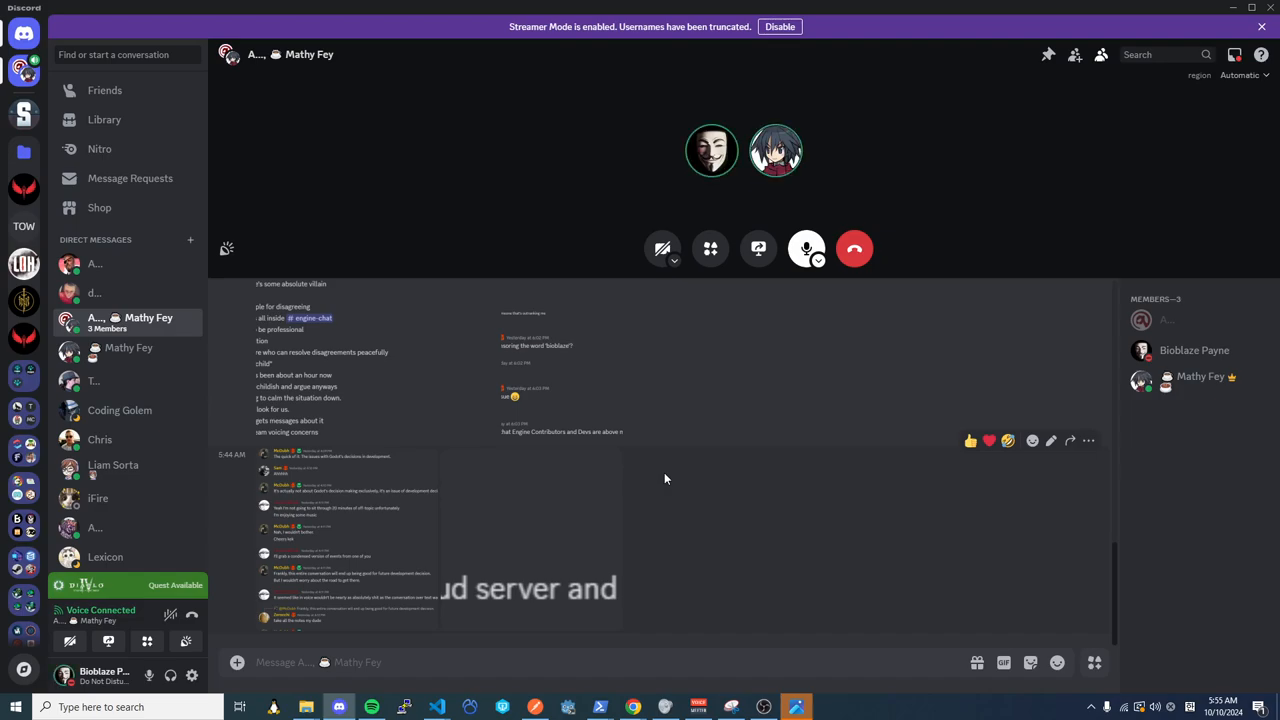
pyautogui.moveTo(680, 500)
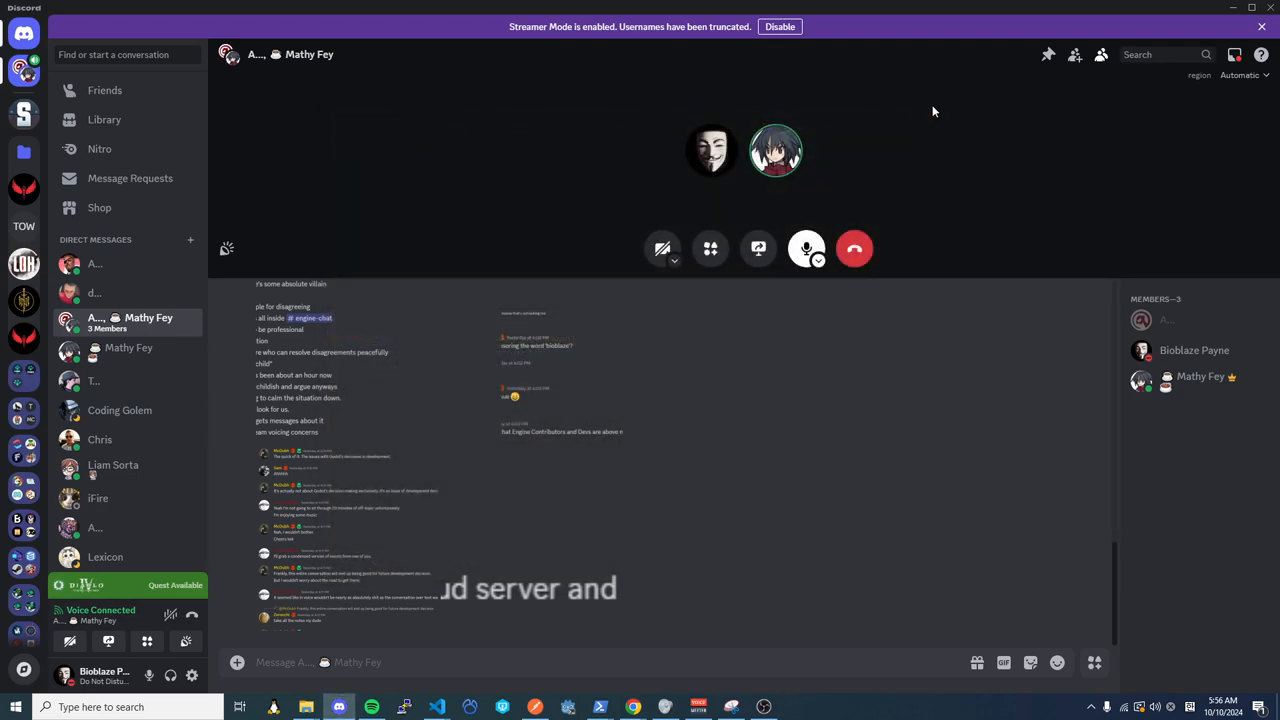
pyautogui.moveTo(592, 348)
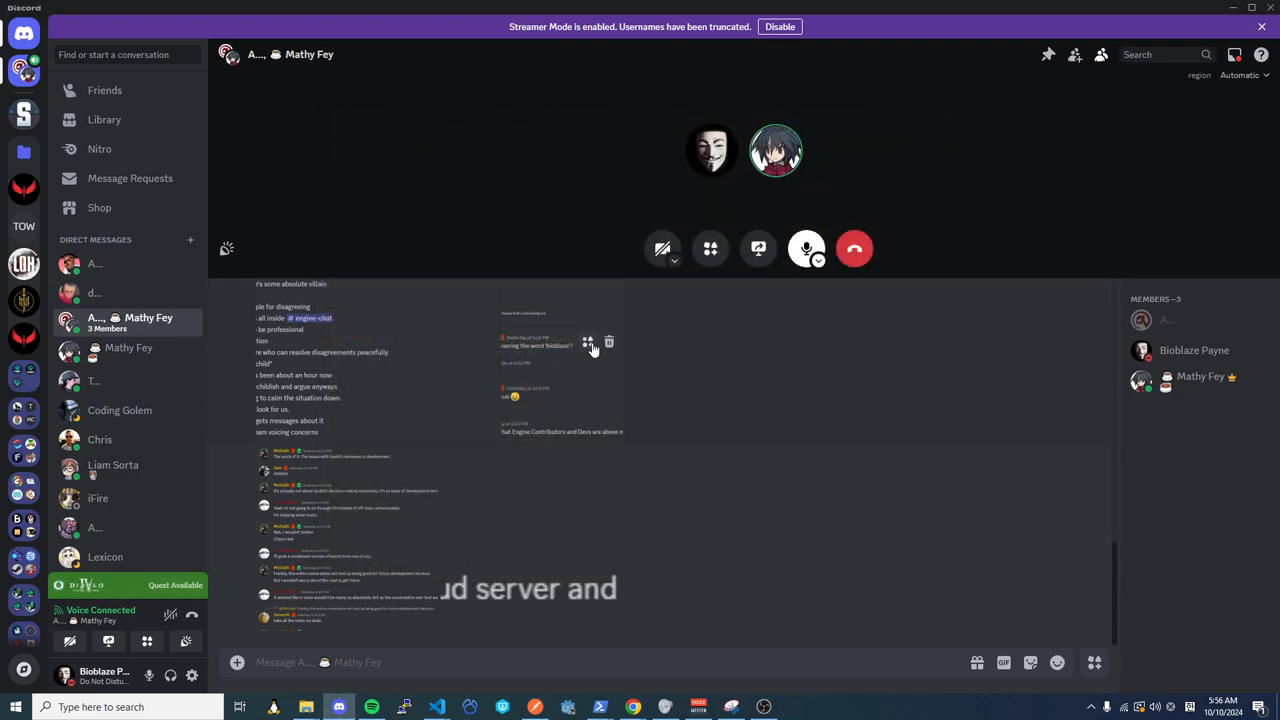
pyautogui.moveTo(1188, 484)
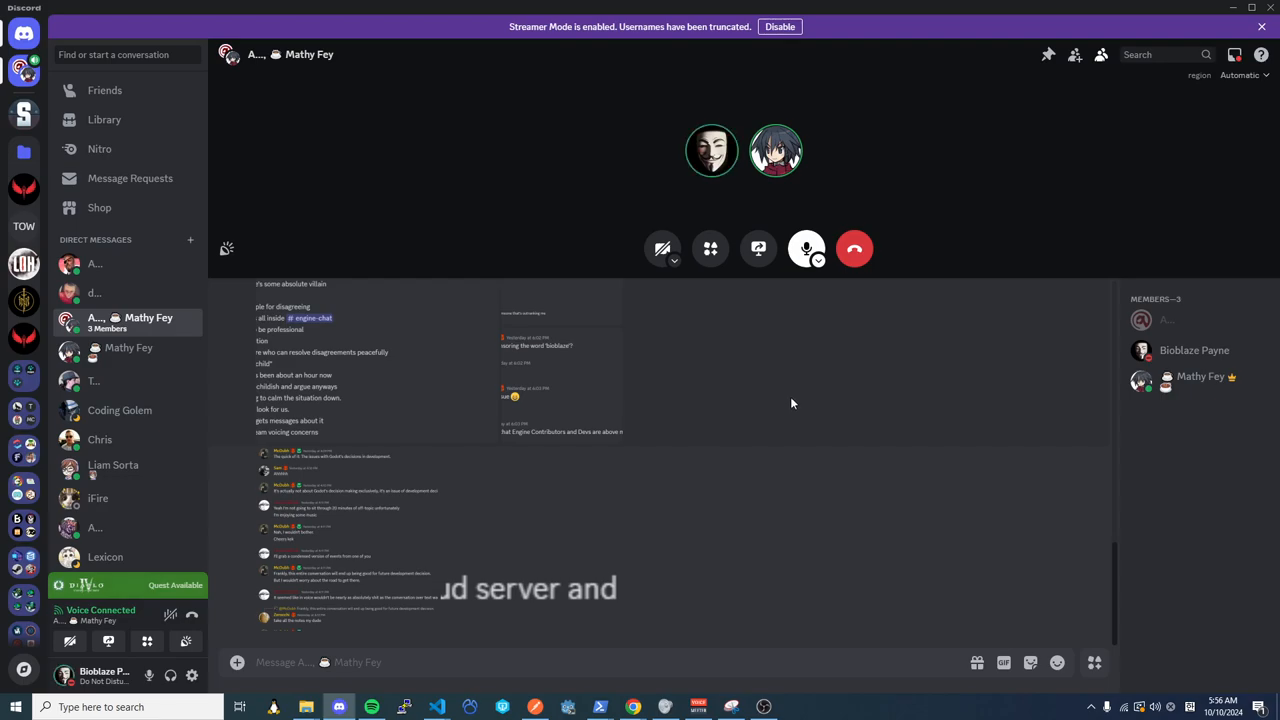
pyautogui.moveTo(120, 356)
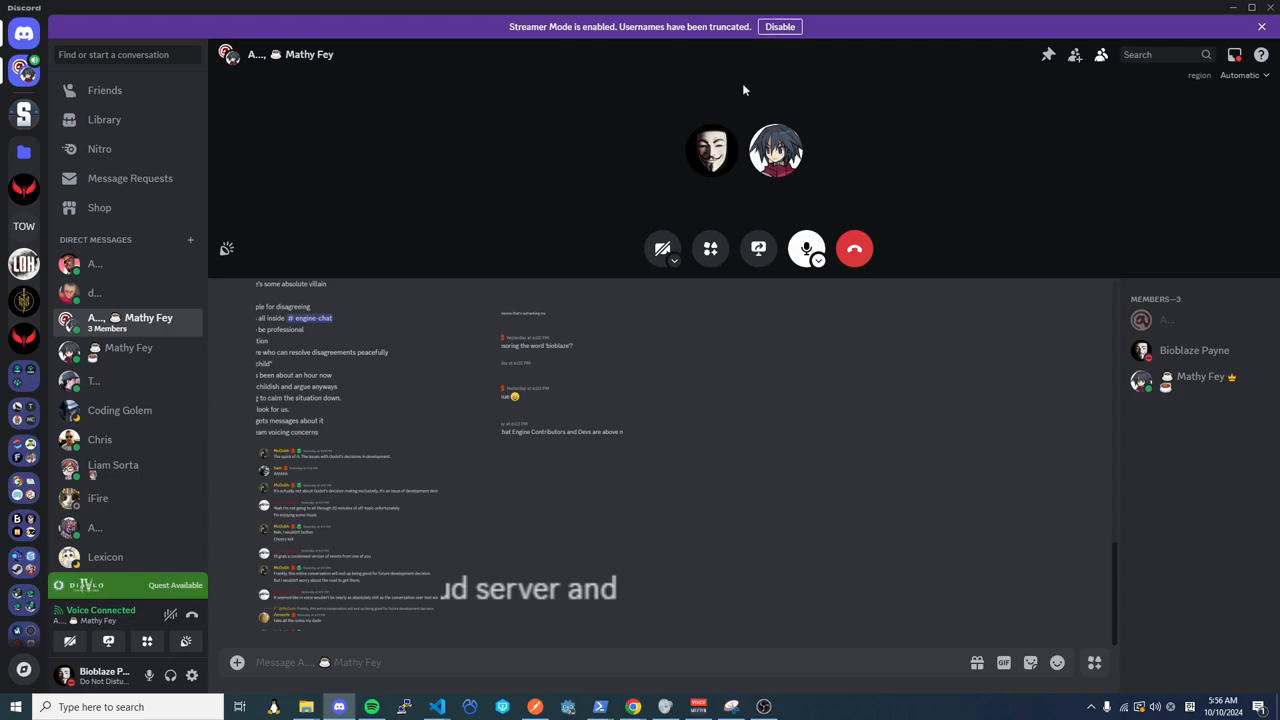
# Open the first one-on-one DM conversation while staying connected to the call
pyautogui.click(780, 26)
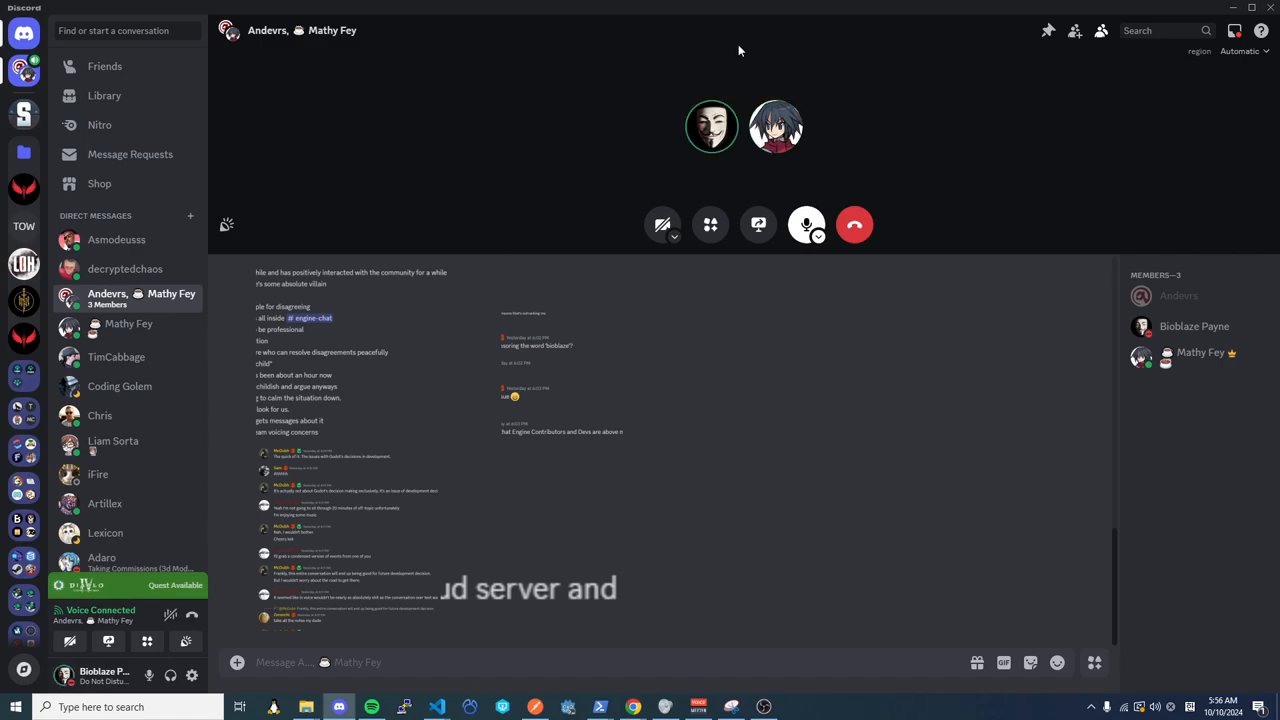
pyautogui.moveTo(720, 60)
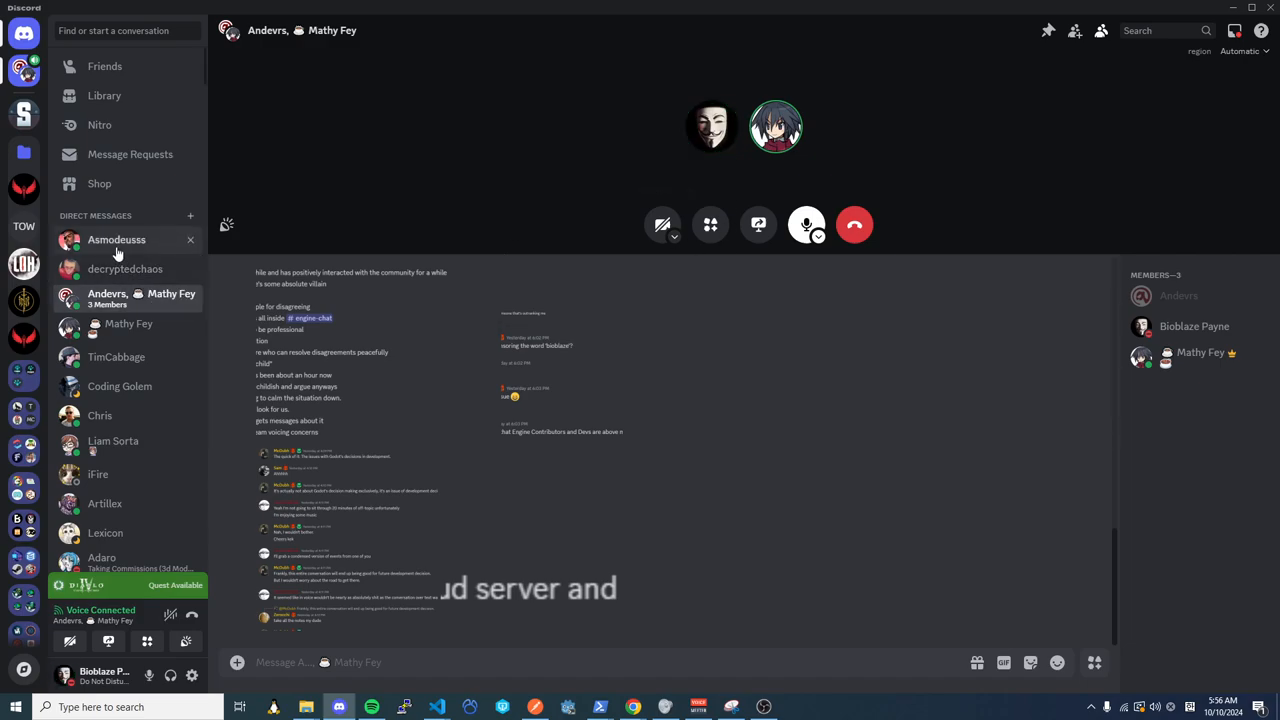
pyautogui.click(116, 240)
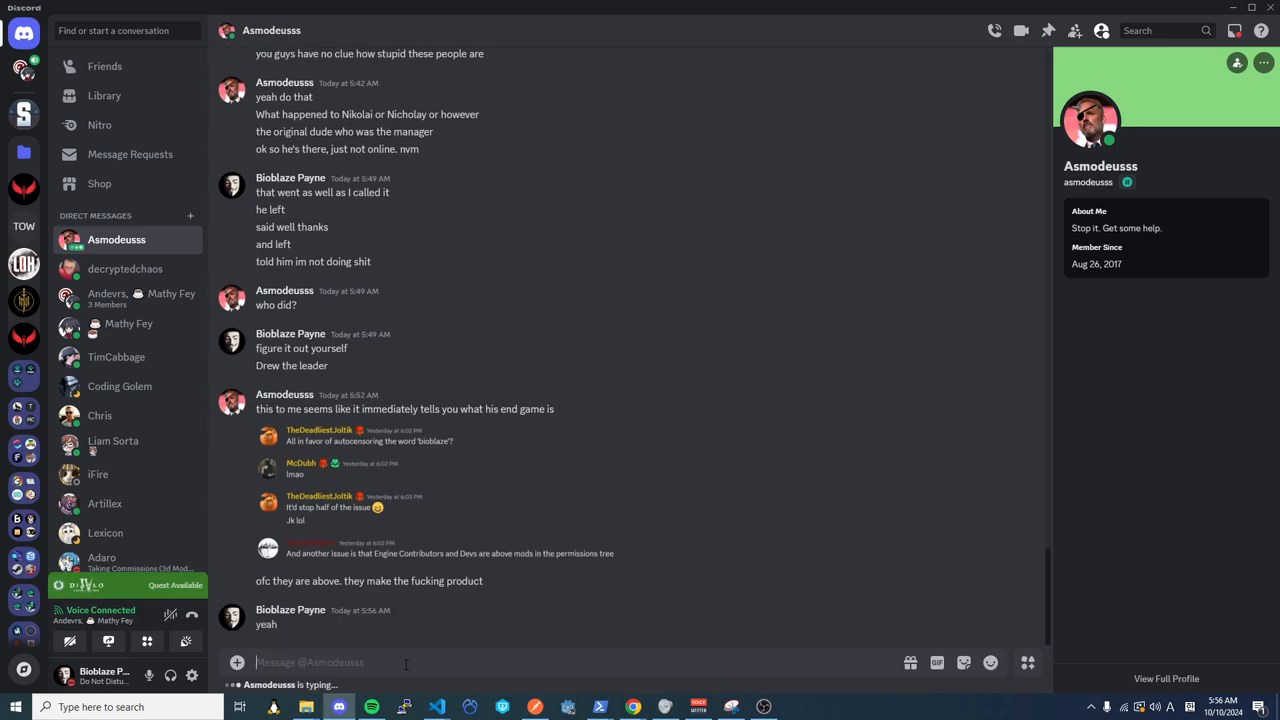
pyautogui.write('well we w')
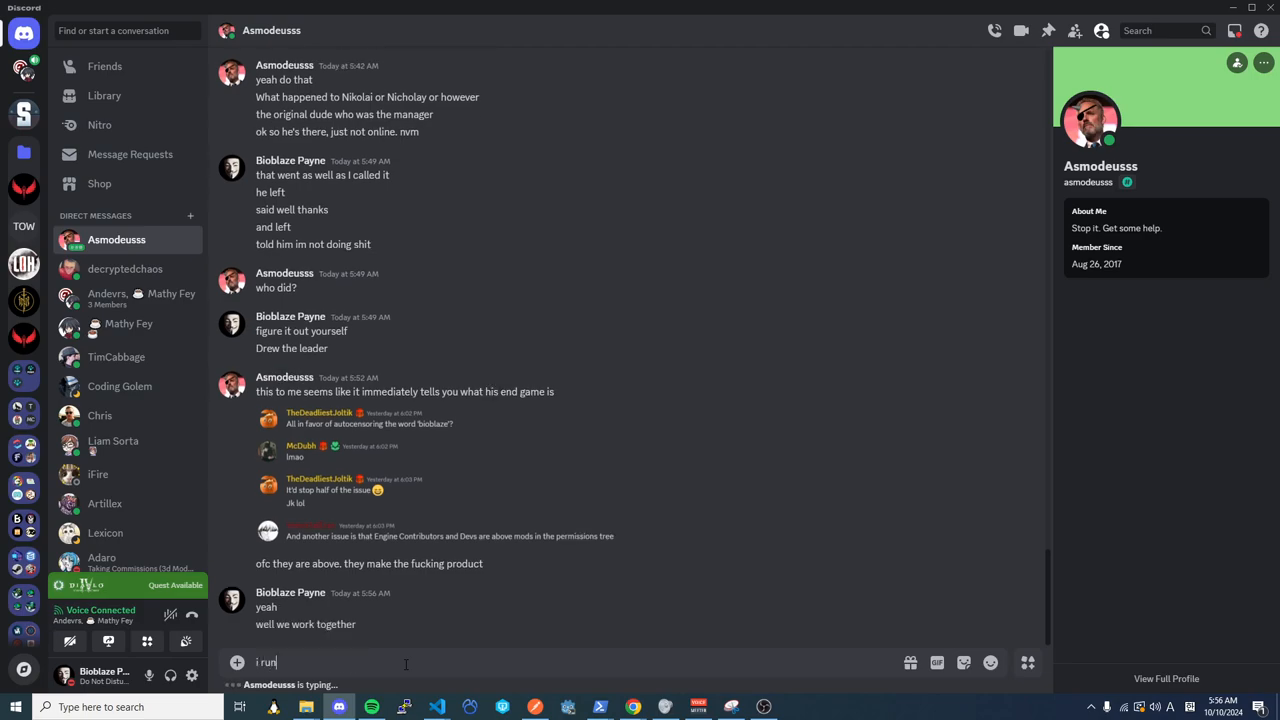
pyautogui.write('everything')
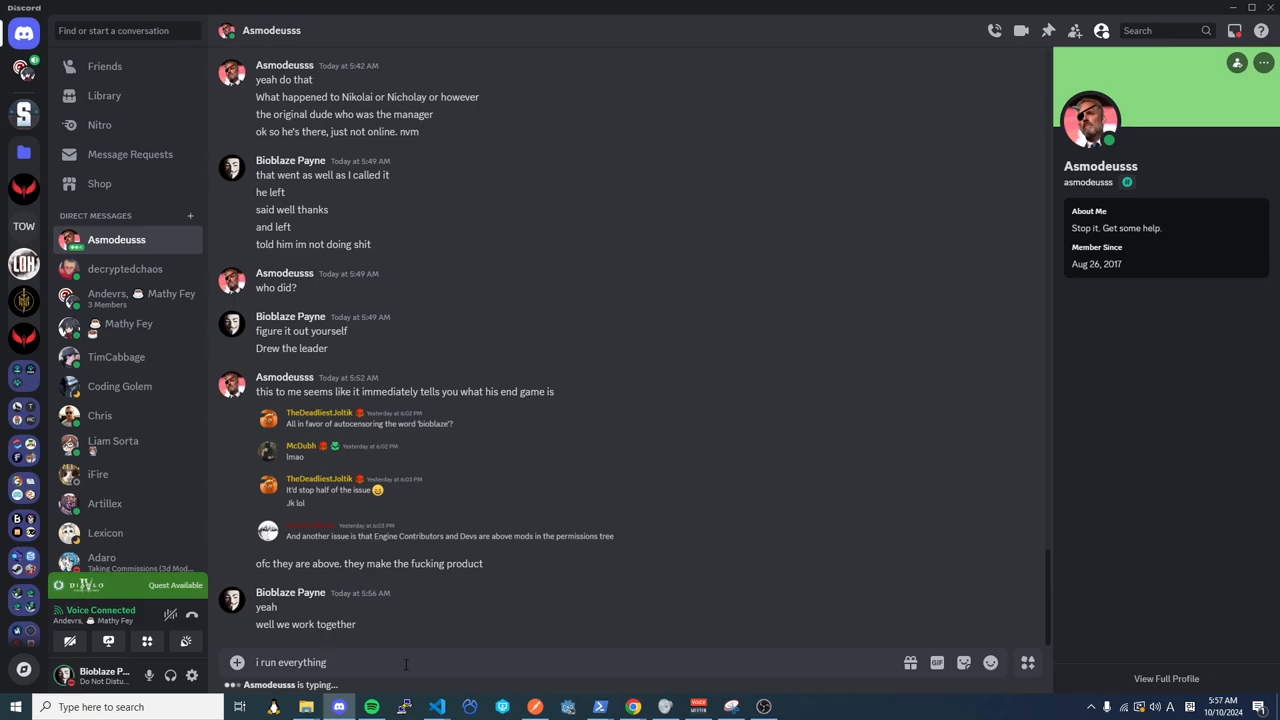
pyautogui.click(330, 660)
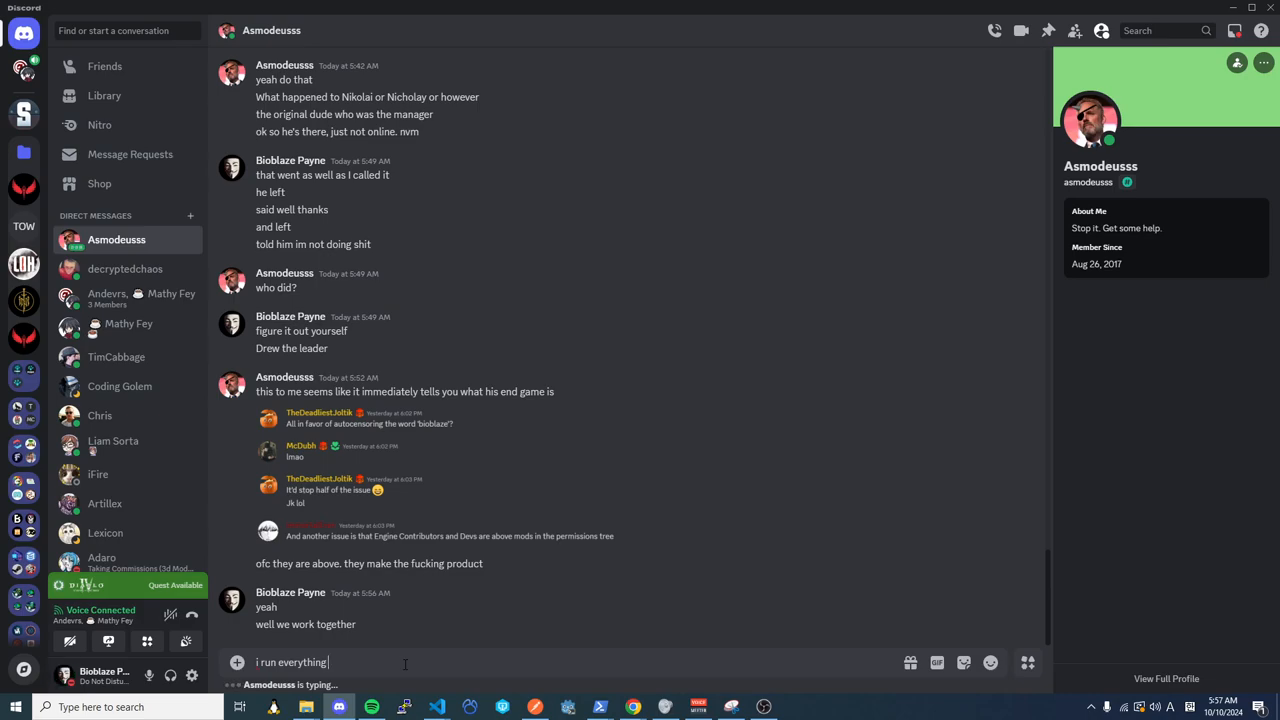
pyautogui.write('by the own')
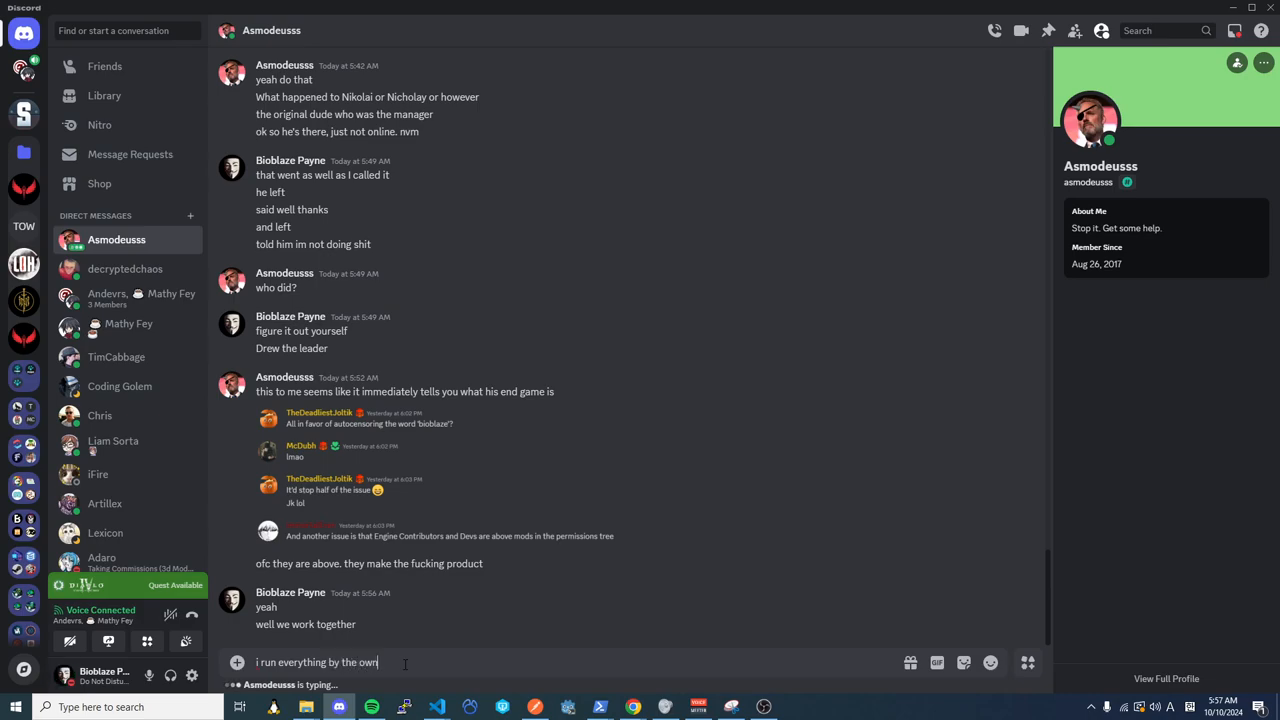
pyautogui.write('founder')
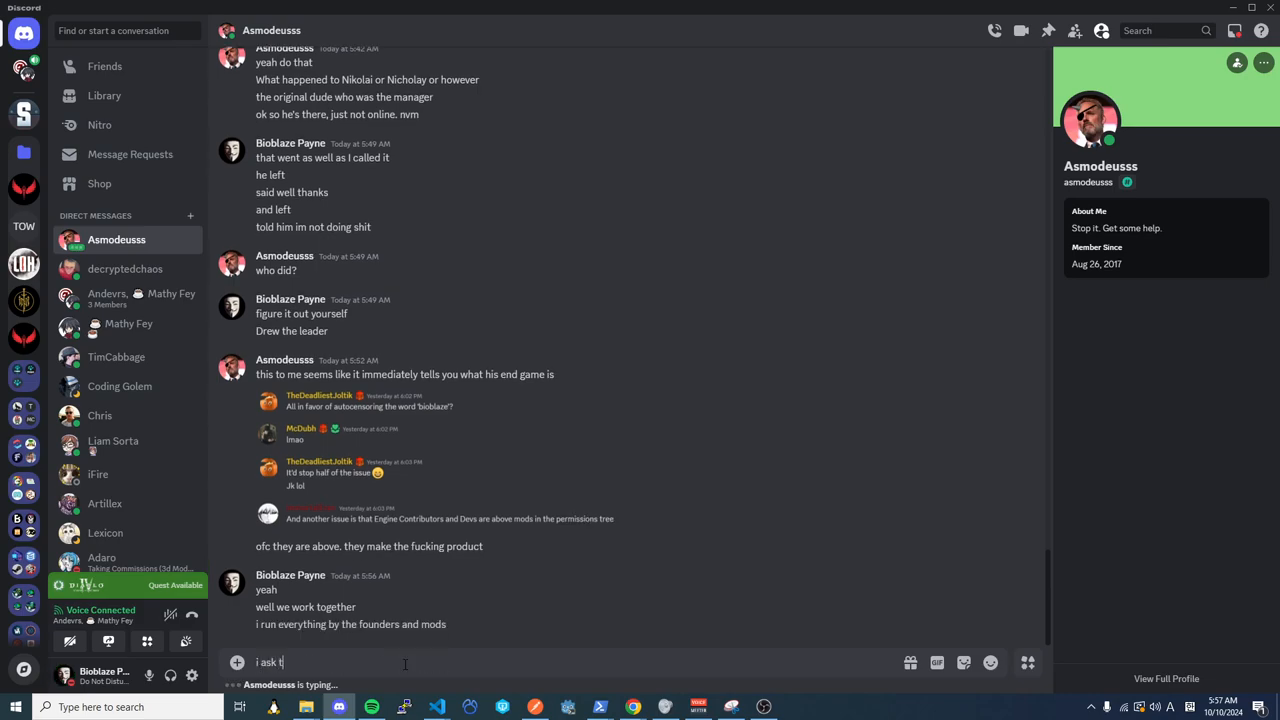
pyautogui.write('heir opinions')
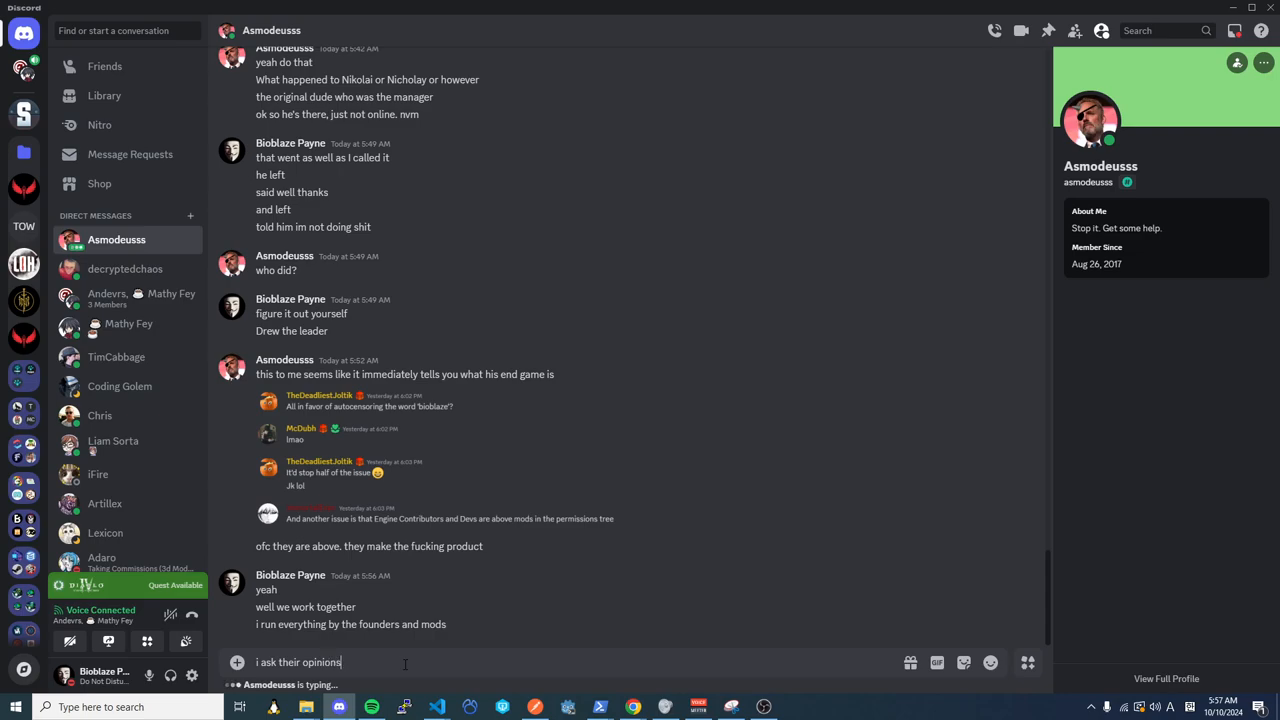
pyautogui.press('Enter')
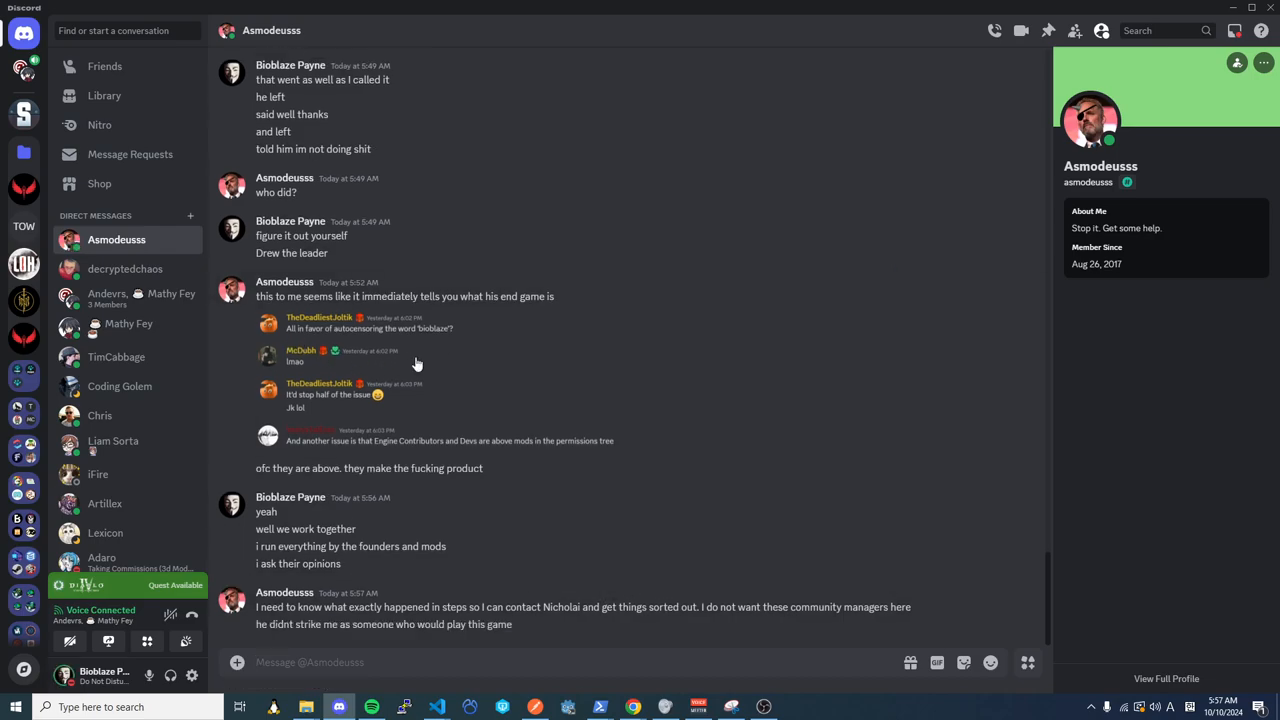
pyautogui.moveTo(536, 236)
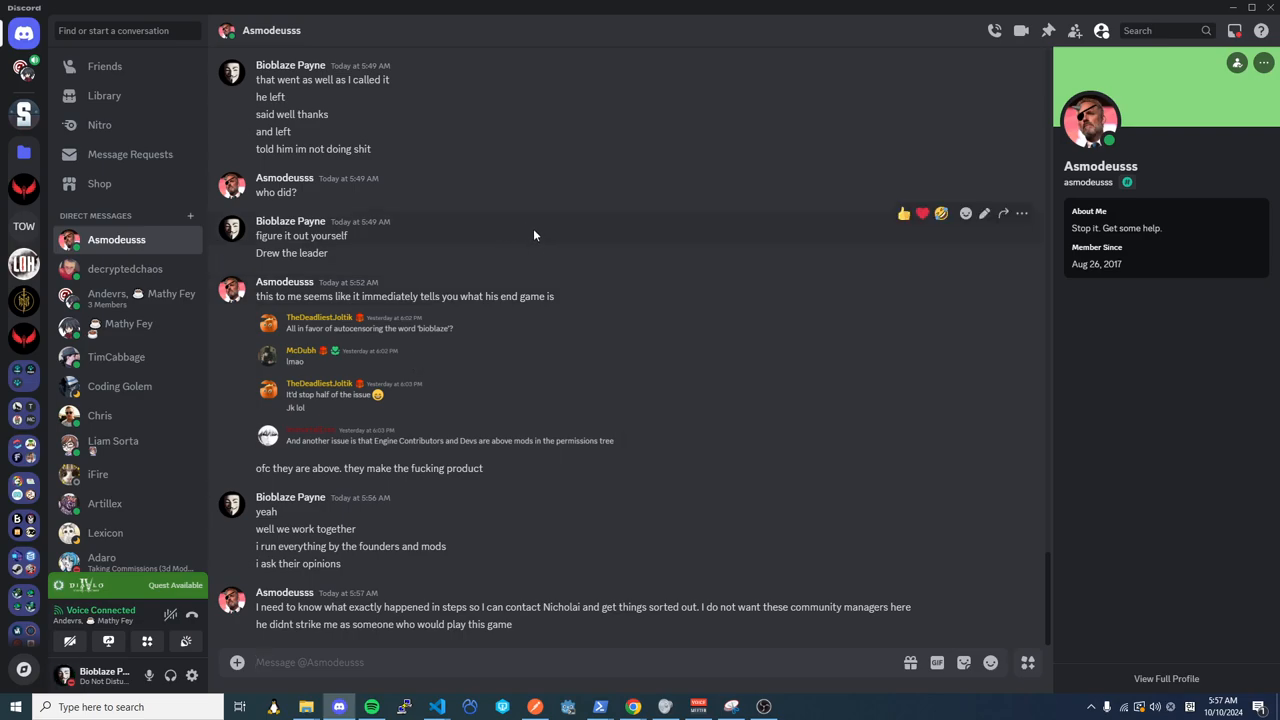
pyautogui.moveTo(578, 586)
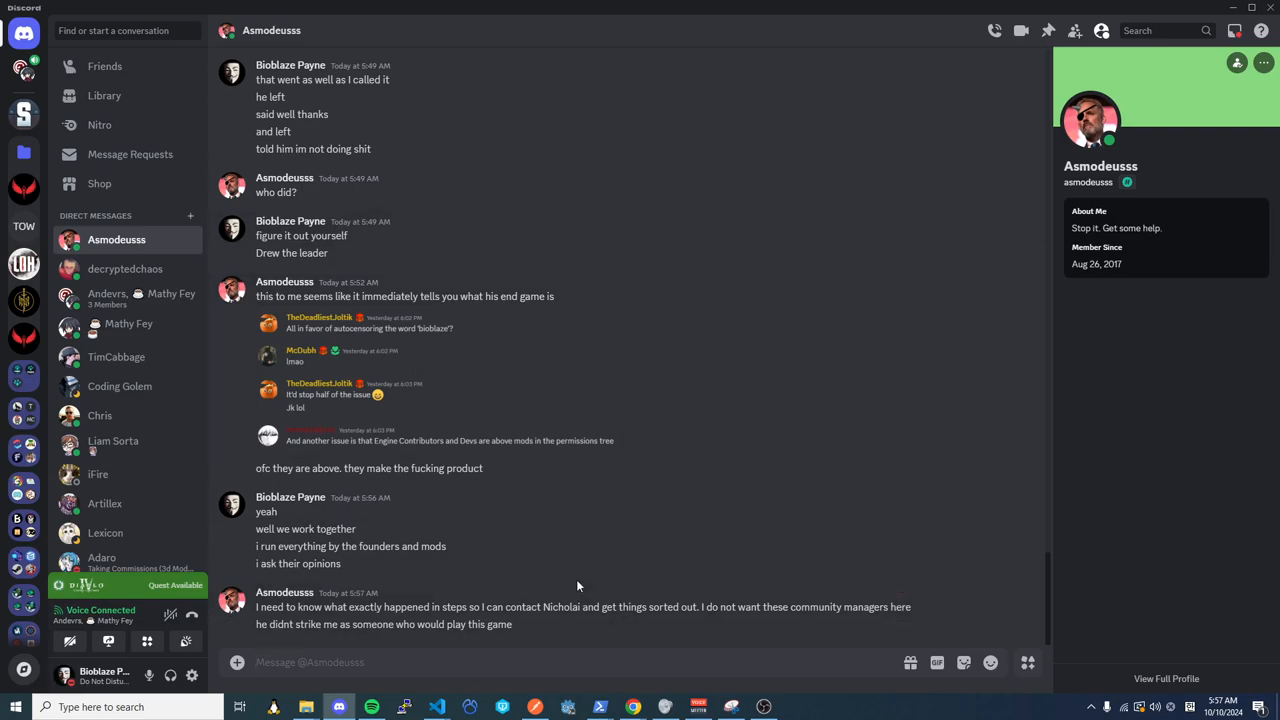
pyautogui.moveTo(578, 578)
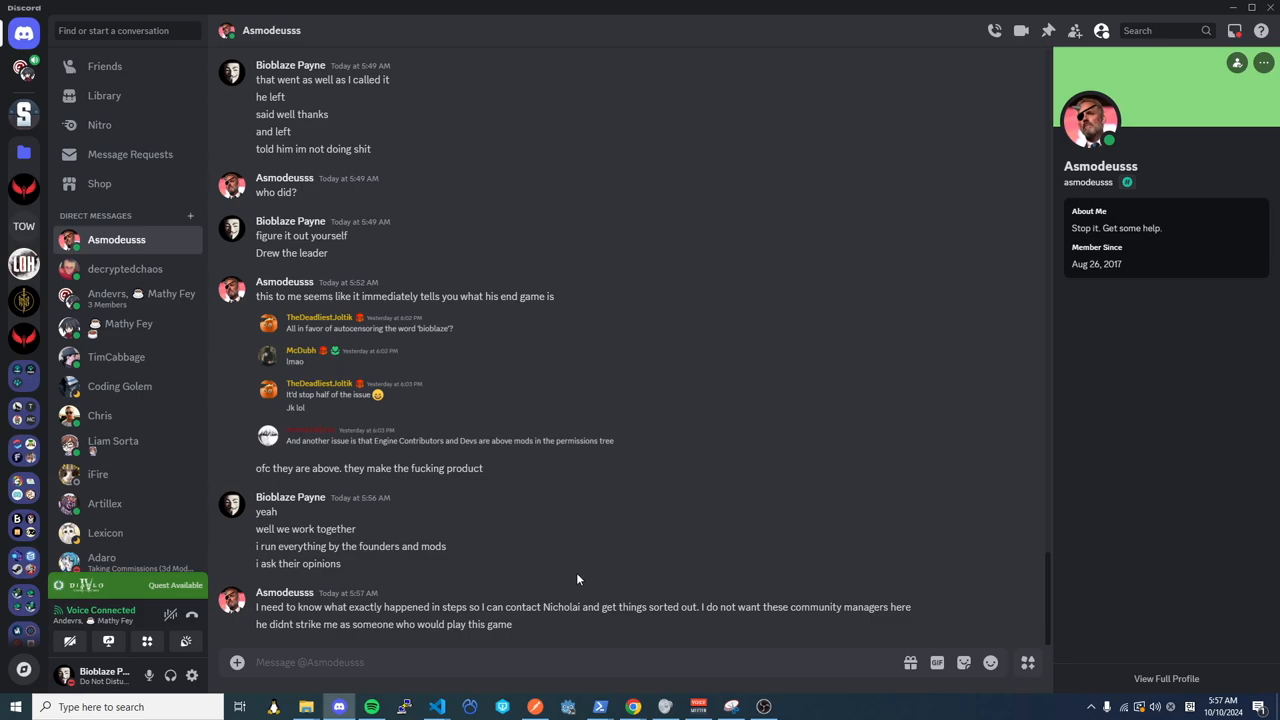
pyautogui.moveTo(578, 578)
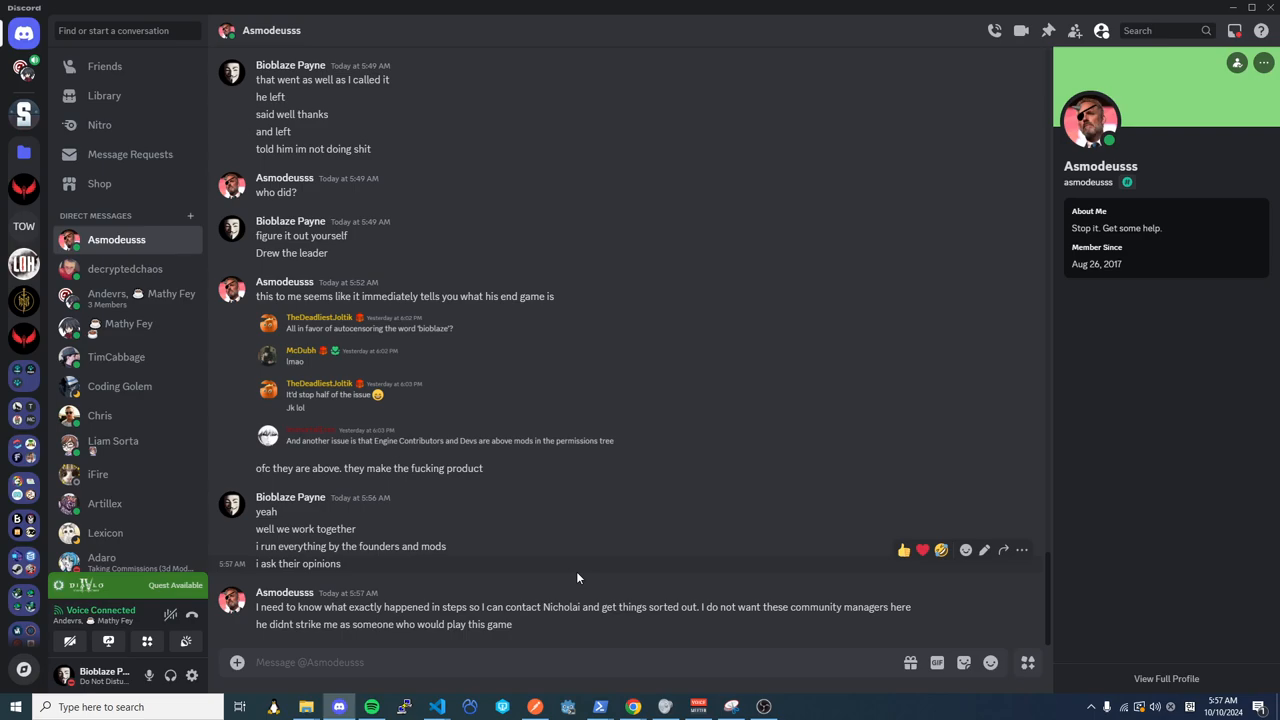
pyautogui.moveTo(586, 566)
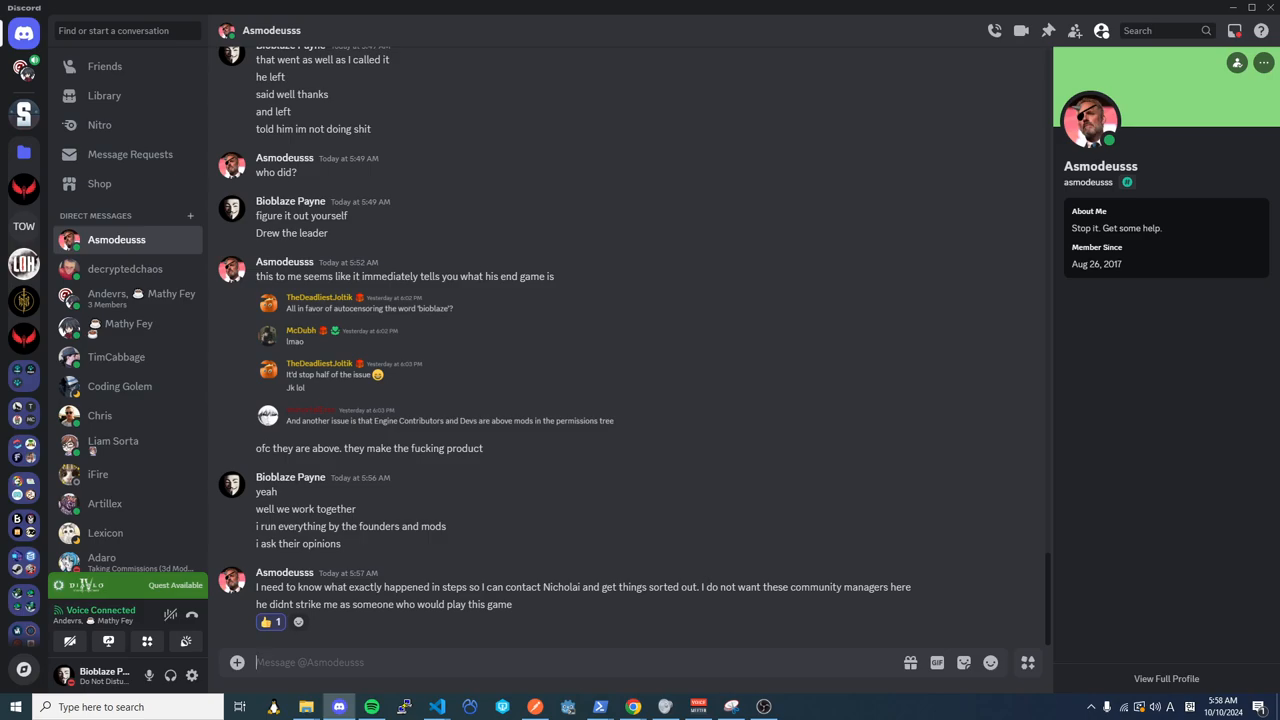
pyautogui.moveTo(612, 506)
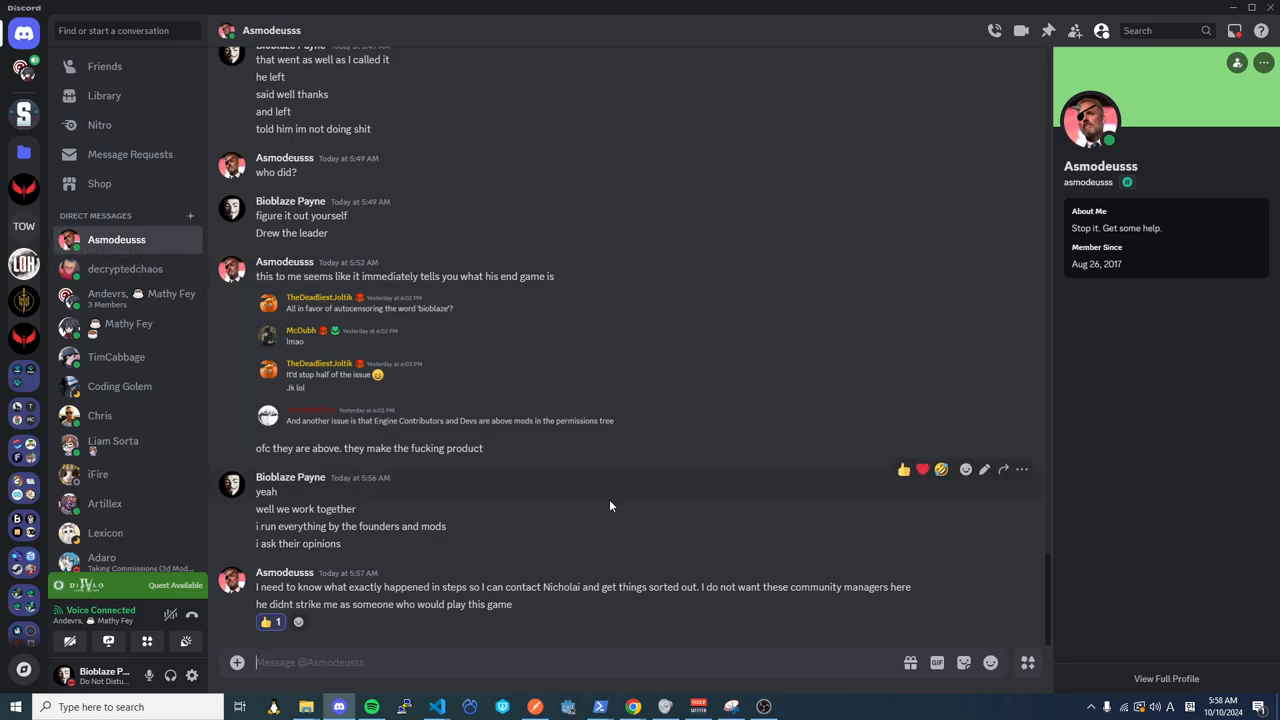
pyautogui.click(124, 268)
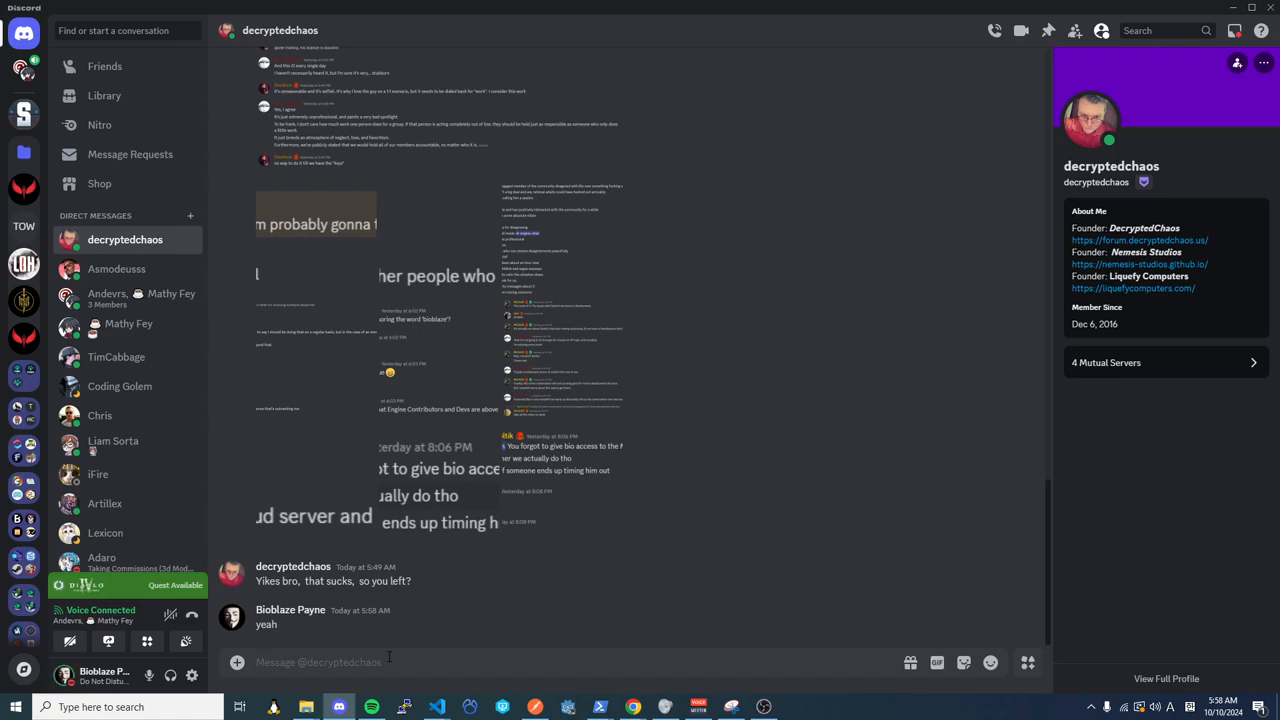
pyautogui.write('they ar')
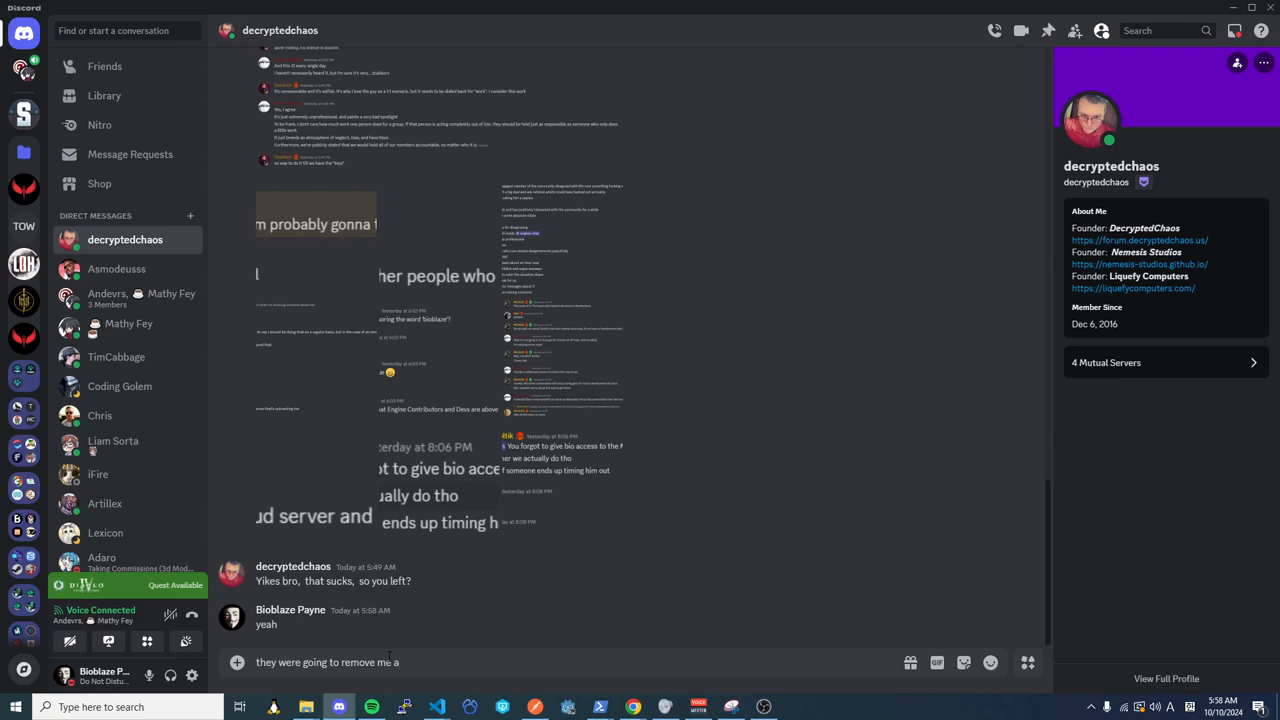
pyautogui.write('after i passed t')
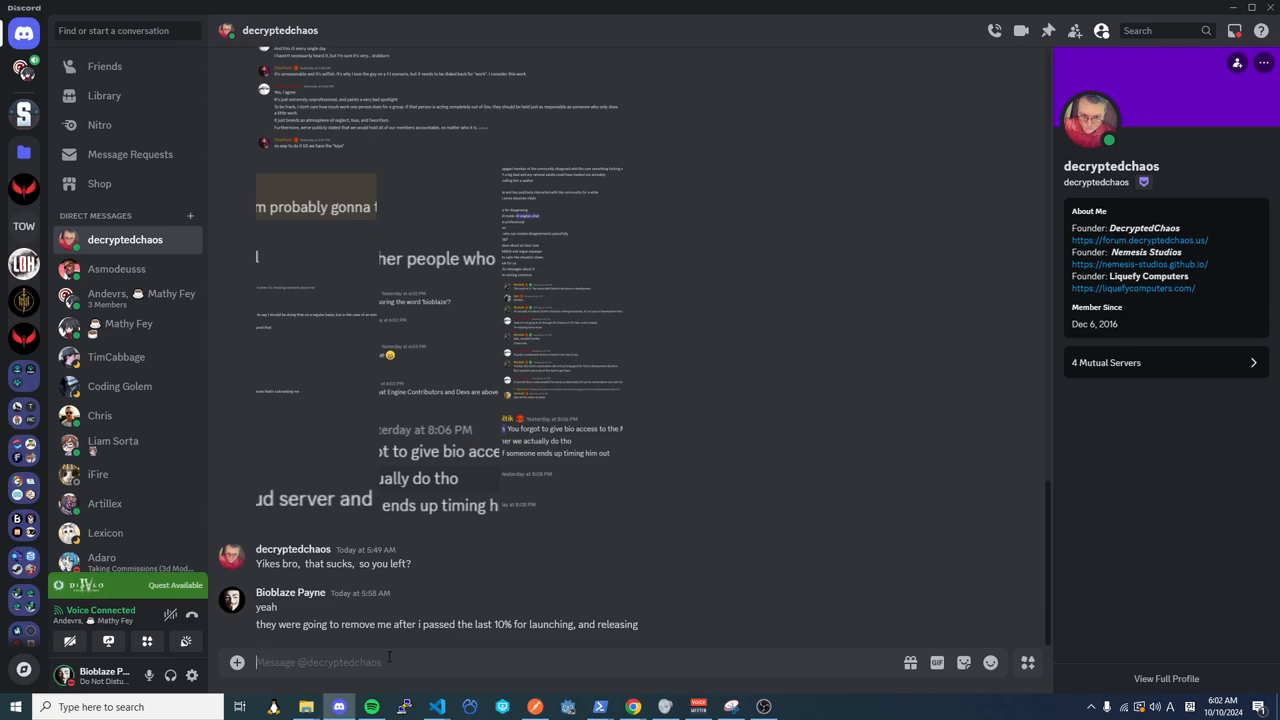
pyautogui.scroll(-3)
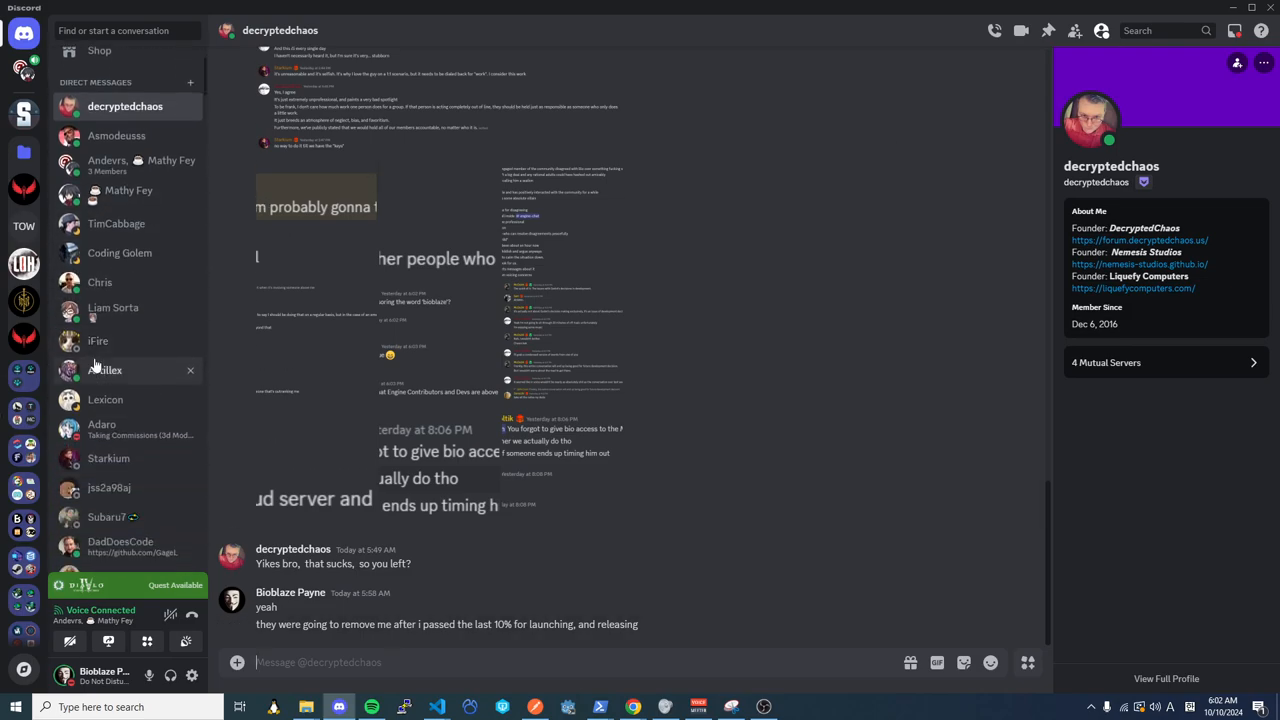
pyautogui.moveTo(118, 372)
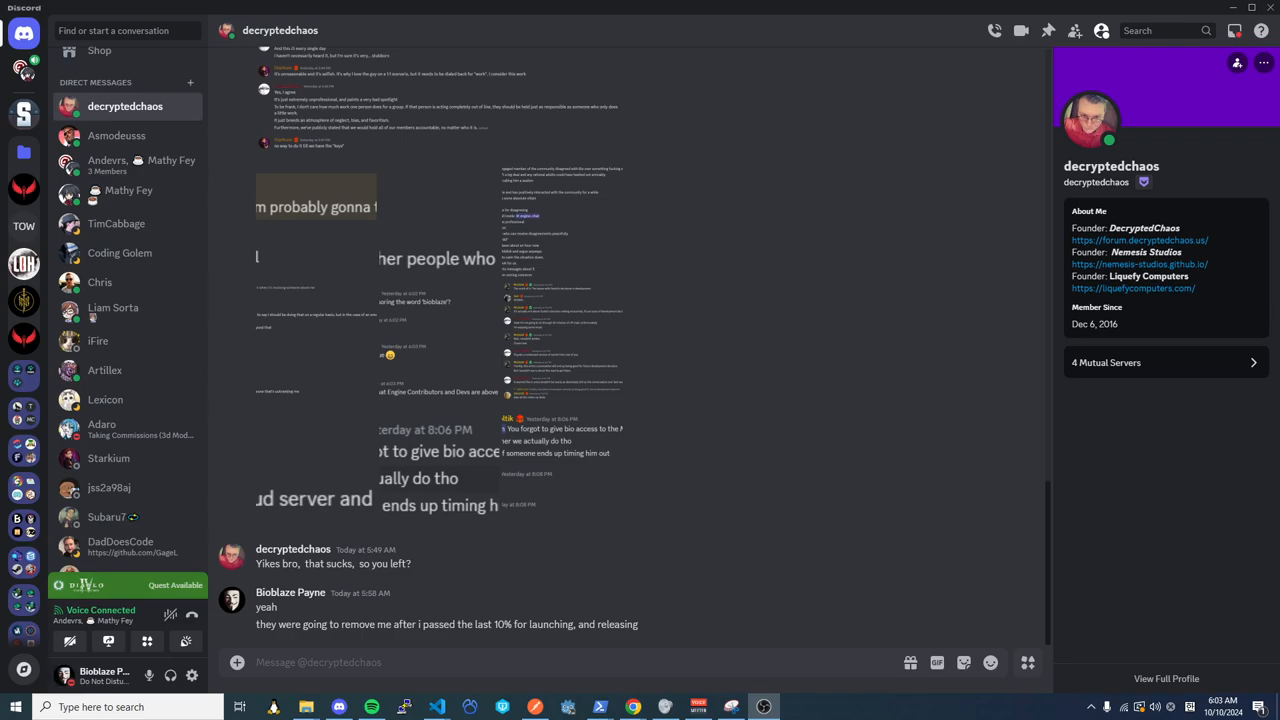
pyautogui.click(116, 136)
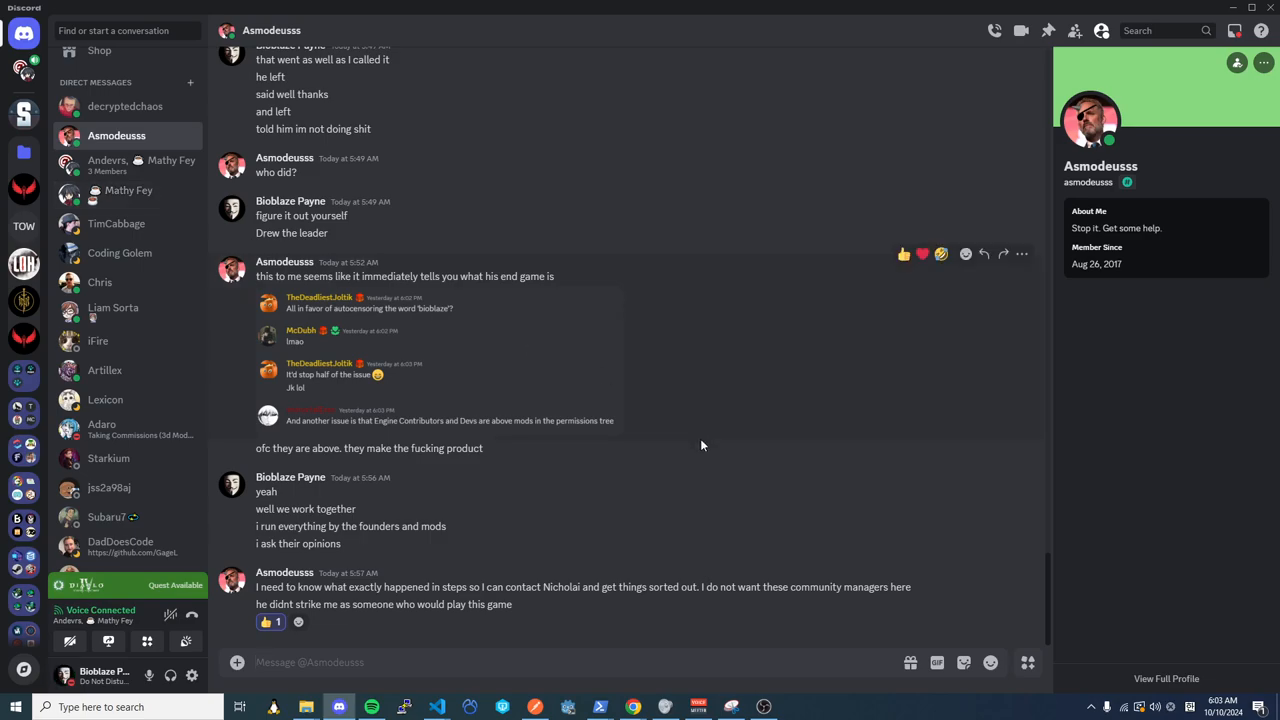
pyautogui.moveTo(700, 442)
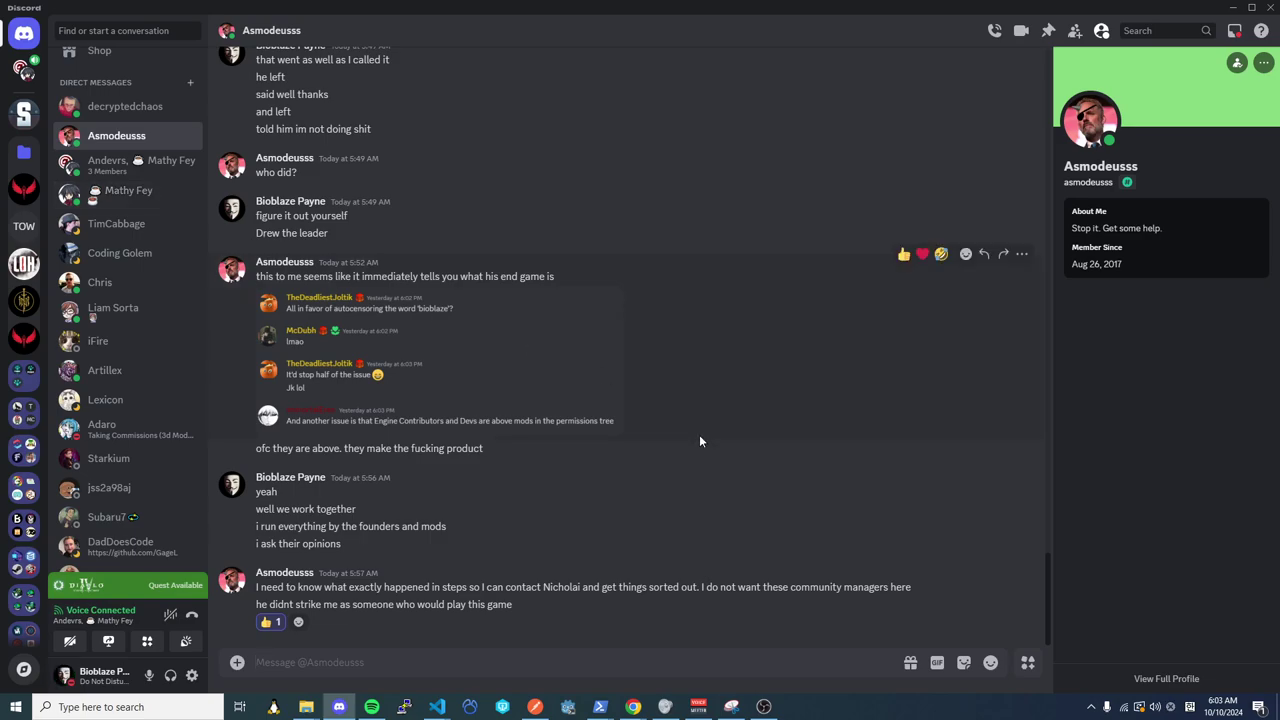
pyautogui.moveTo(698, 434)
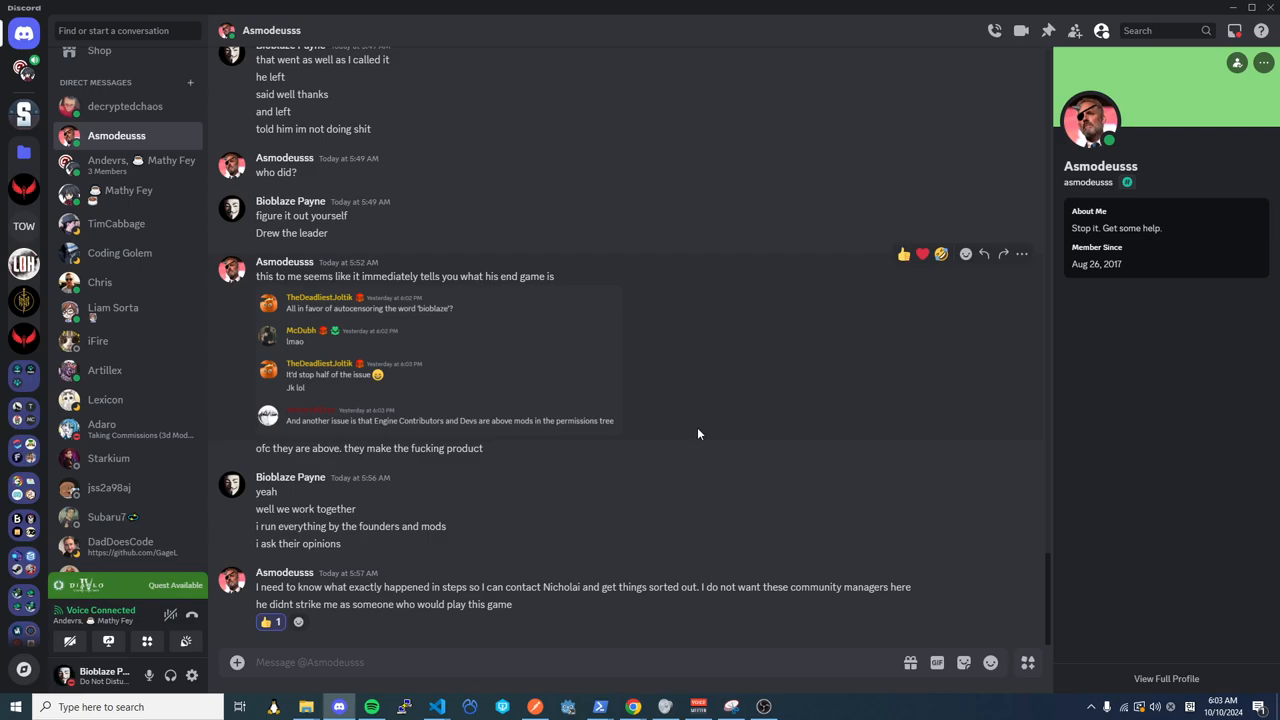
pyautogui.moveTo(702, 444)
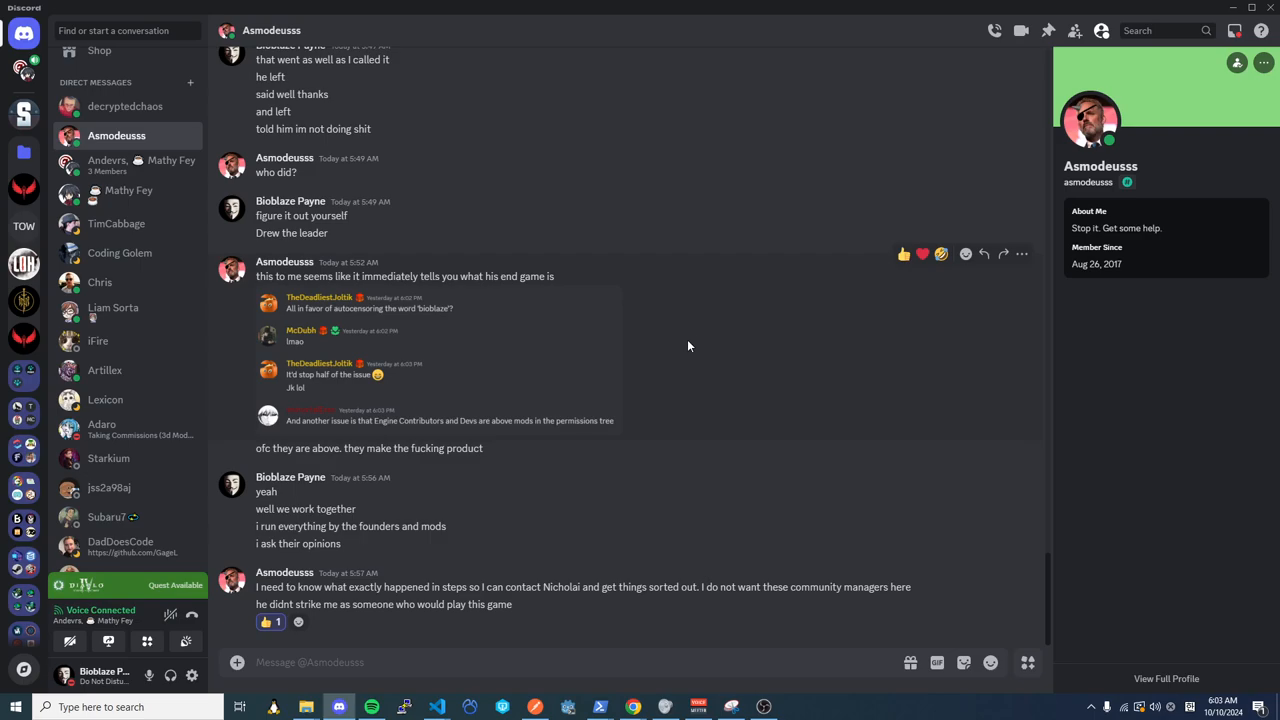
pyautogui.moveTo(682, 348)
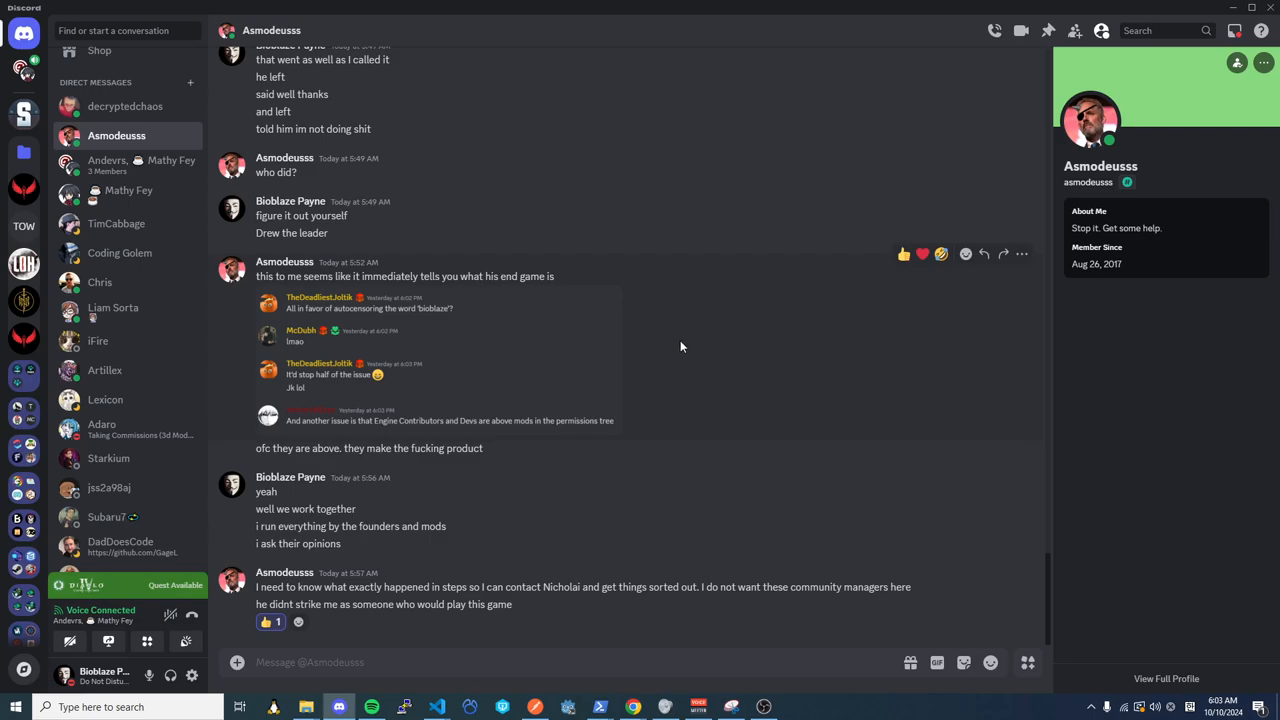
pyautogui.moveTo(672, 348)
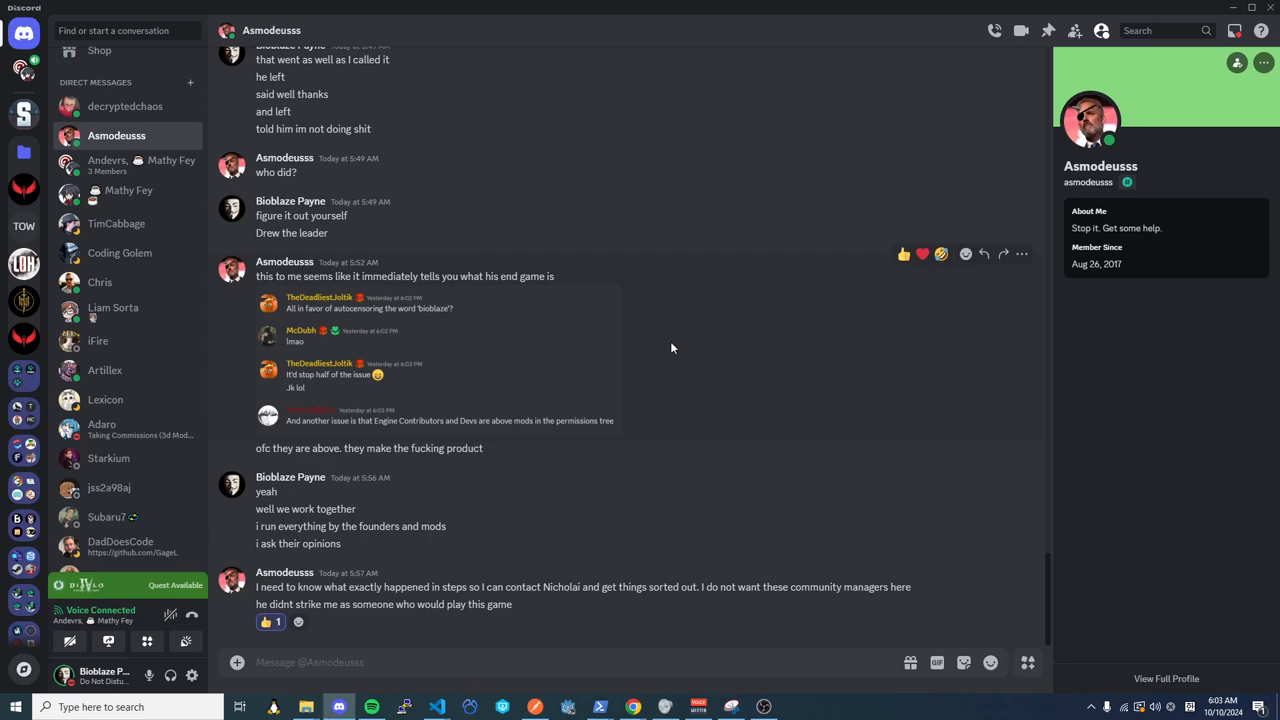
pyautogui.moveTo(656, 340)
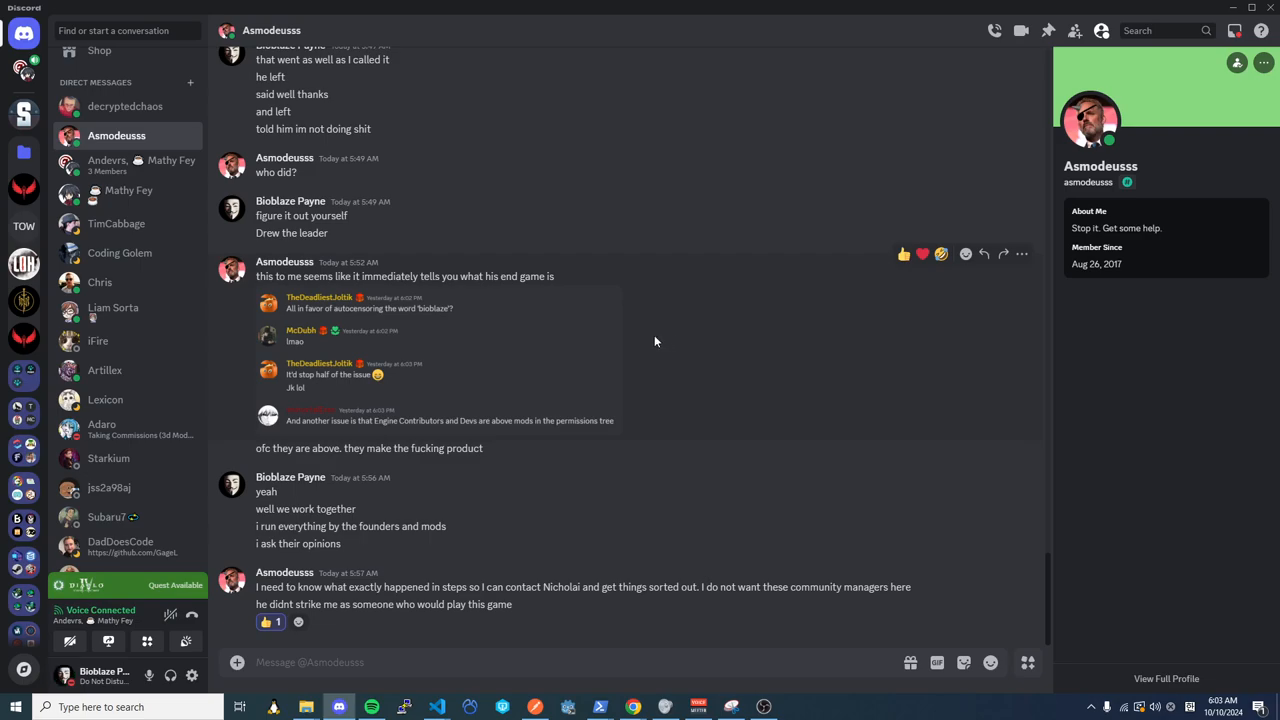